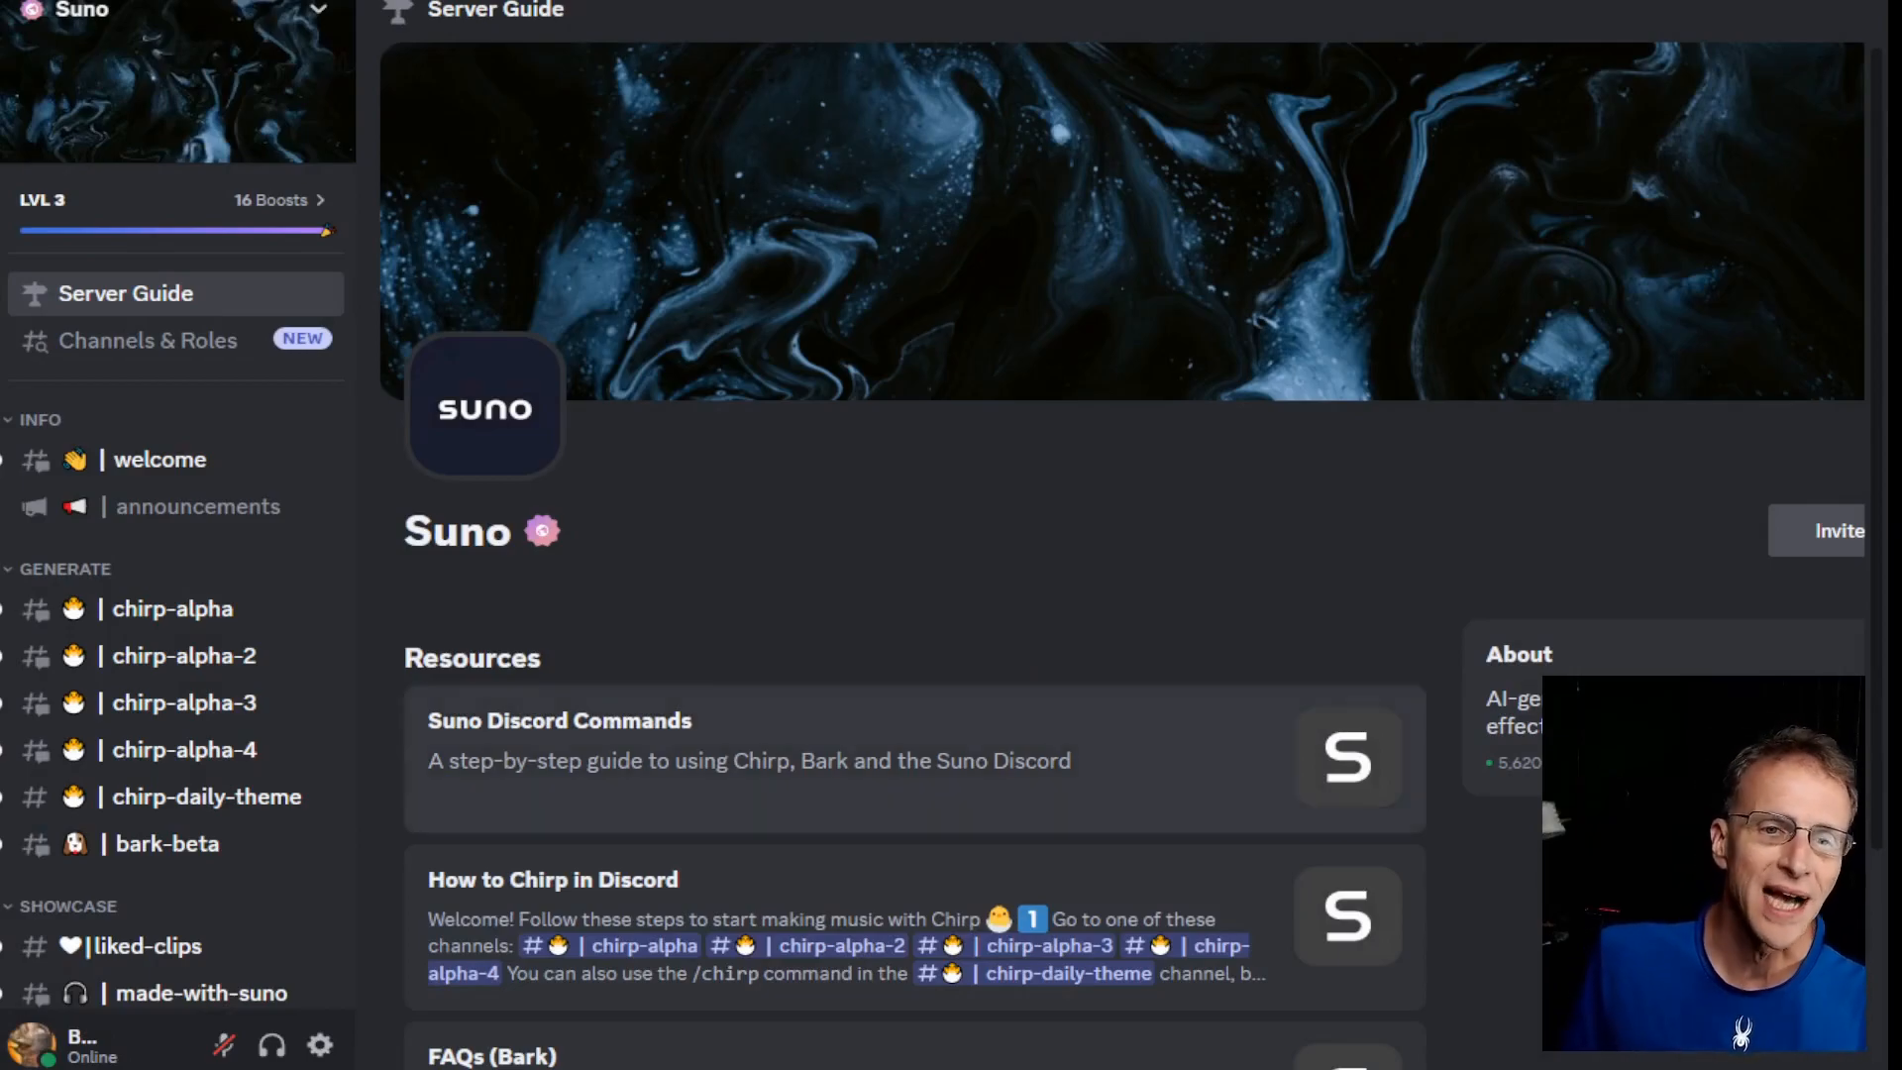
- Open the chirp-alpha-3 channel and scroll through earlier Chirp Bot song posts with lyrics
scroll(down, 3)
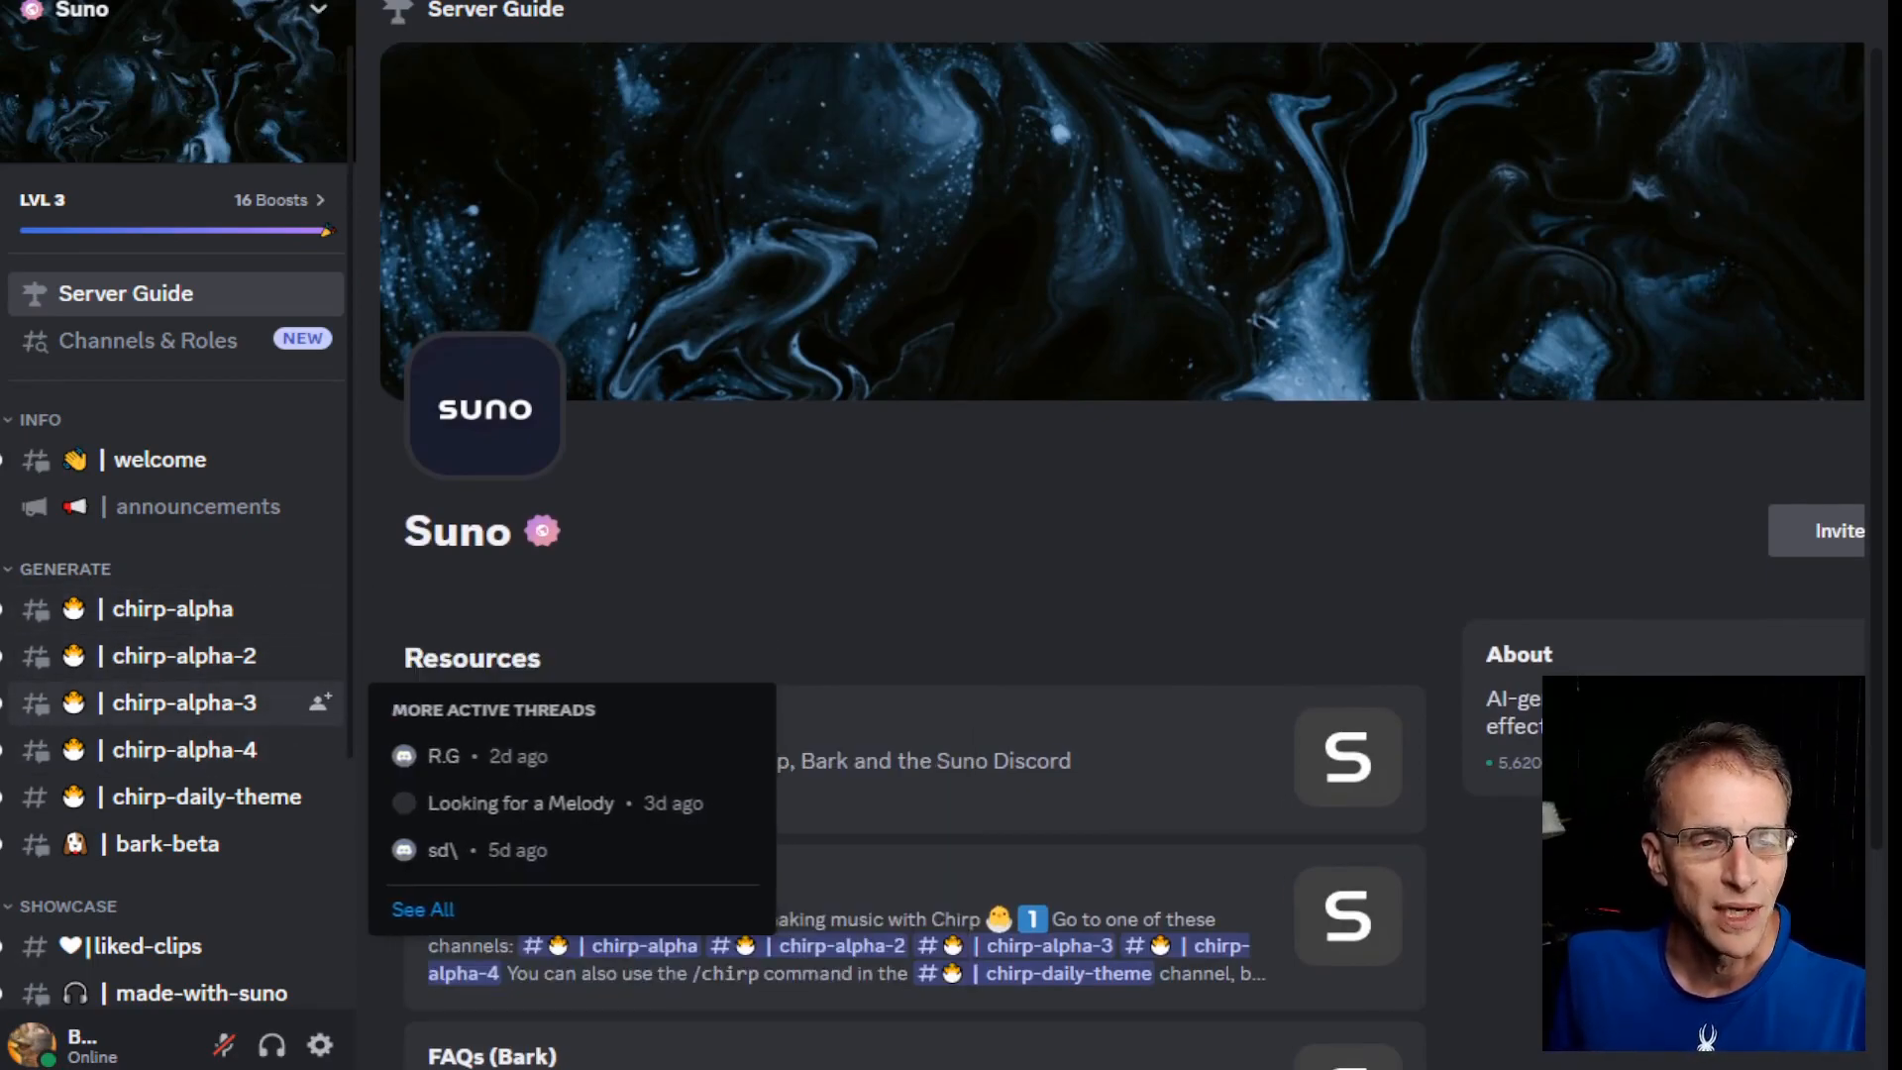
click(183, 701)
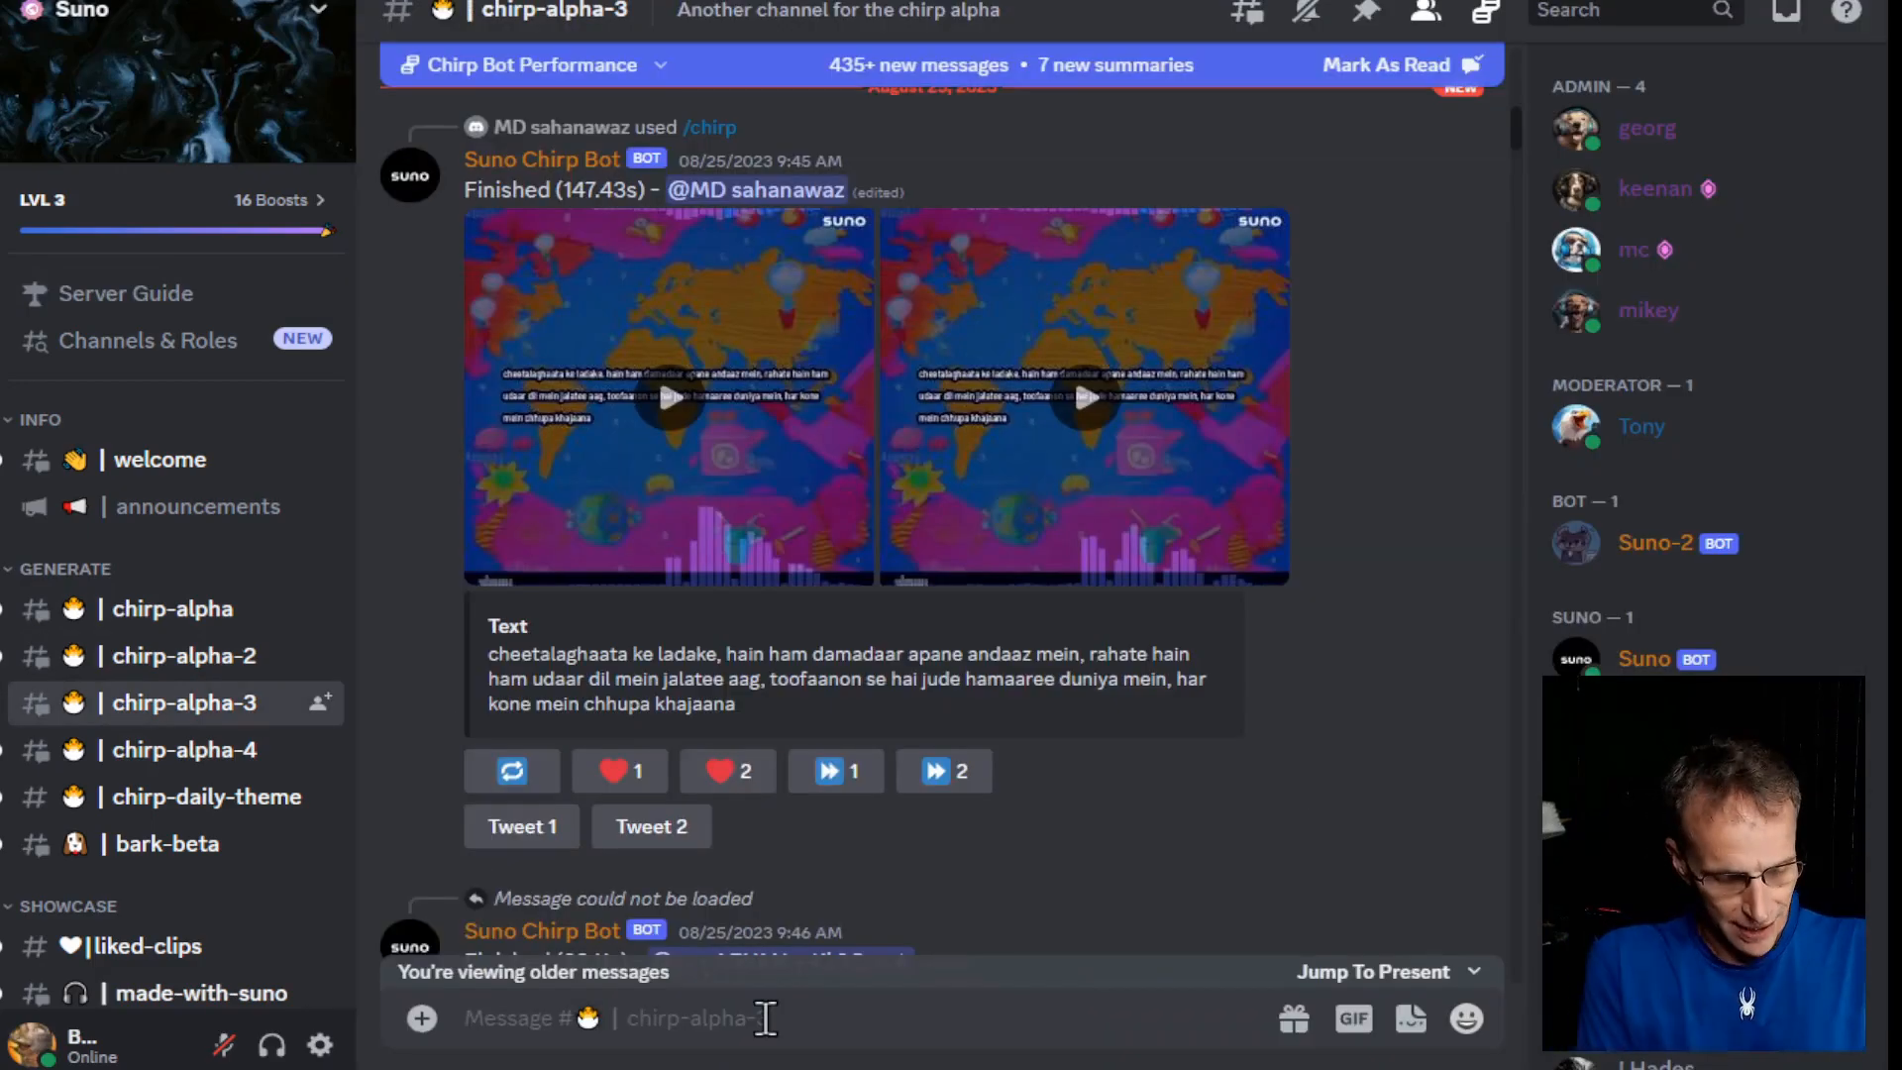
text(/chi)
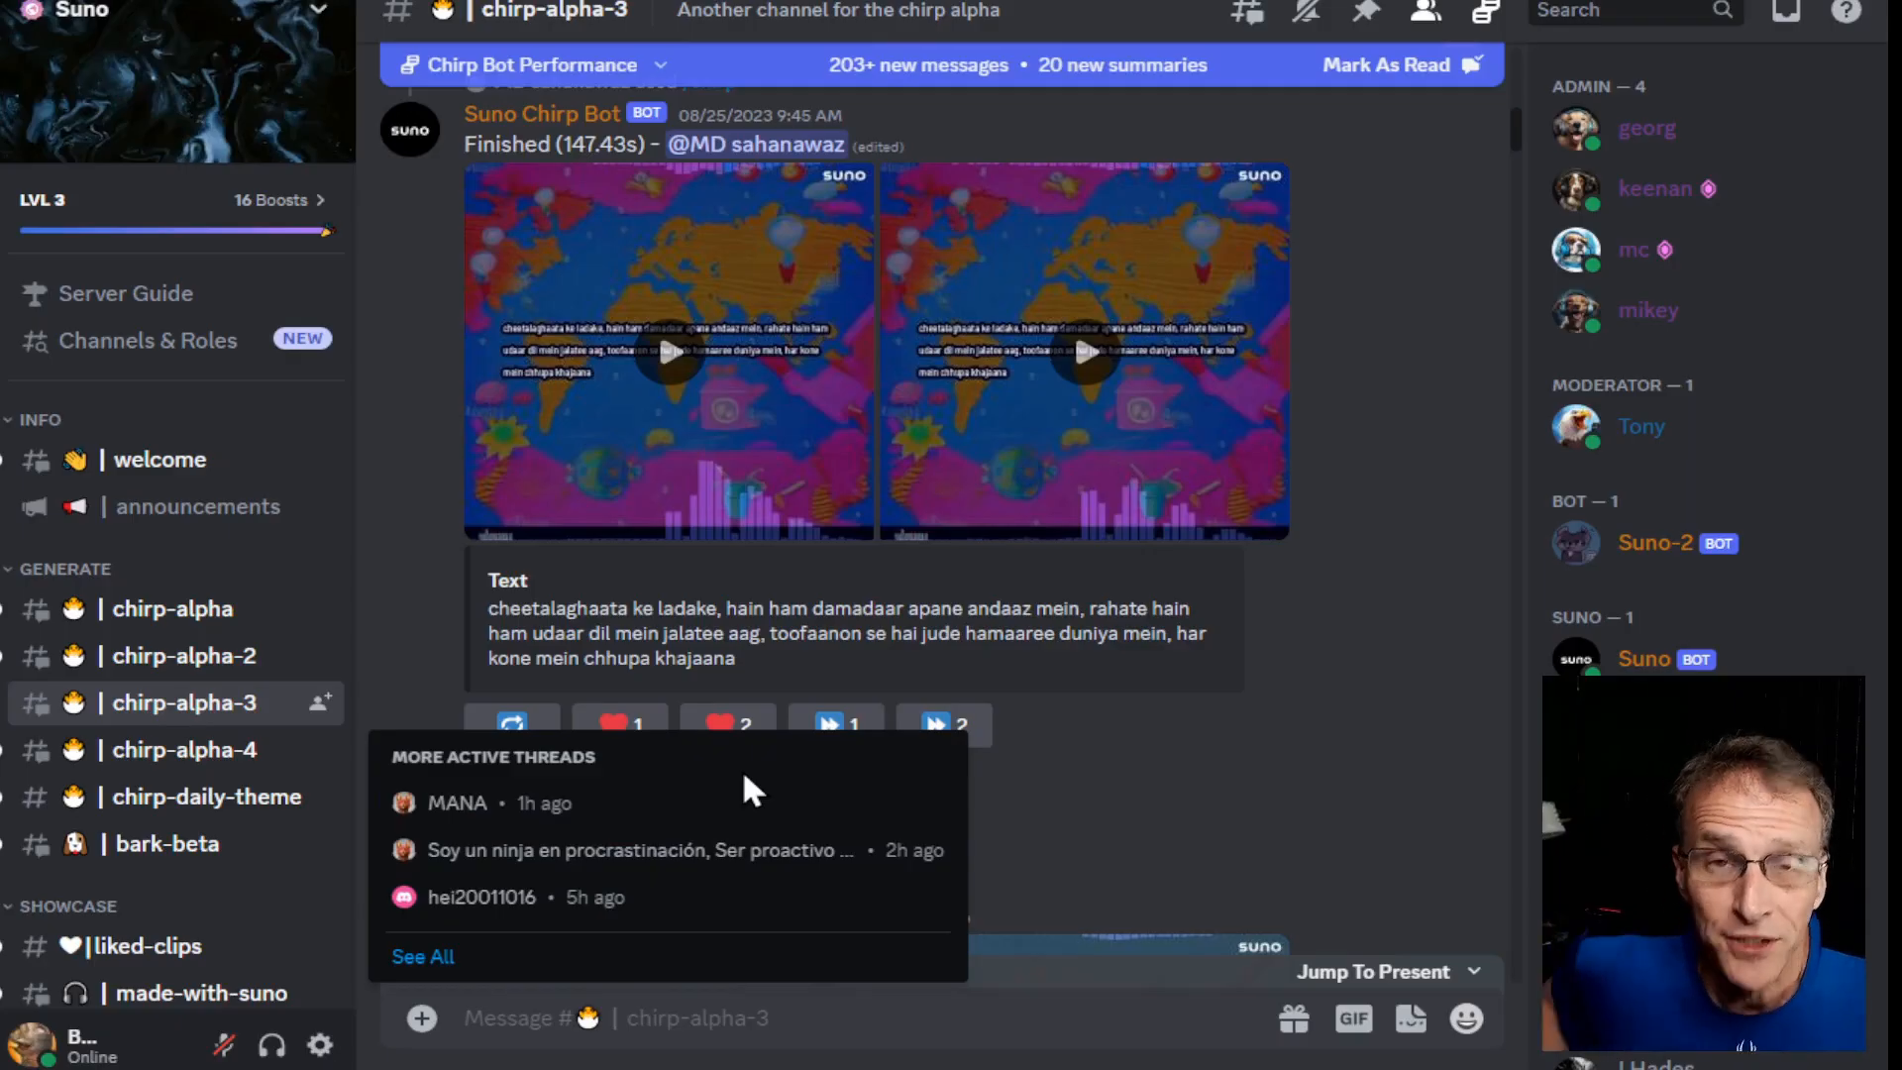
scroll(down, 3)
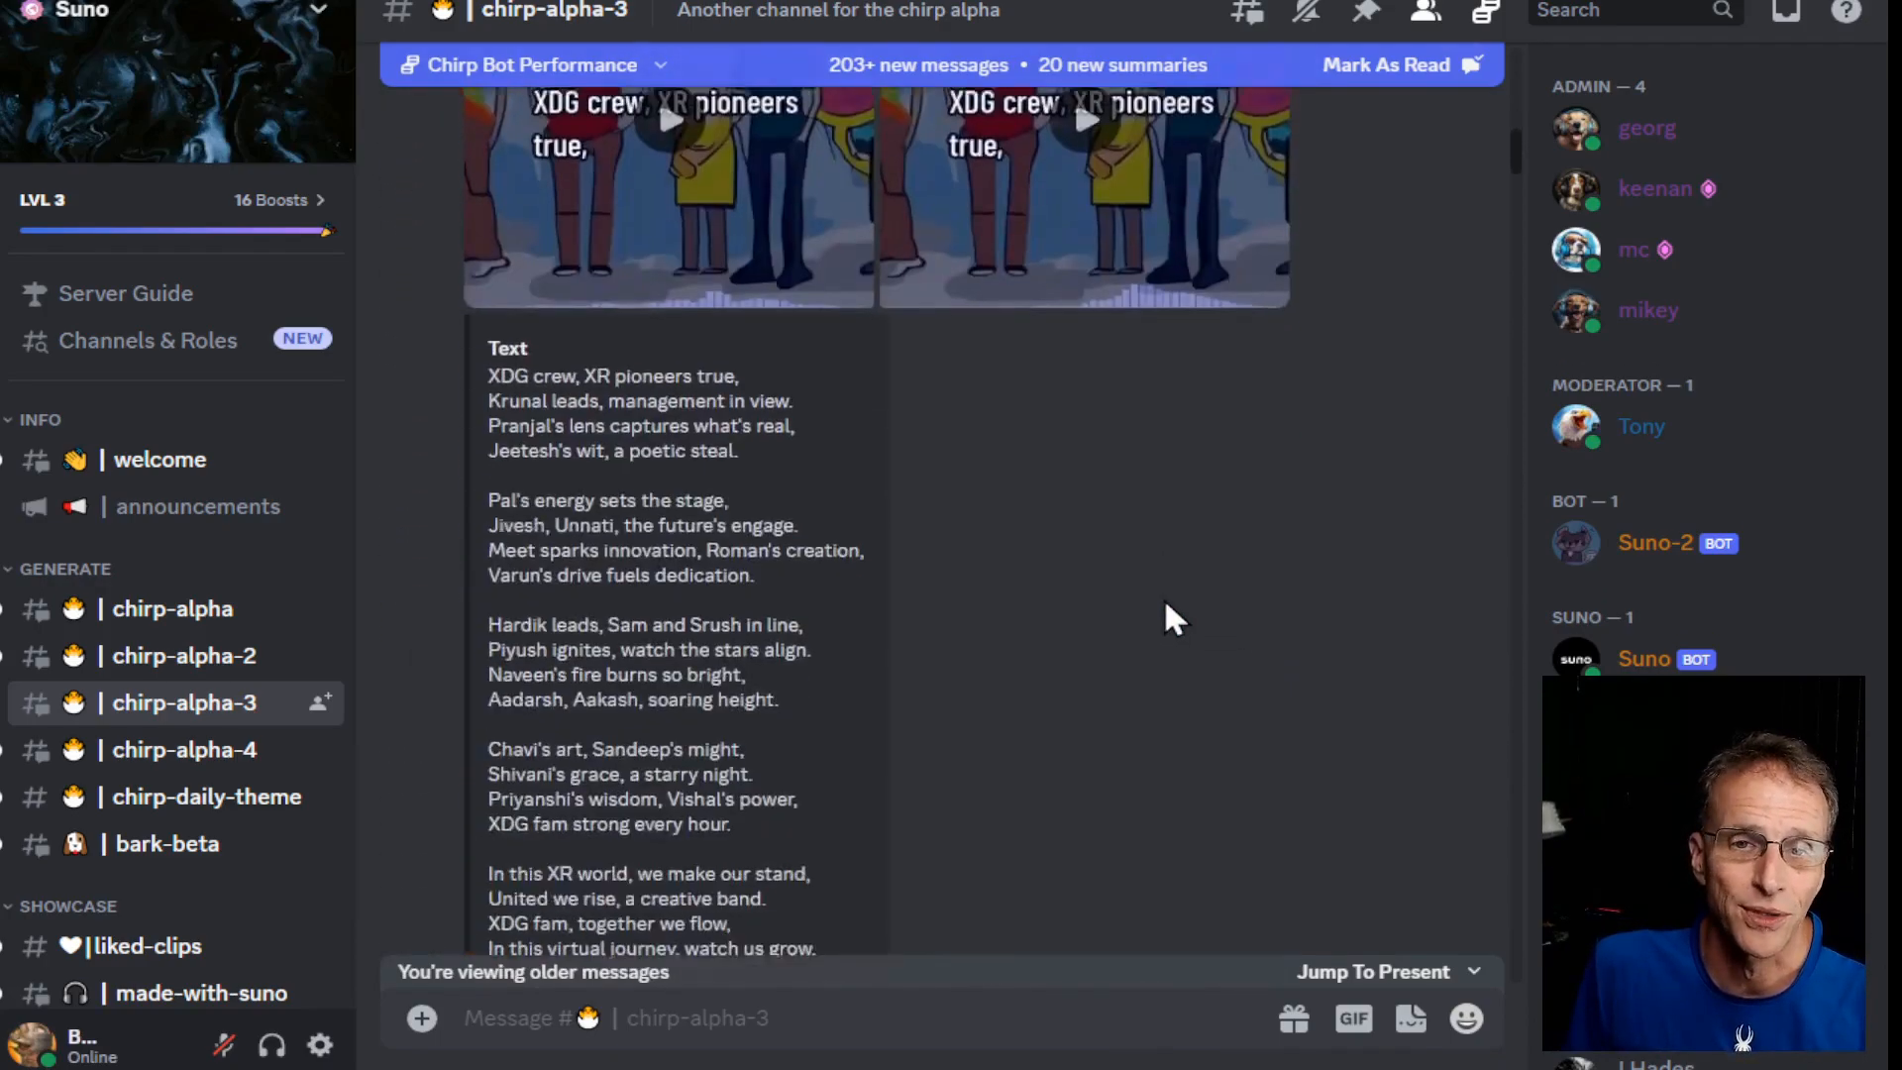
scroll(down, 3)
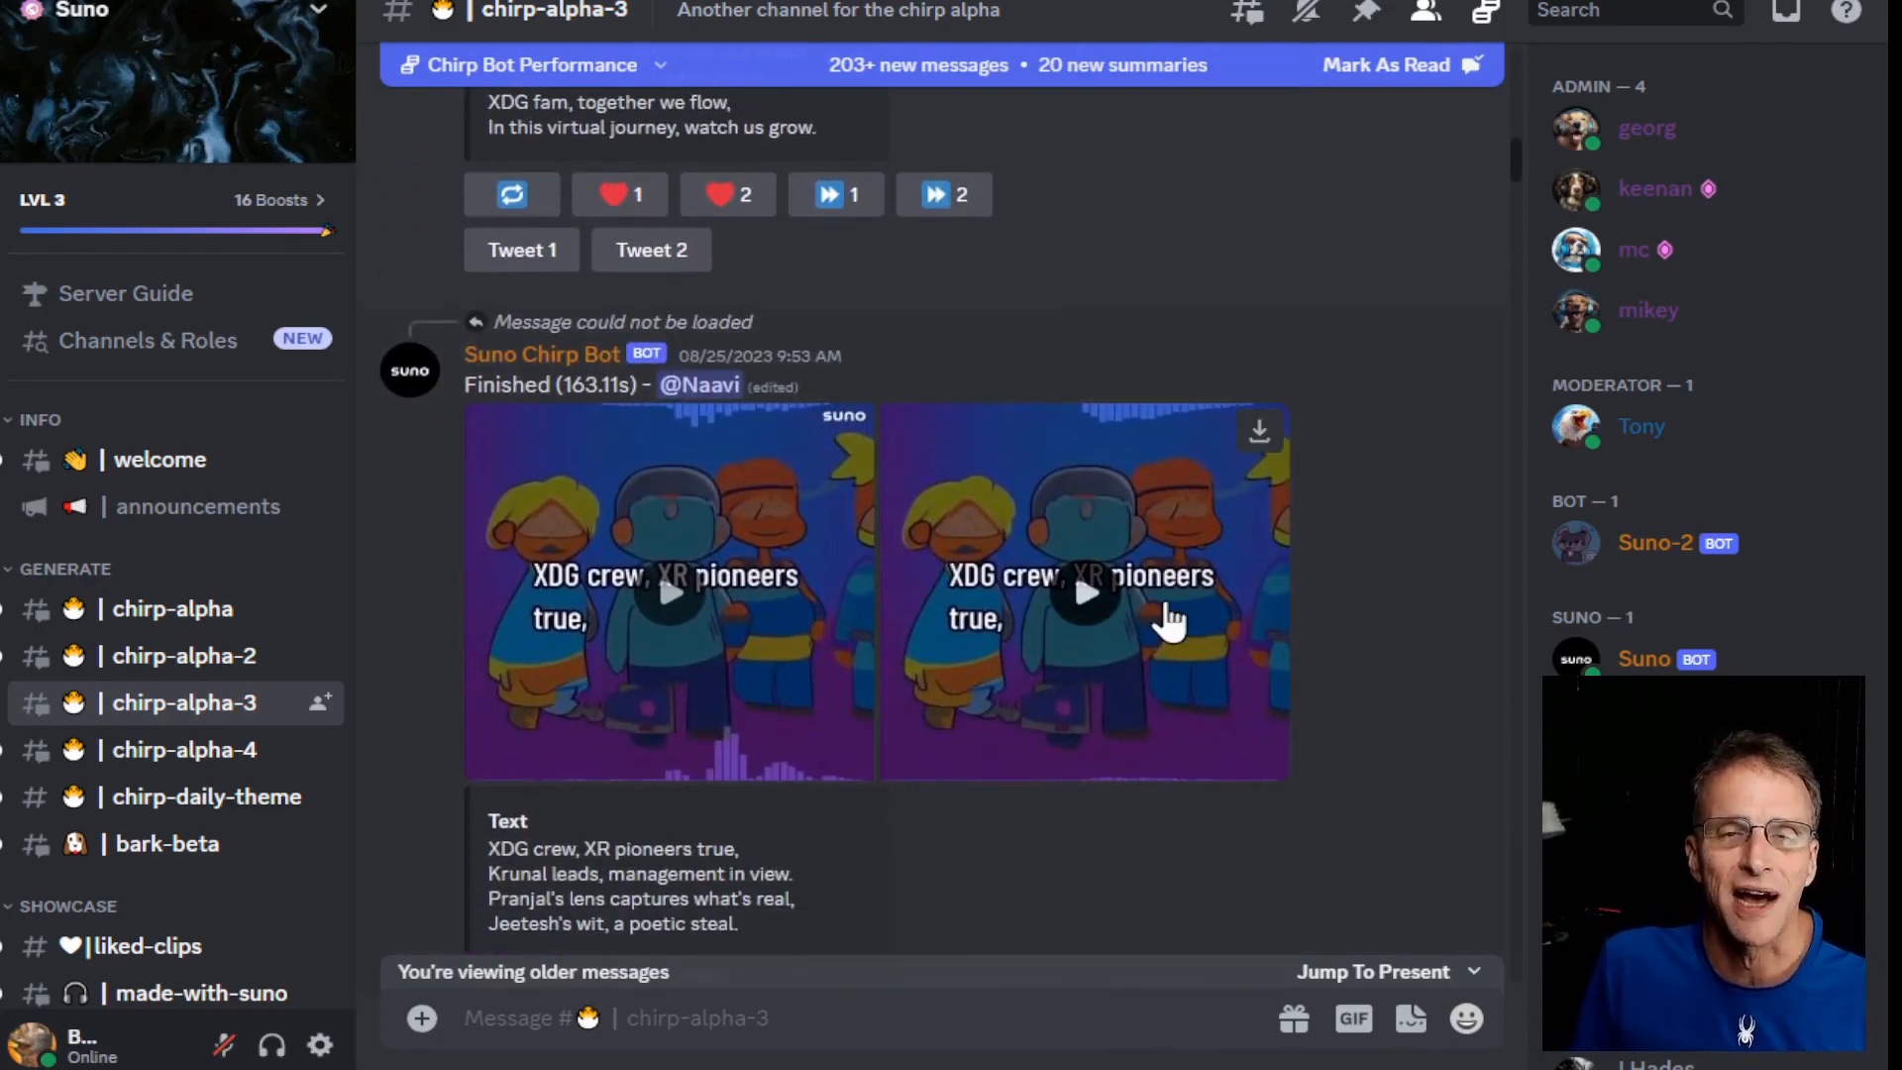
- Check the inbox, then jump to the Suno Chirp Bot DM by searching 'suno' with Ctrl+K
click(1785, 11)
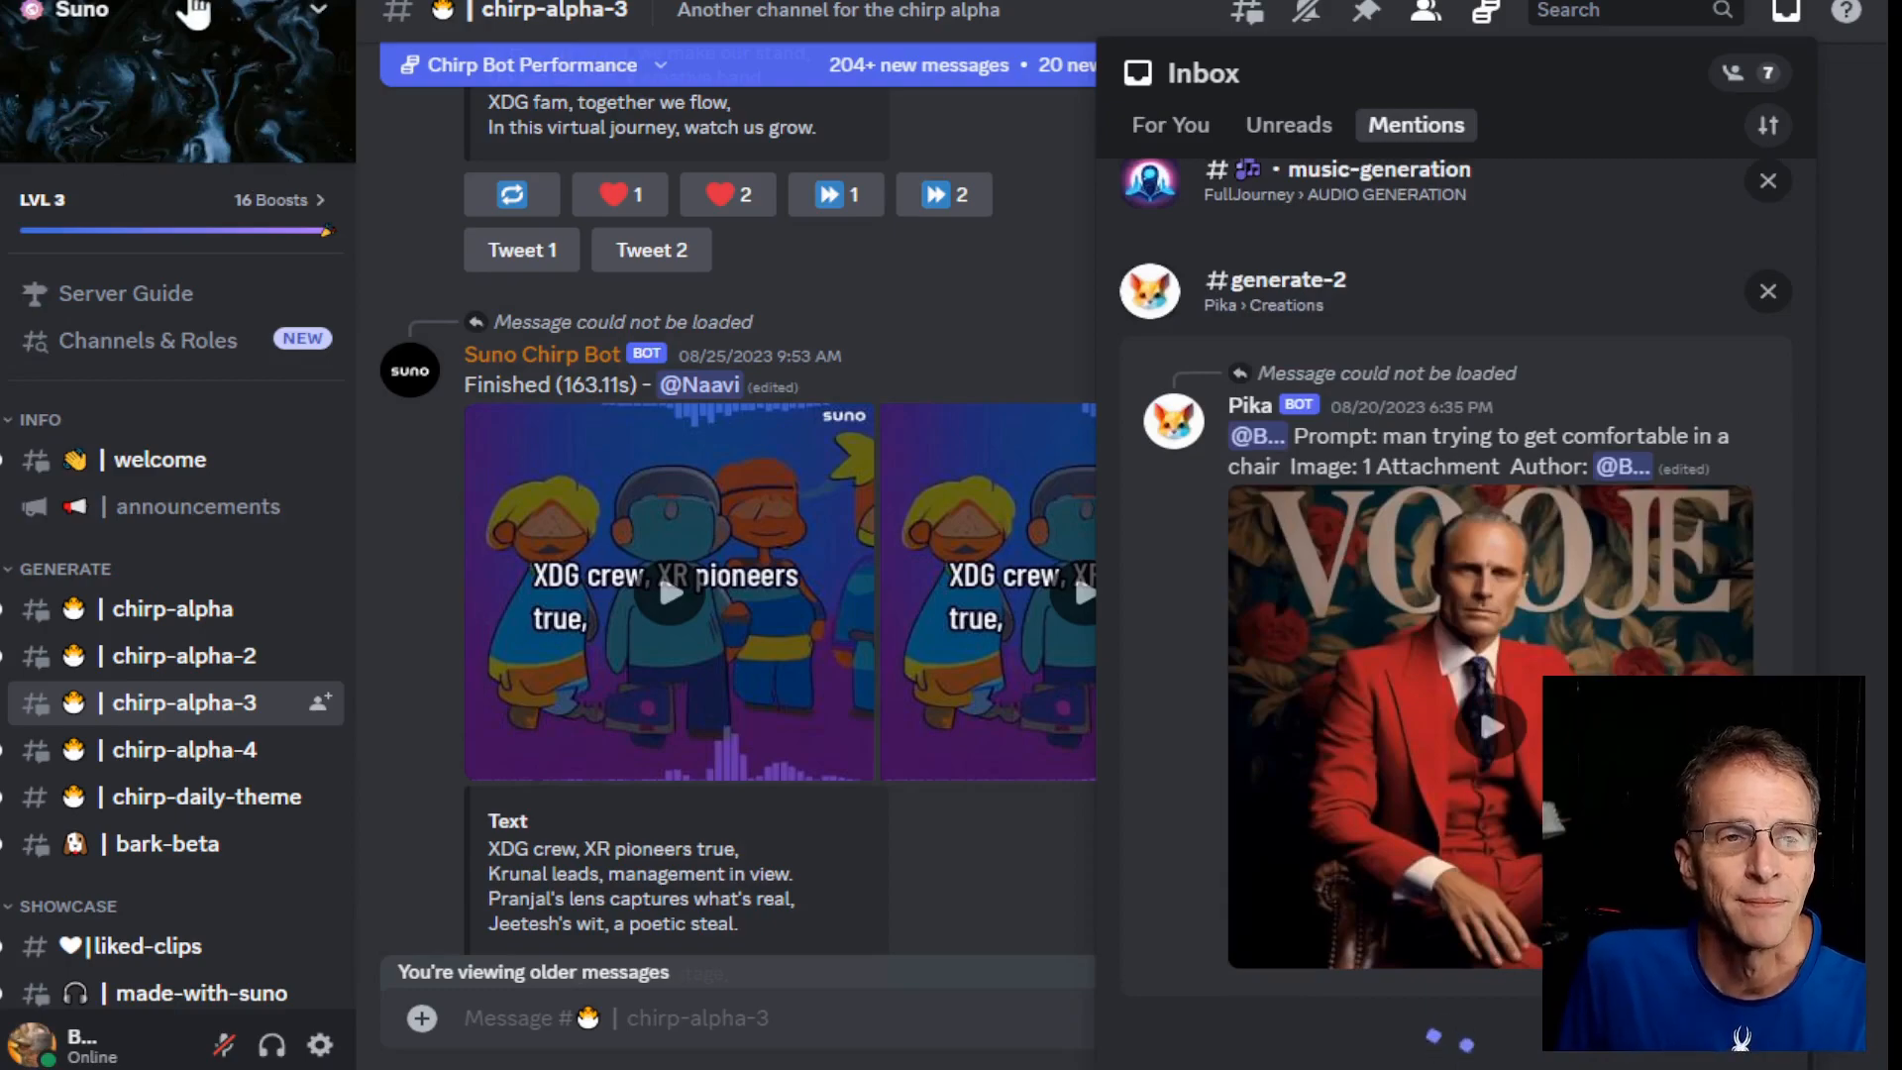
key(ctrl+k)
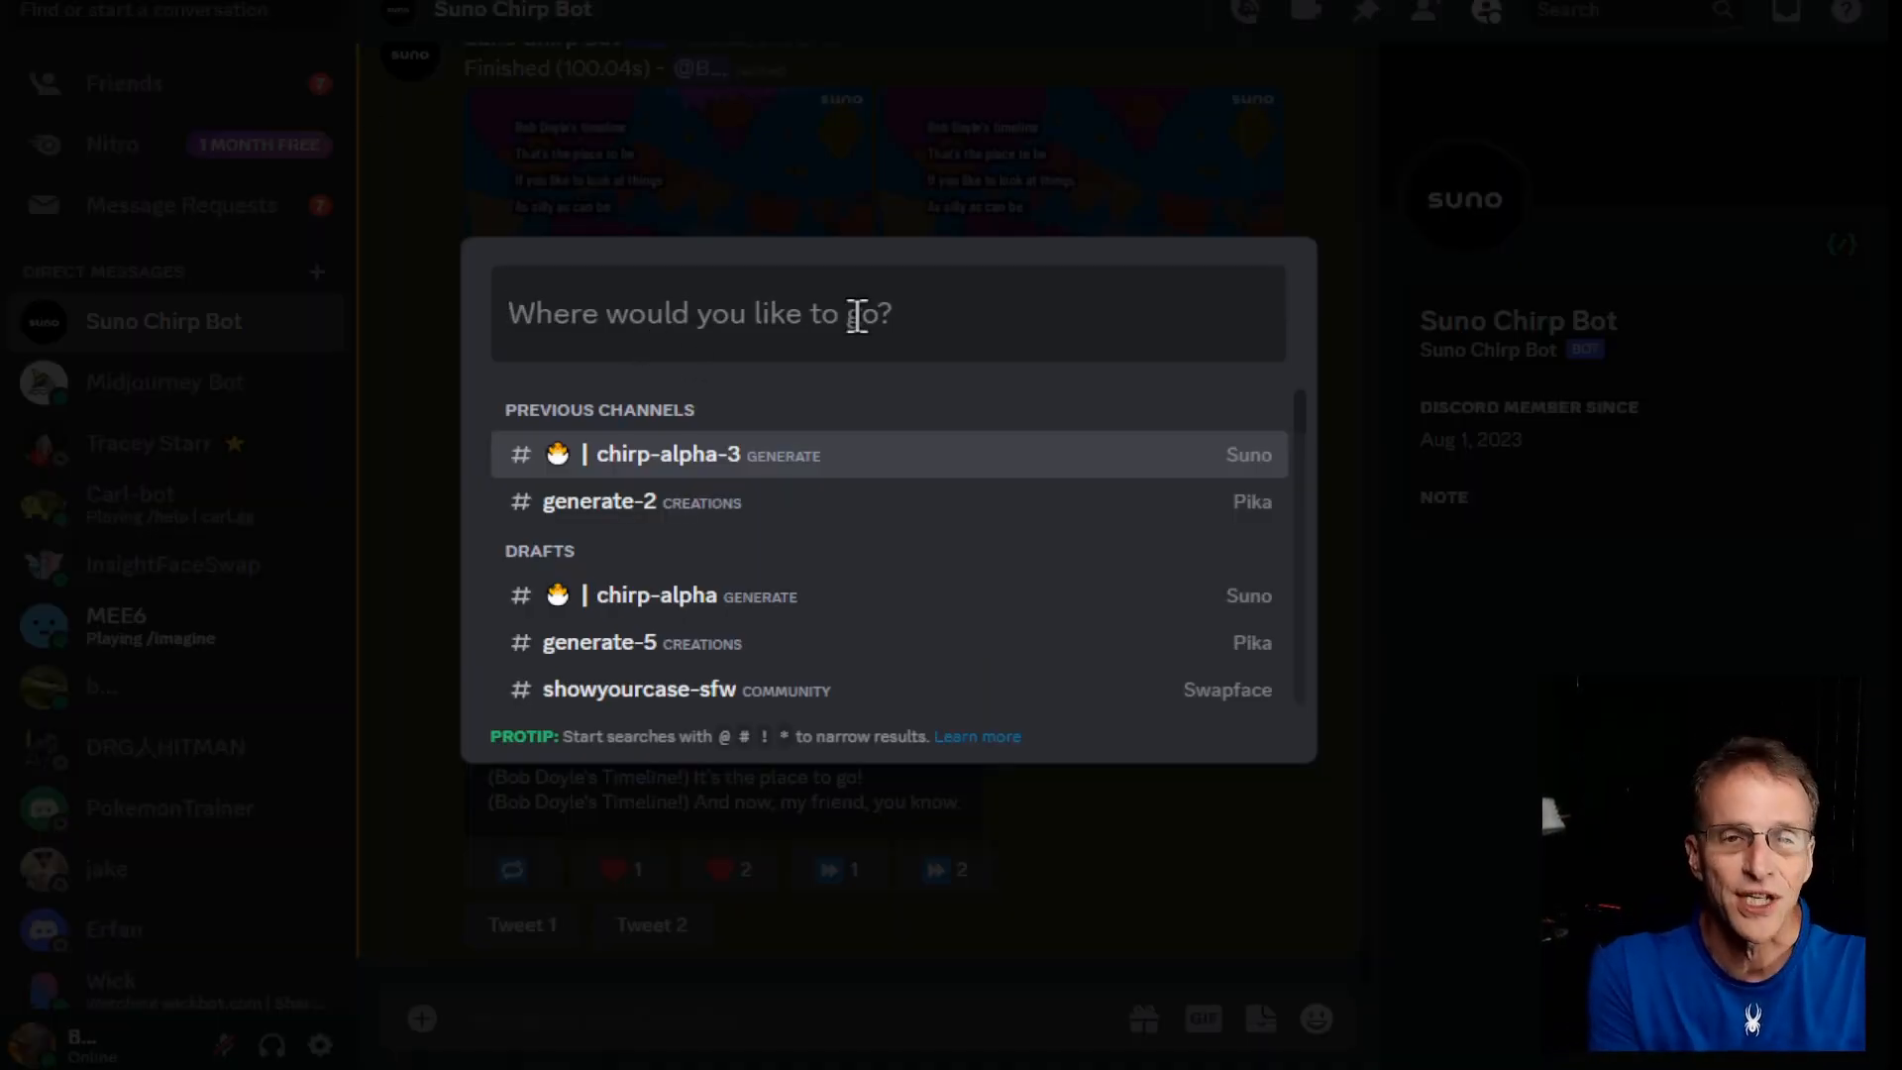
text(suno)
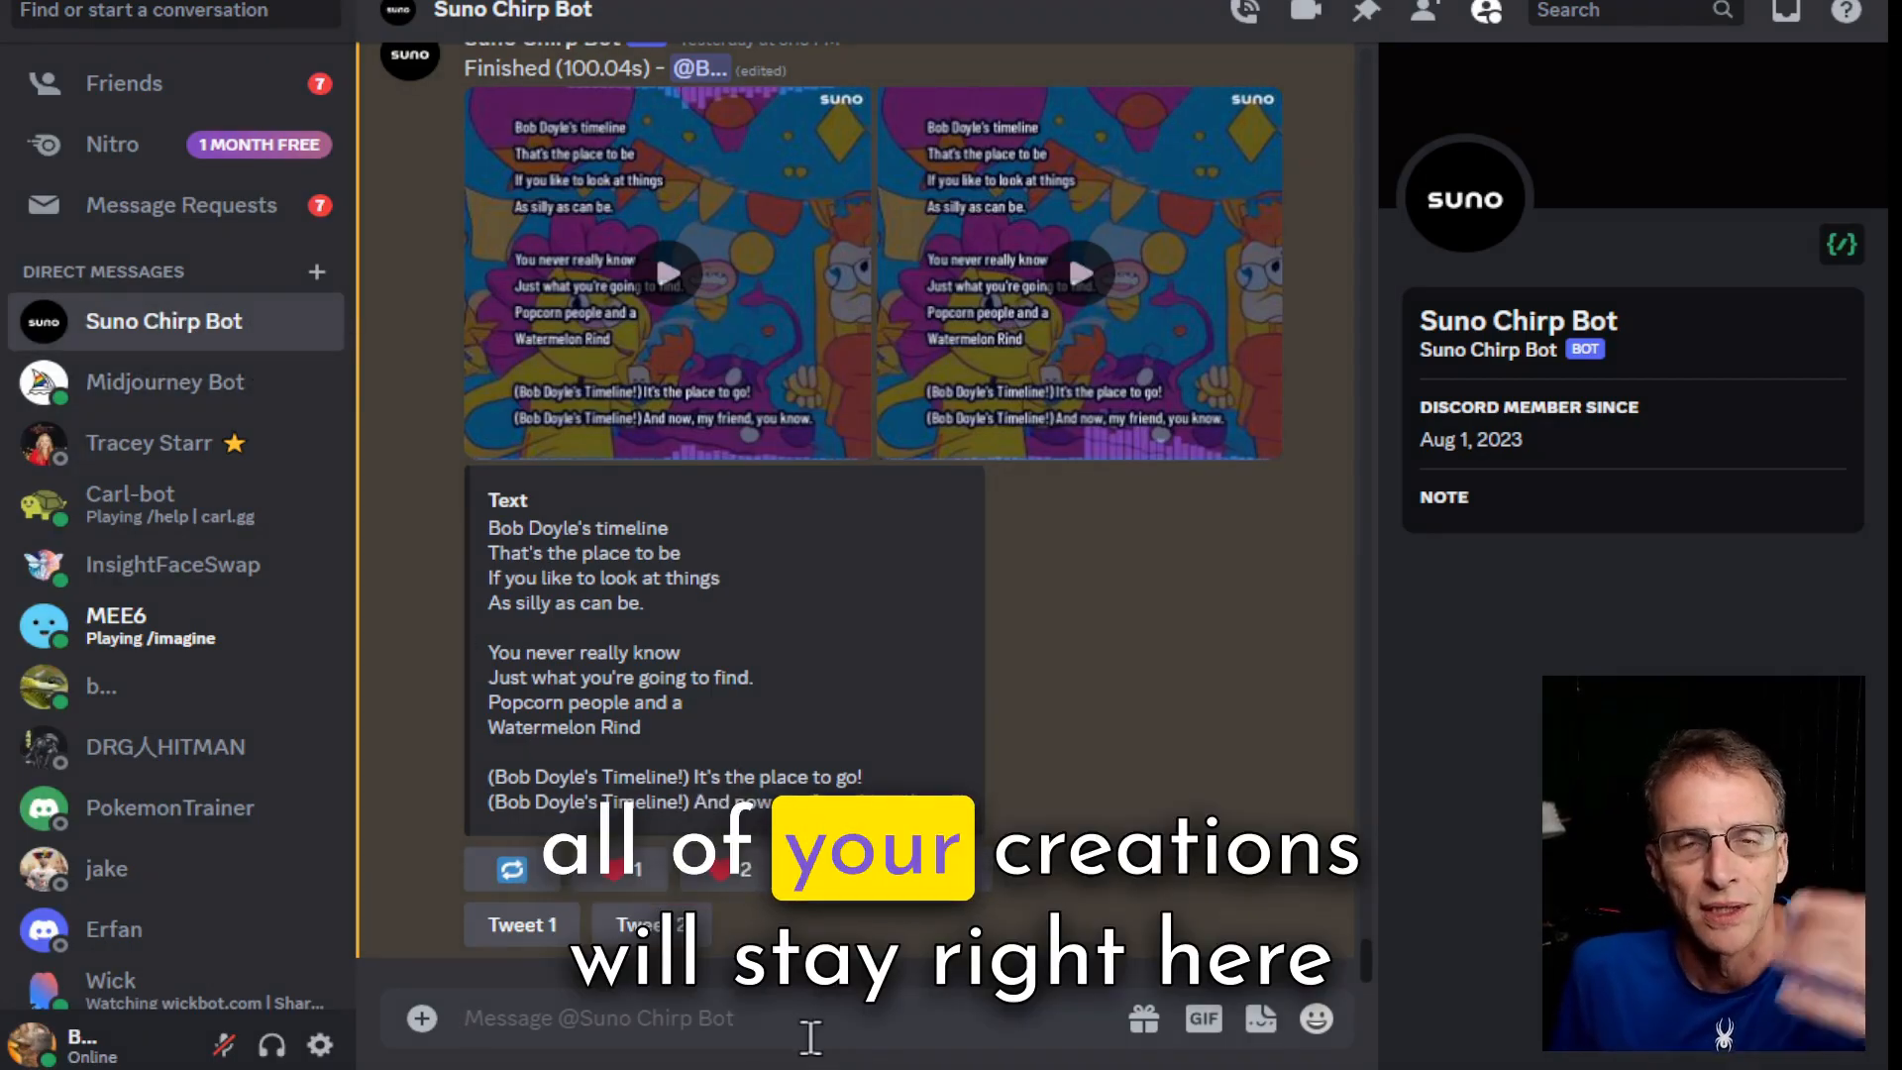
scroll(down, 3)
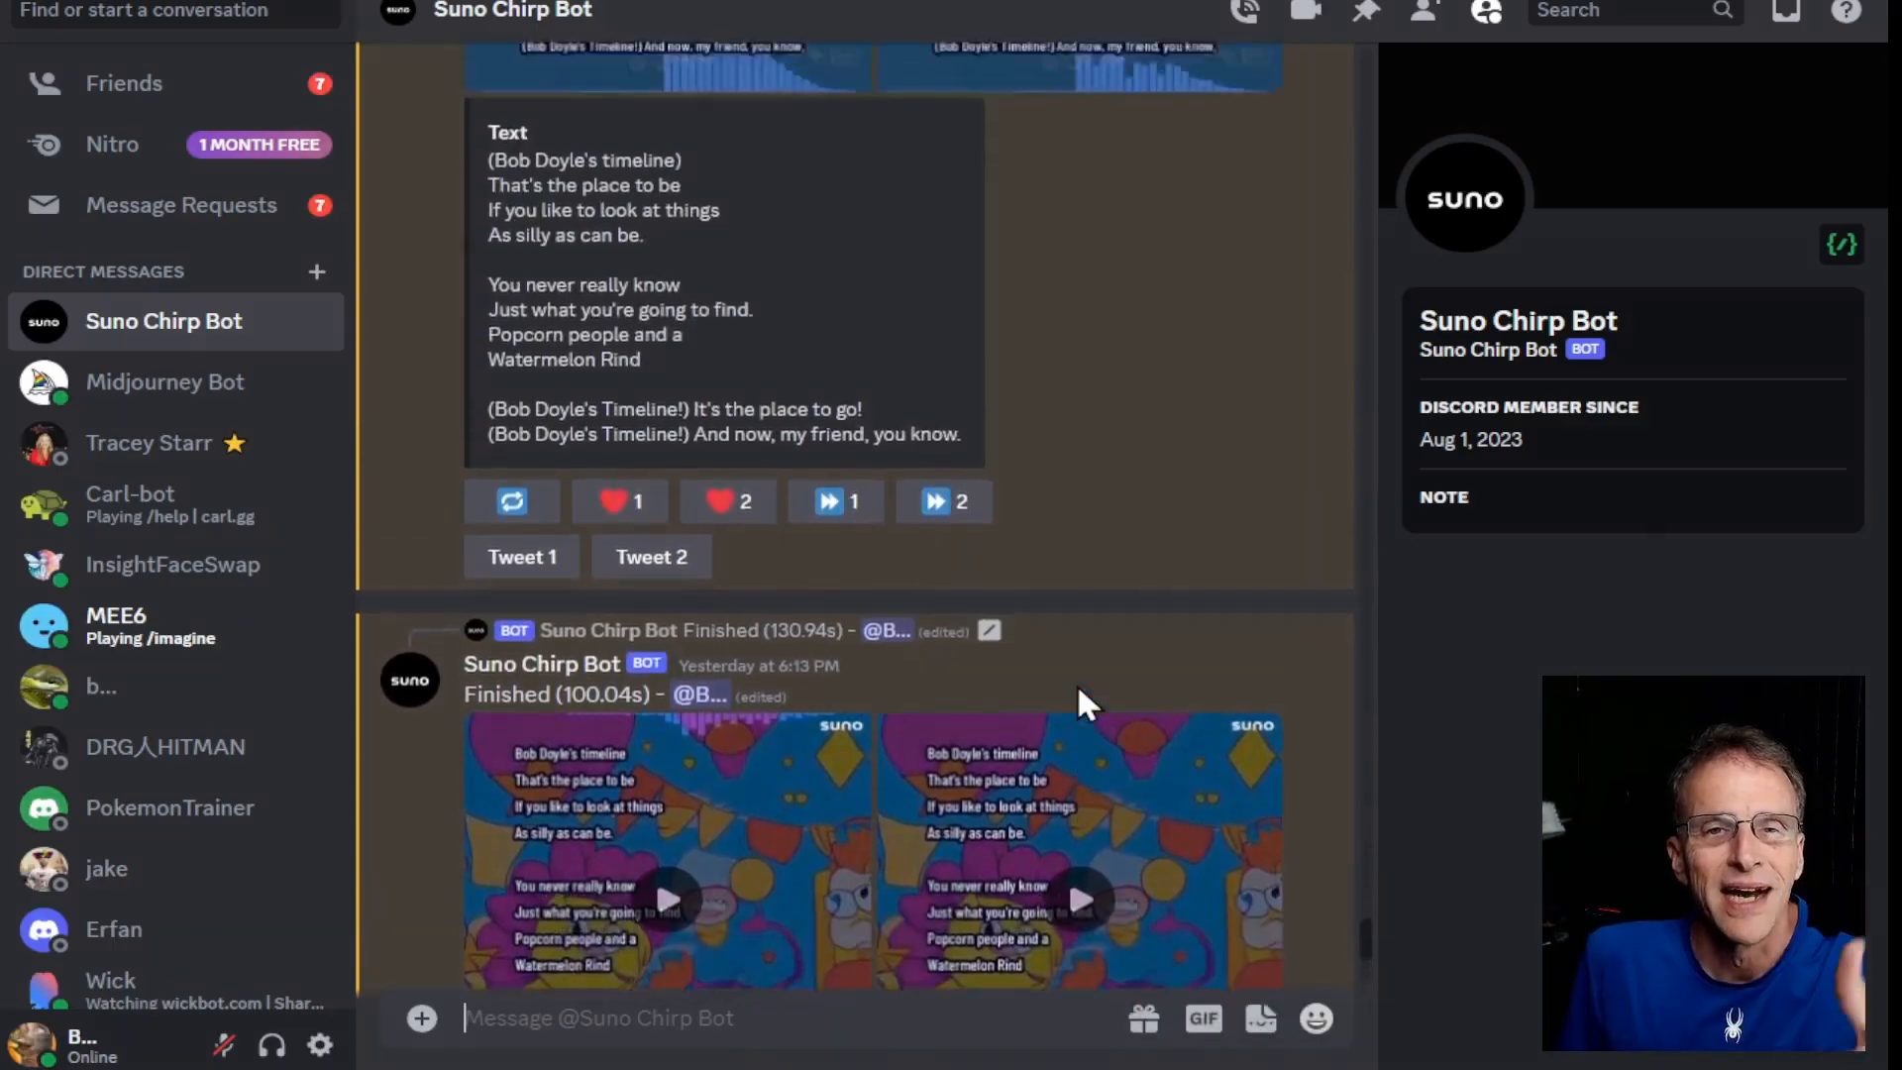
- Submit a /chirp request with ChatGPT lyrics about 'A penguin who does card tricks'
text(/chir)
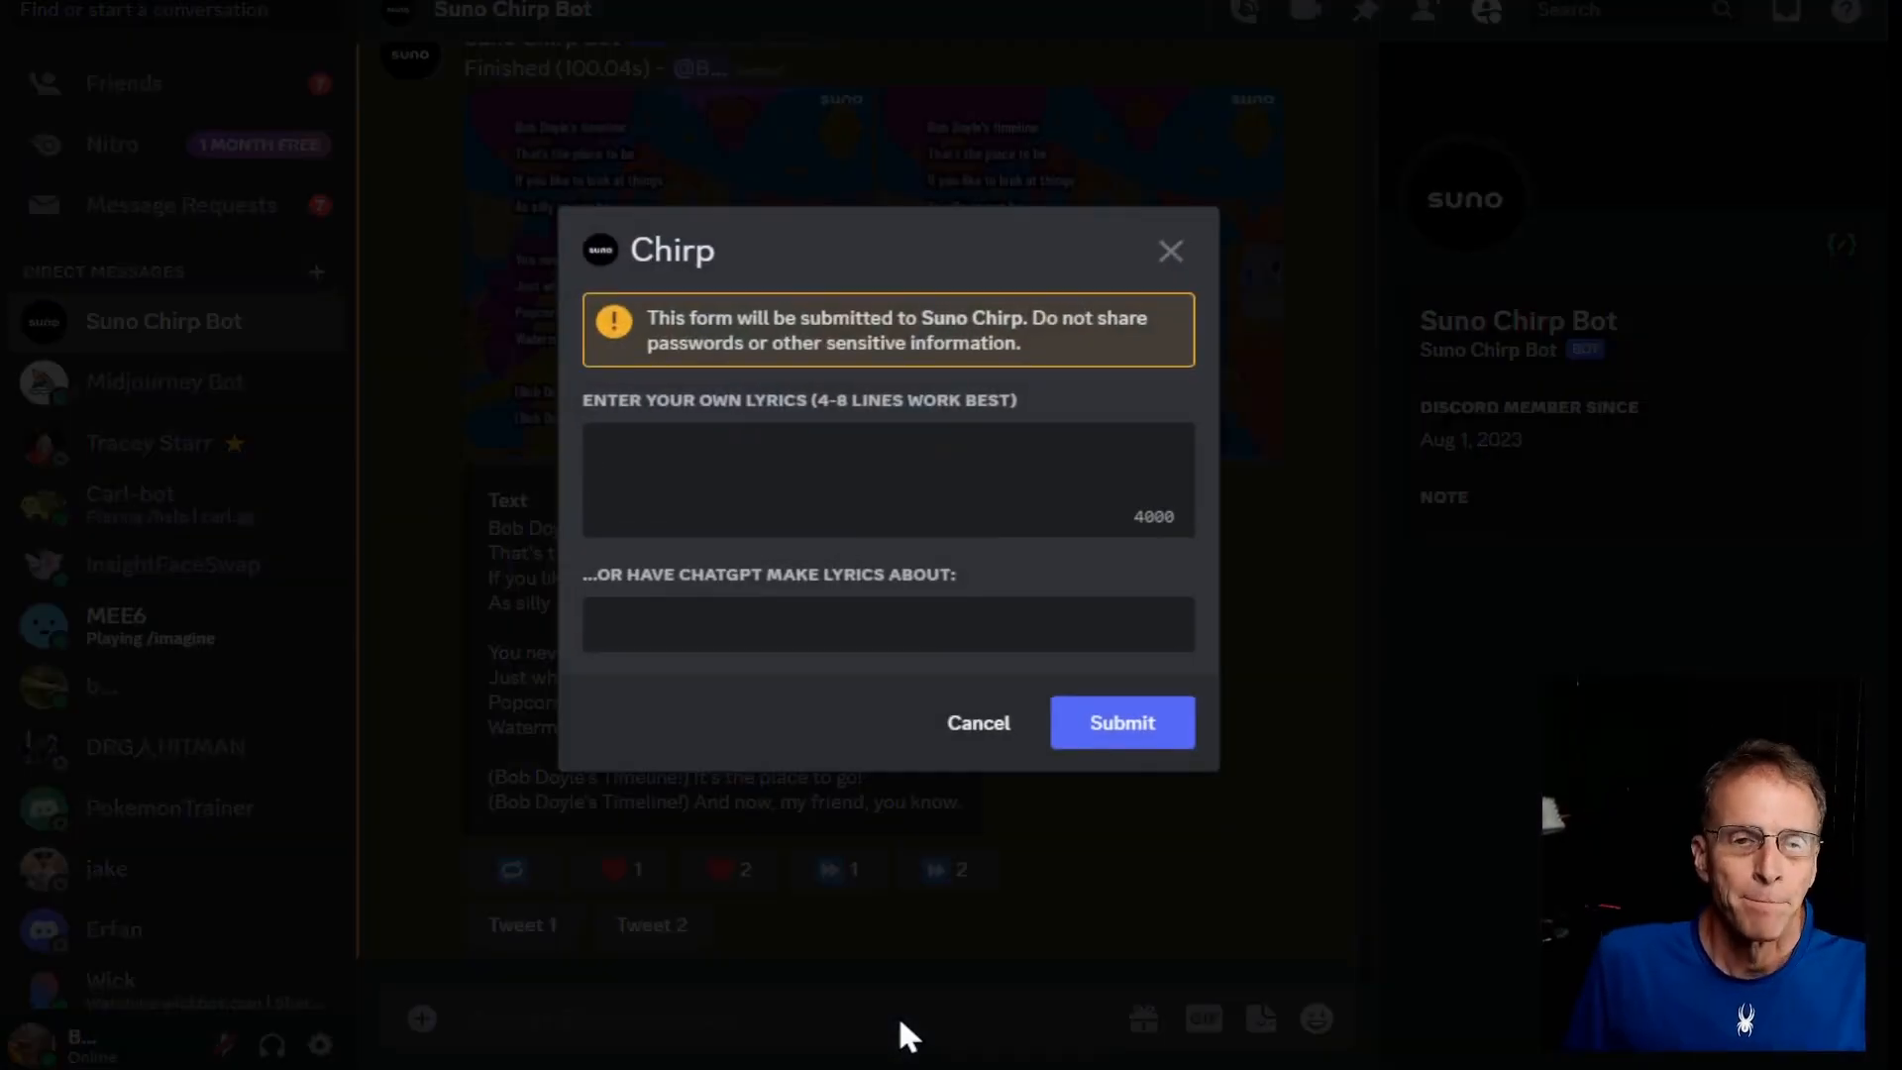
click(887, 623)
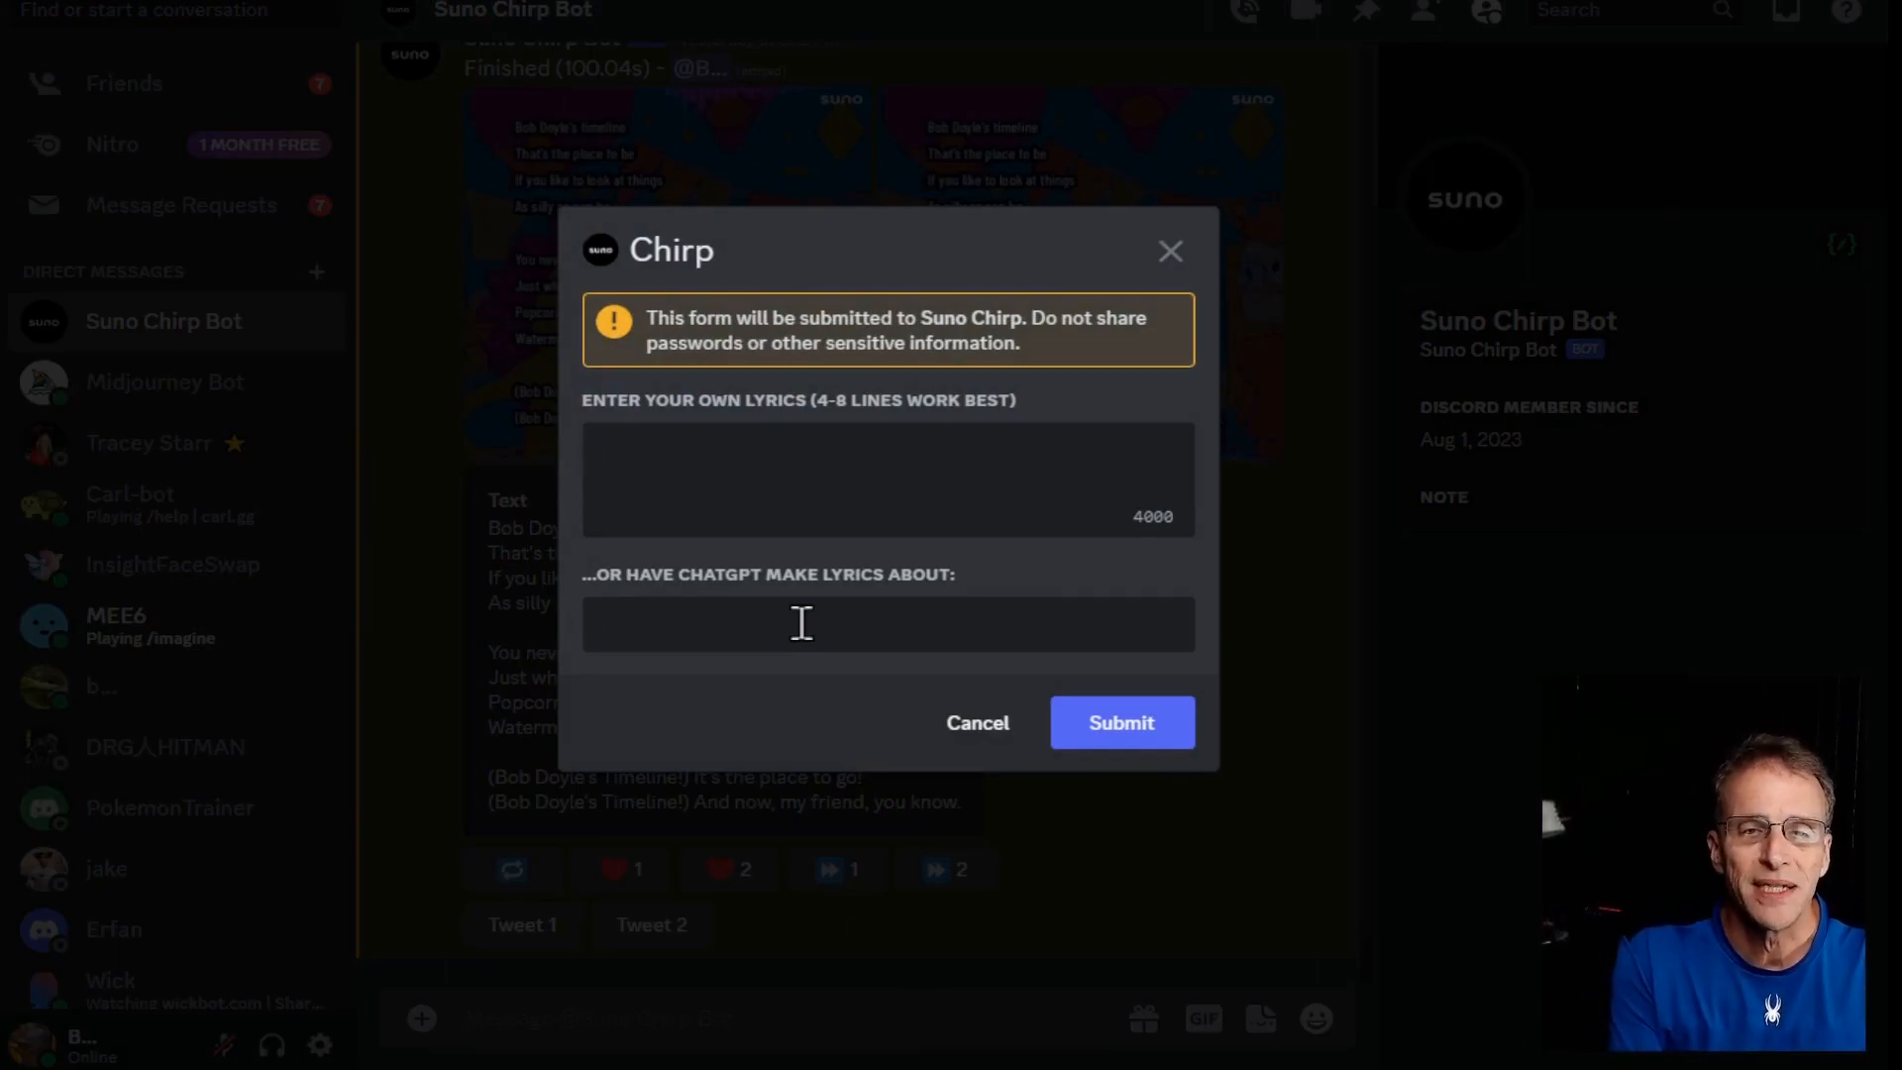
text(A penguin who does c)
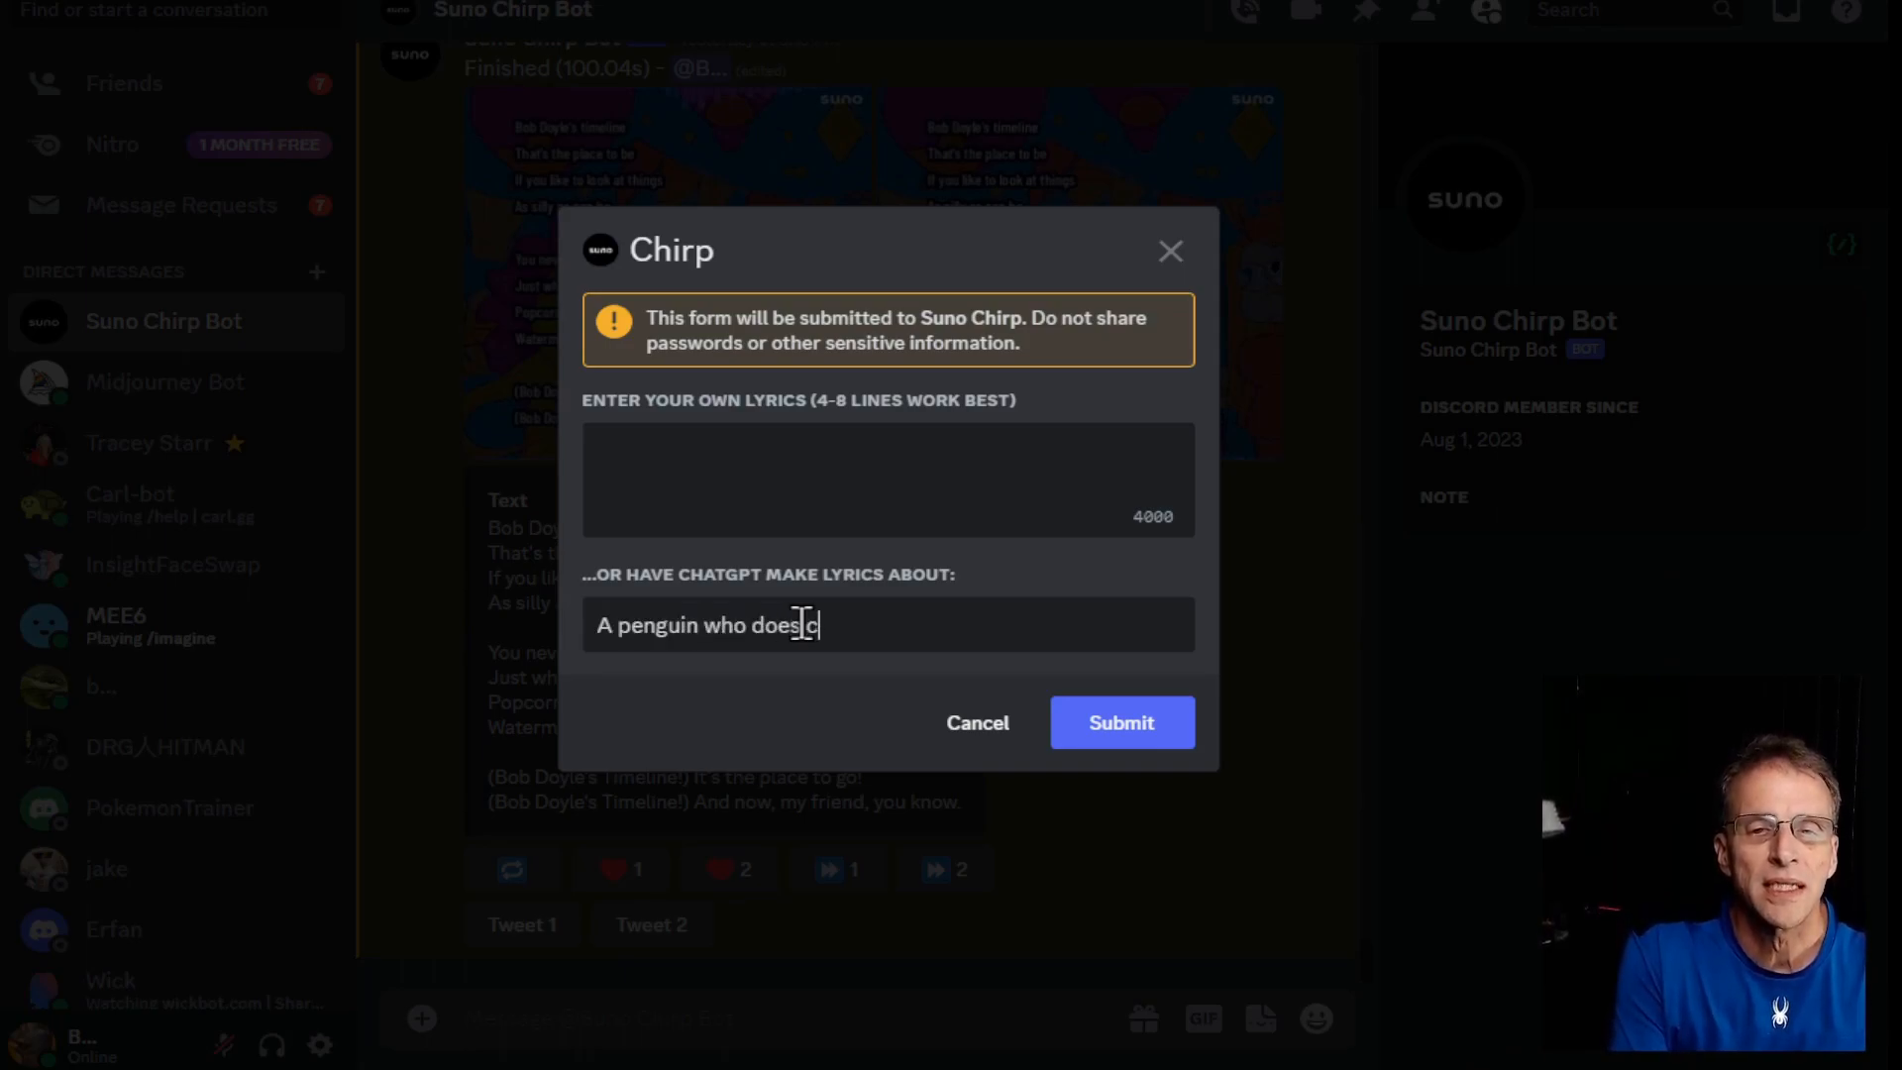
text(ard tricks)
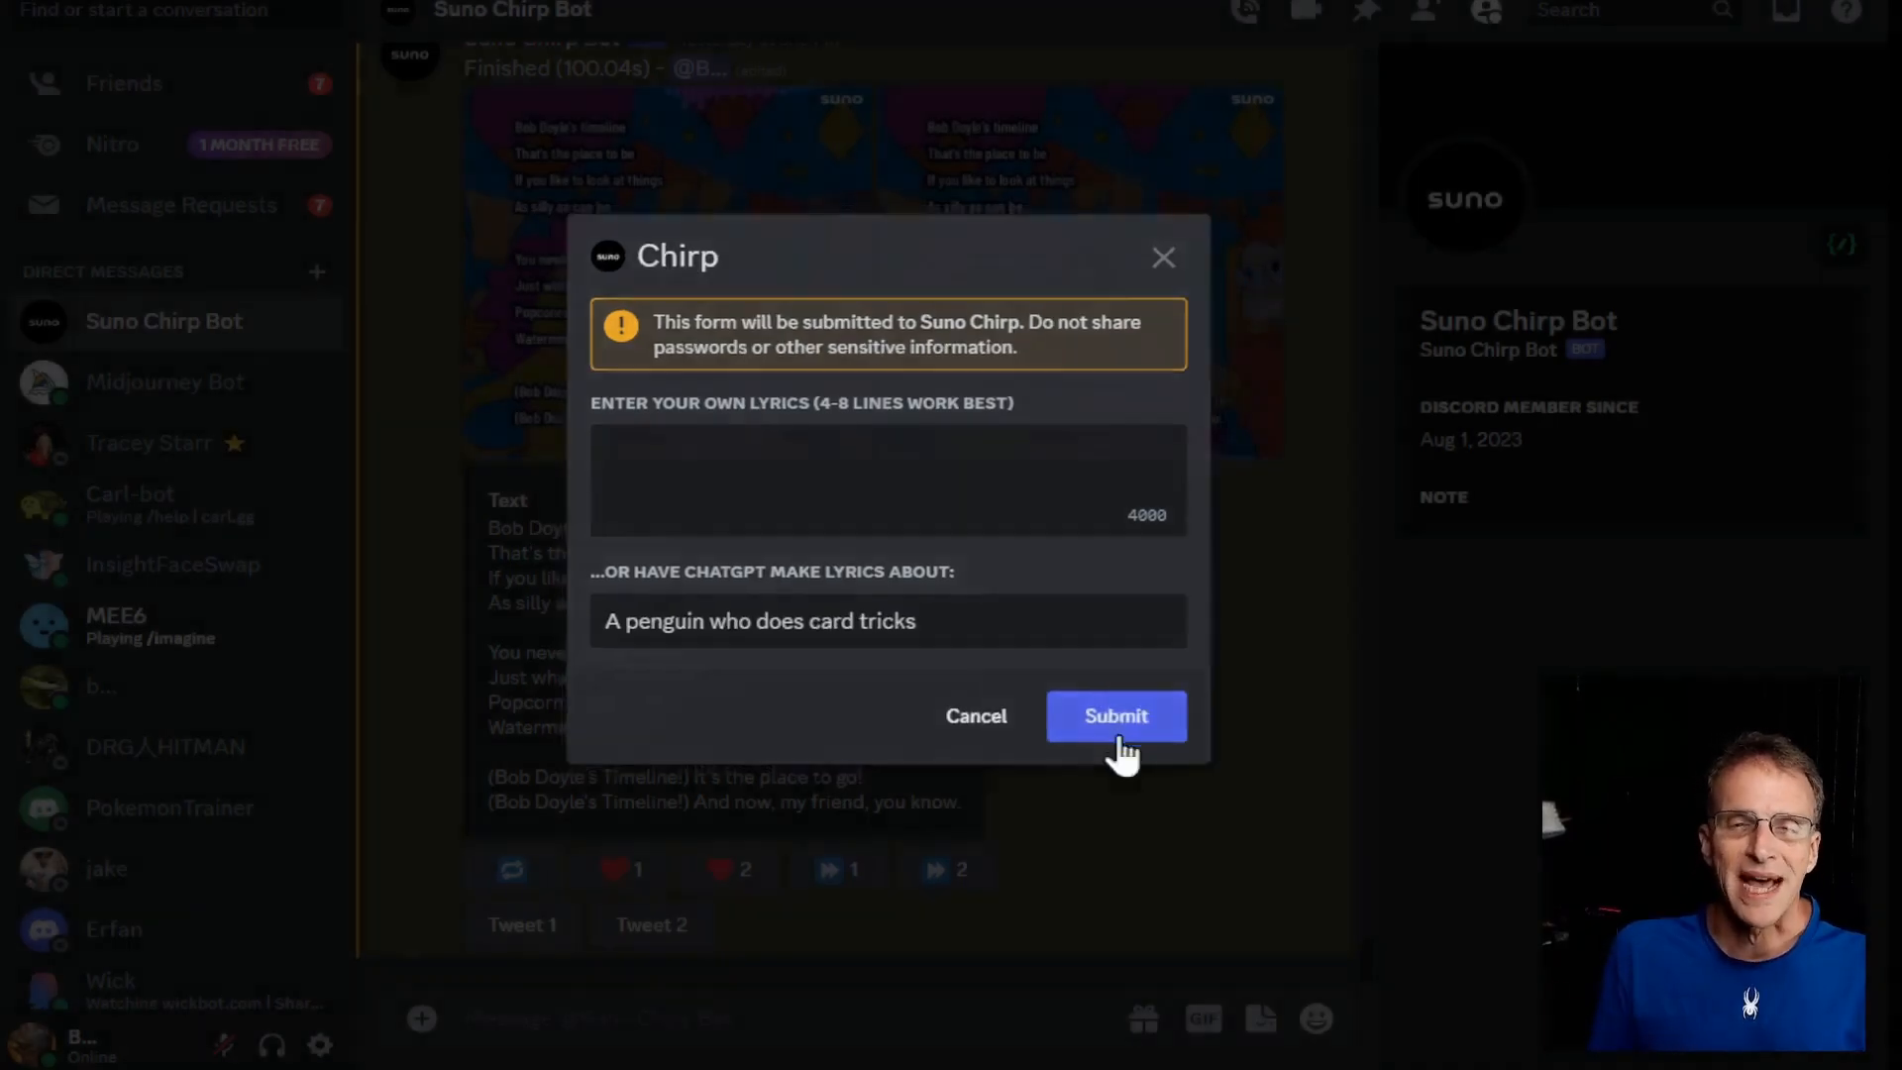
click(1113, 715)
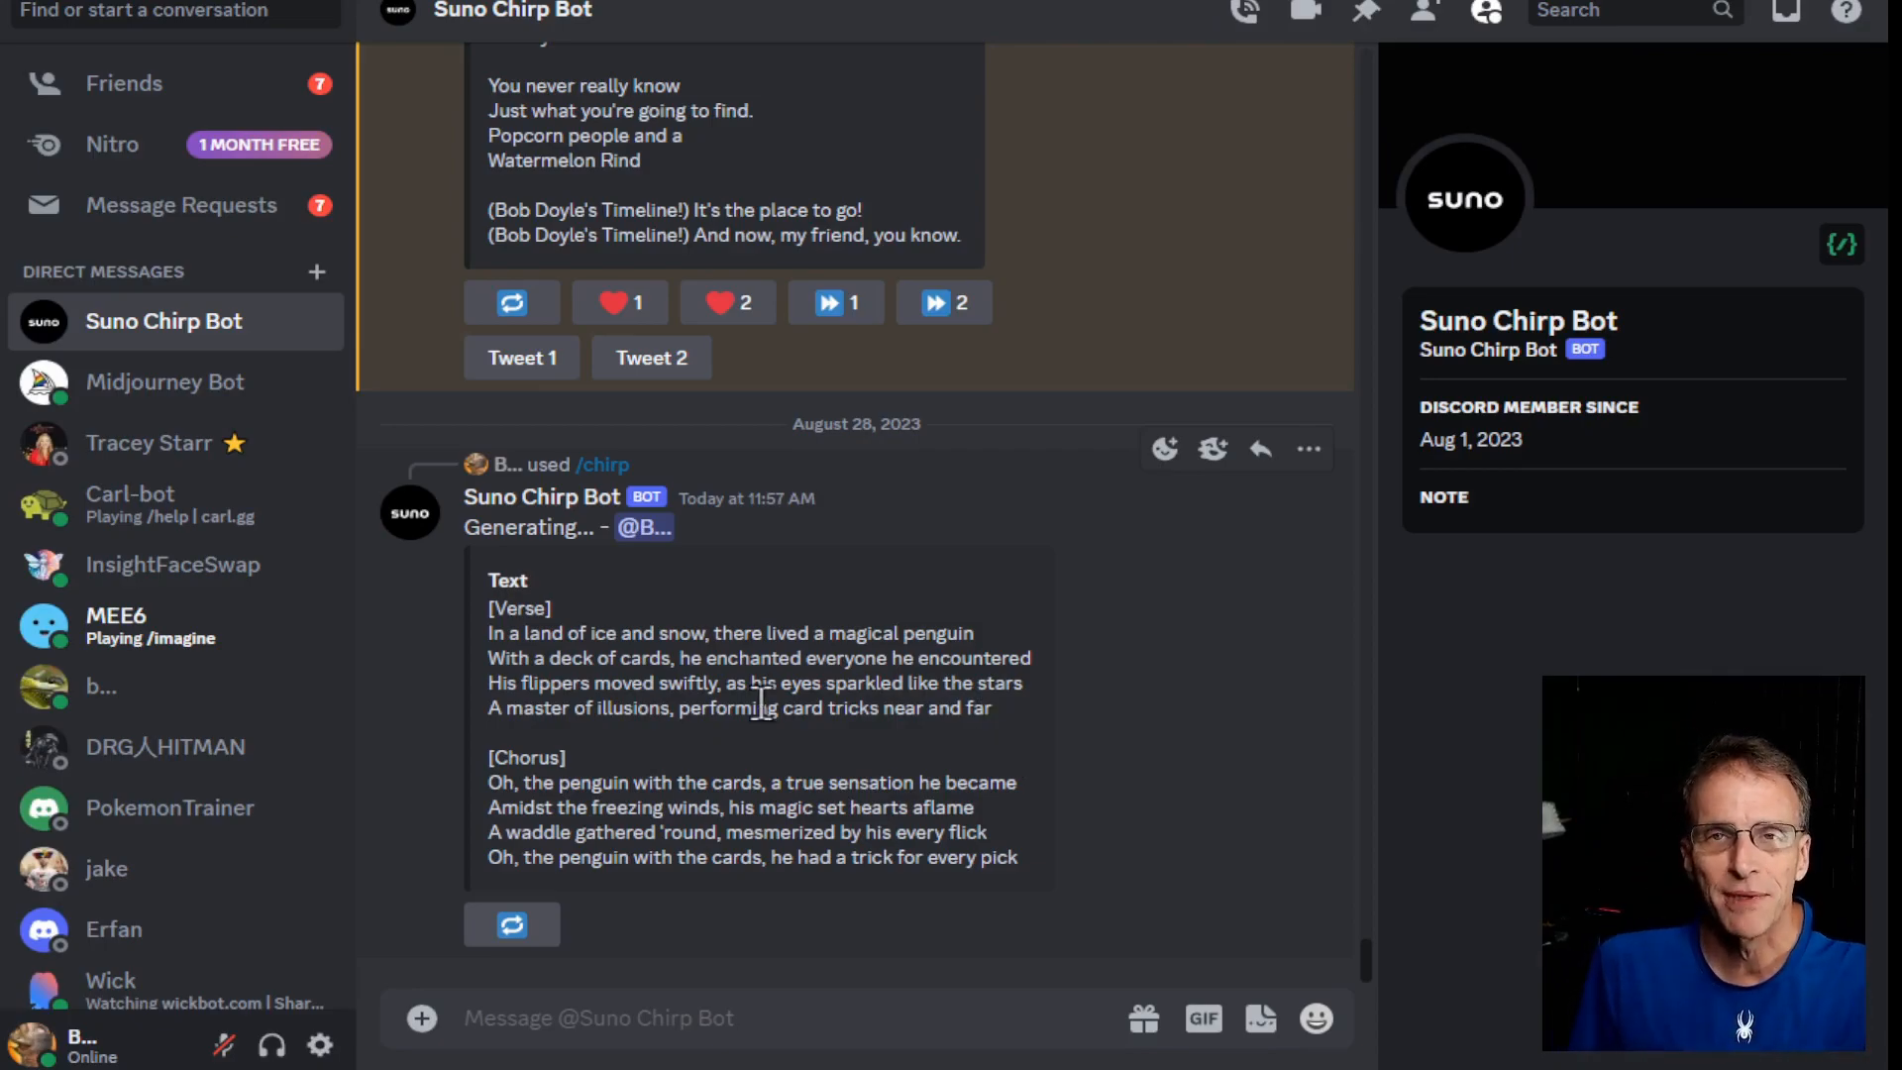
mouse_move(495, 622)
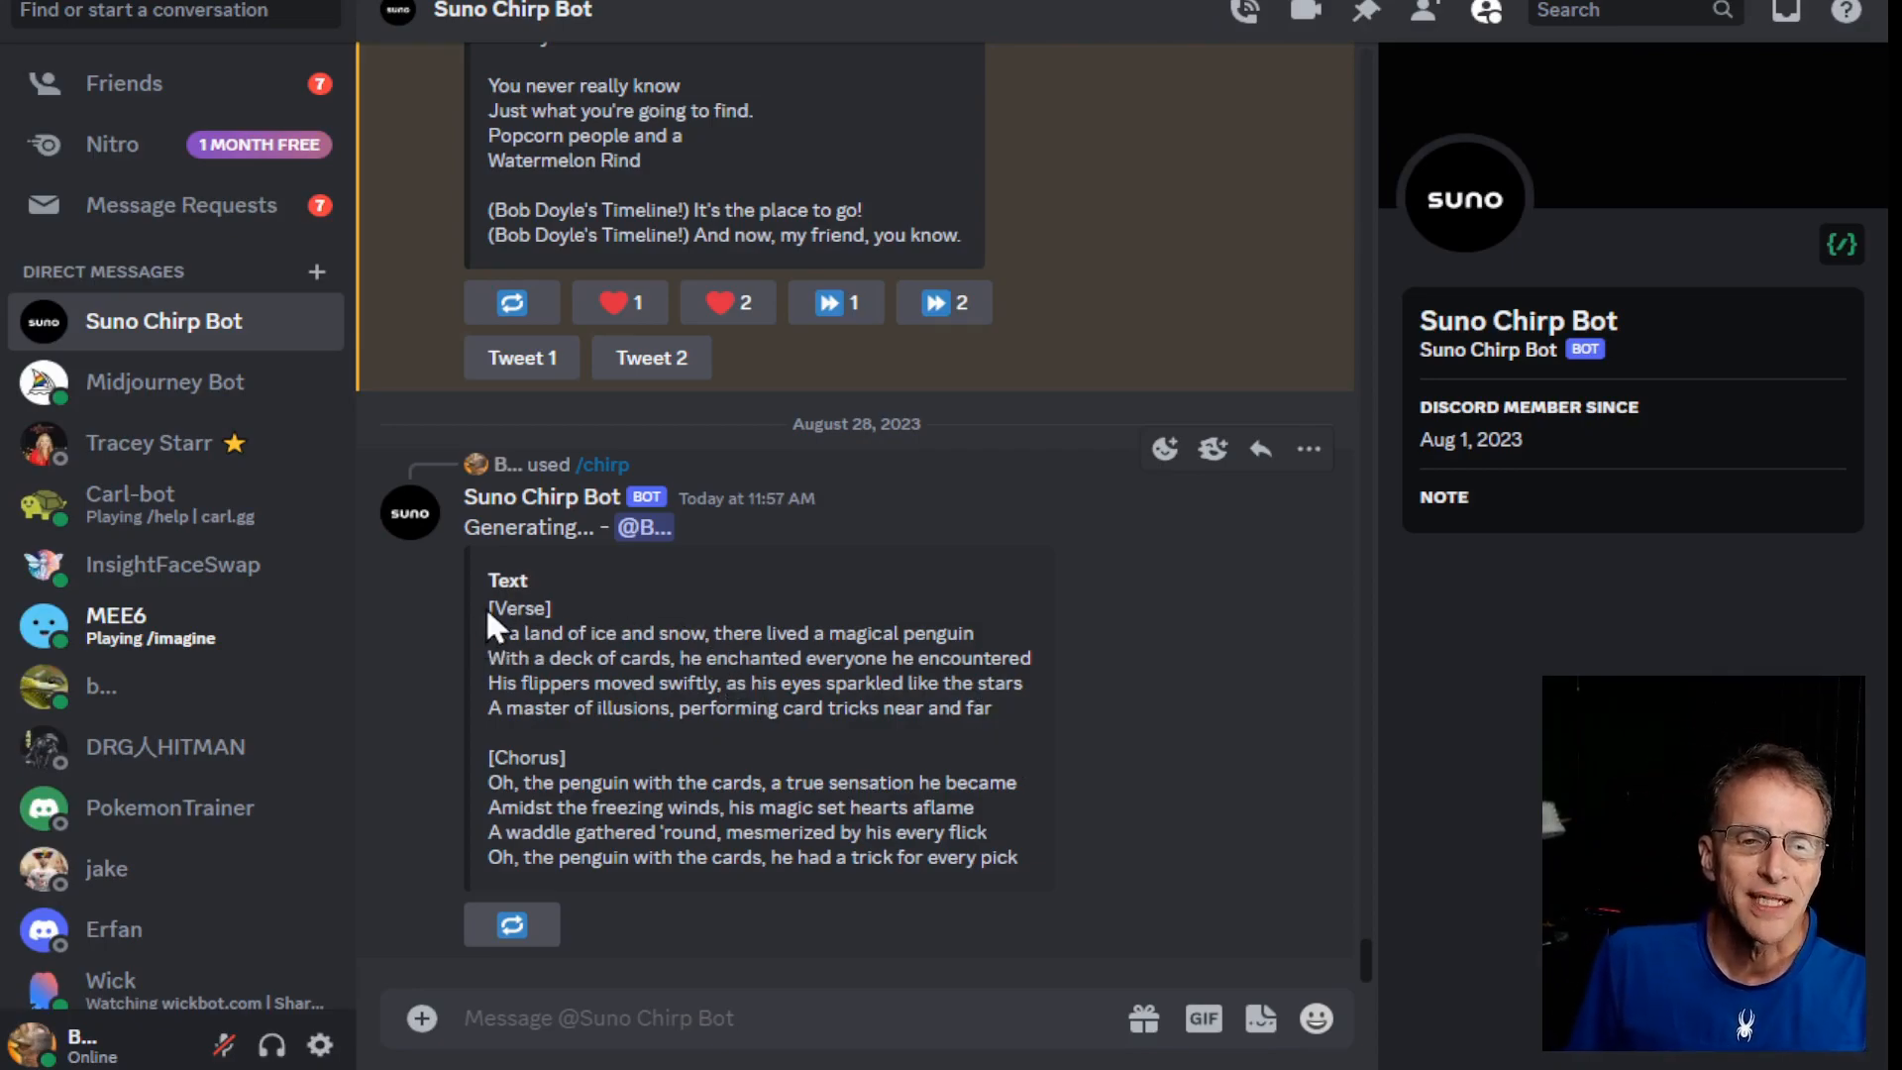
- While the penguin song generates, type /chirp to bring up a fresh Chirp lyrics form
text(/chir)
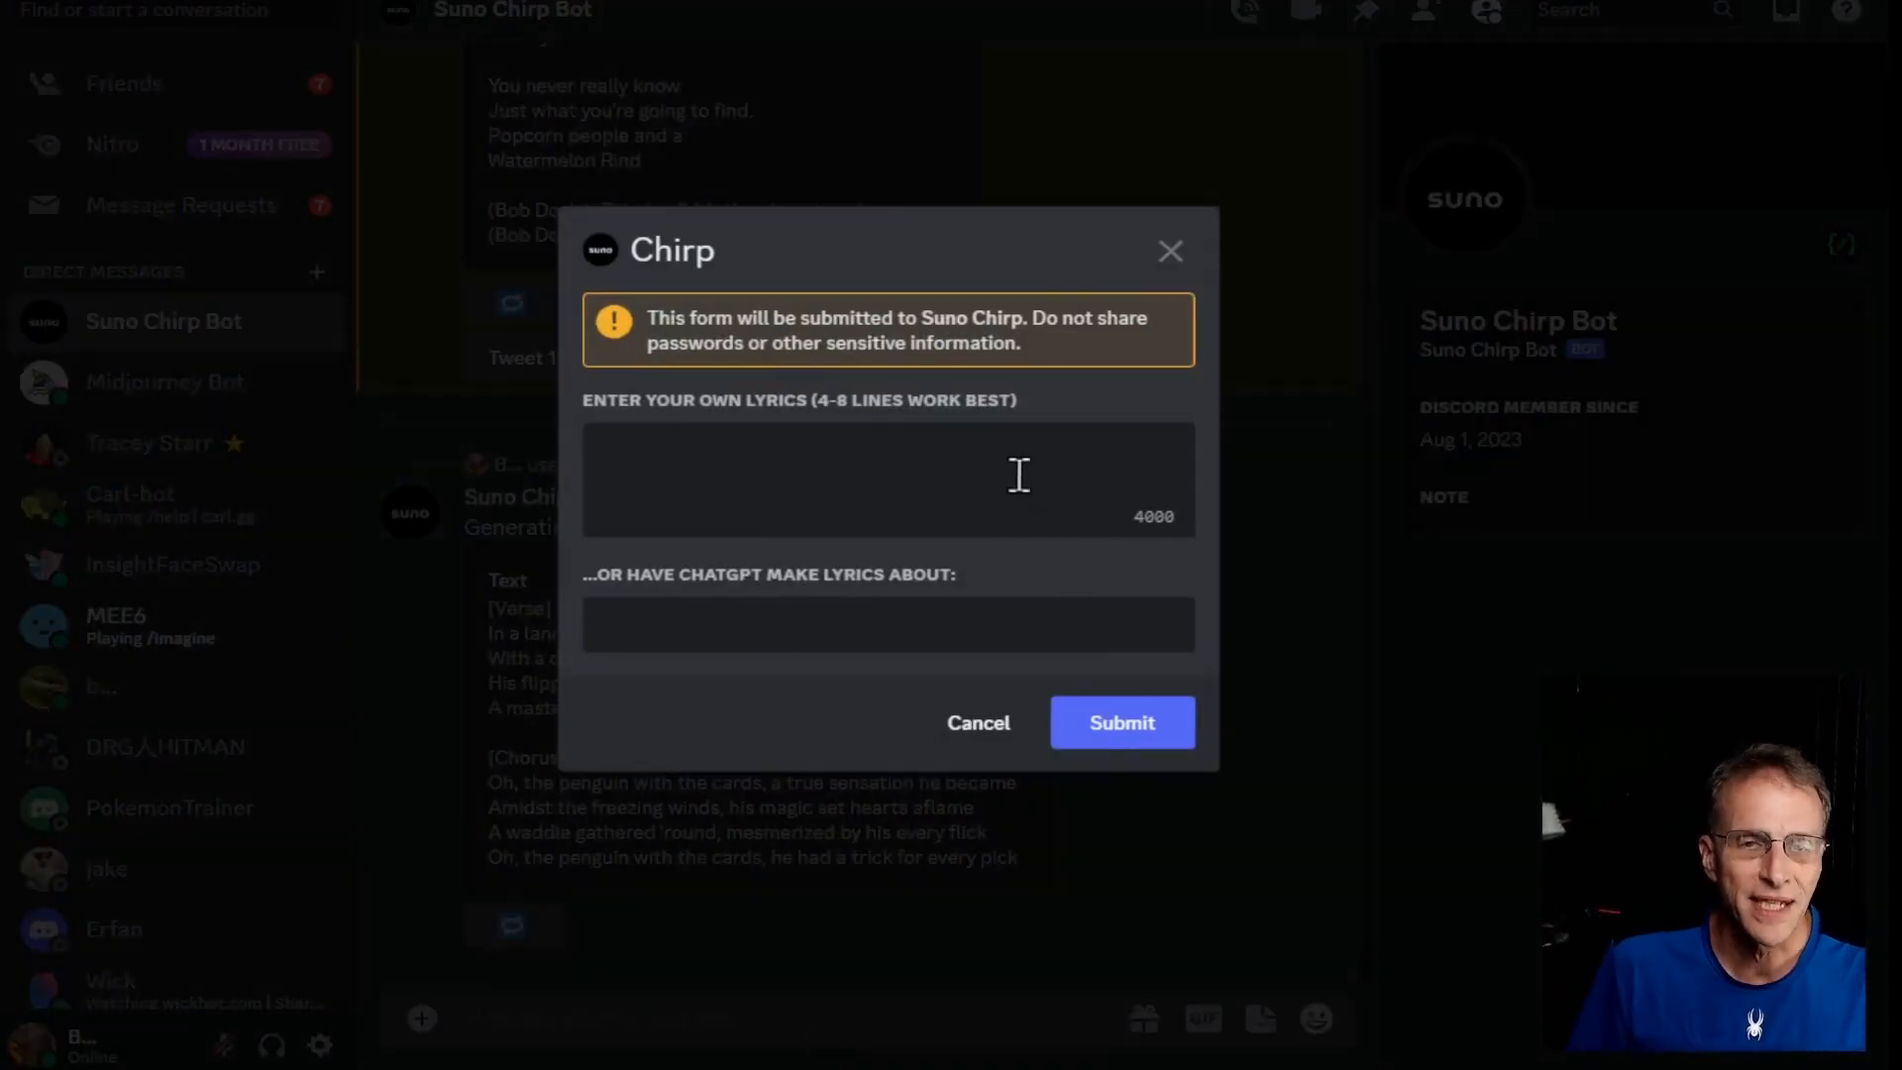
- Enter the penguin lyrics, wrap 'magical penguin' and 'penguin with the cards' in parentheses, and submit
text(A waddle gathered 'round, mesmerized by his every flick)
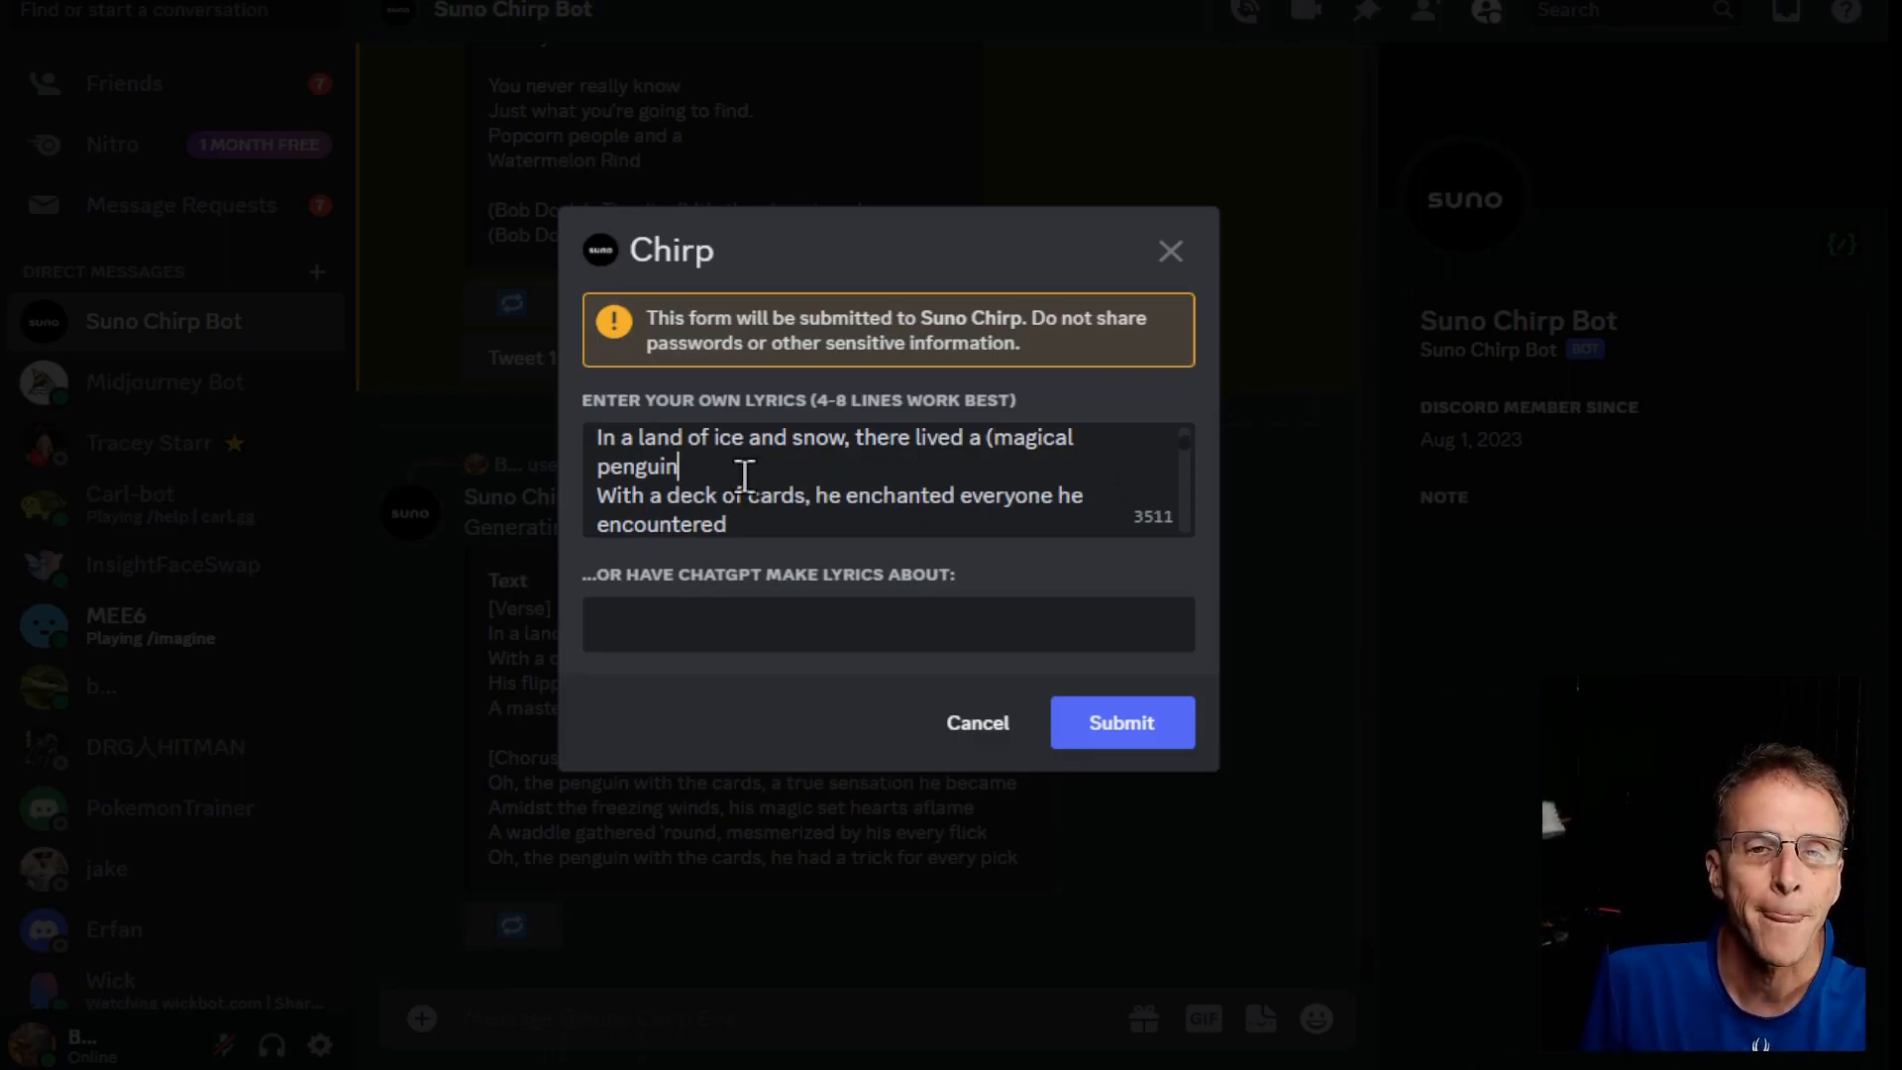
text())
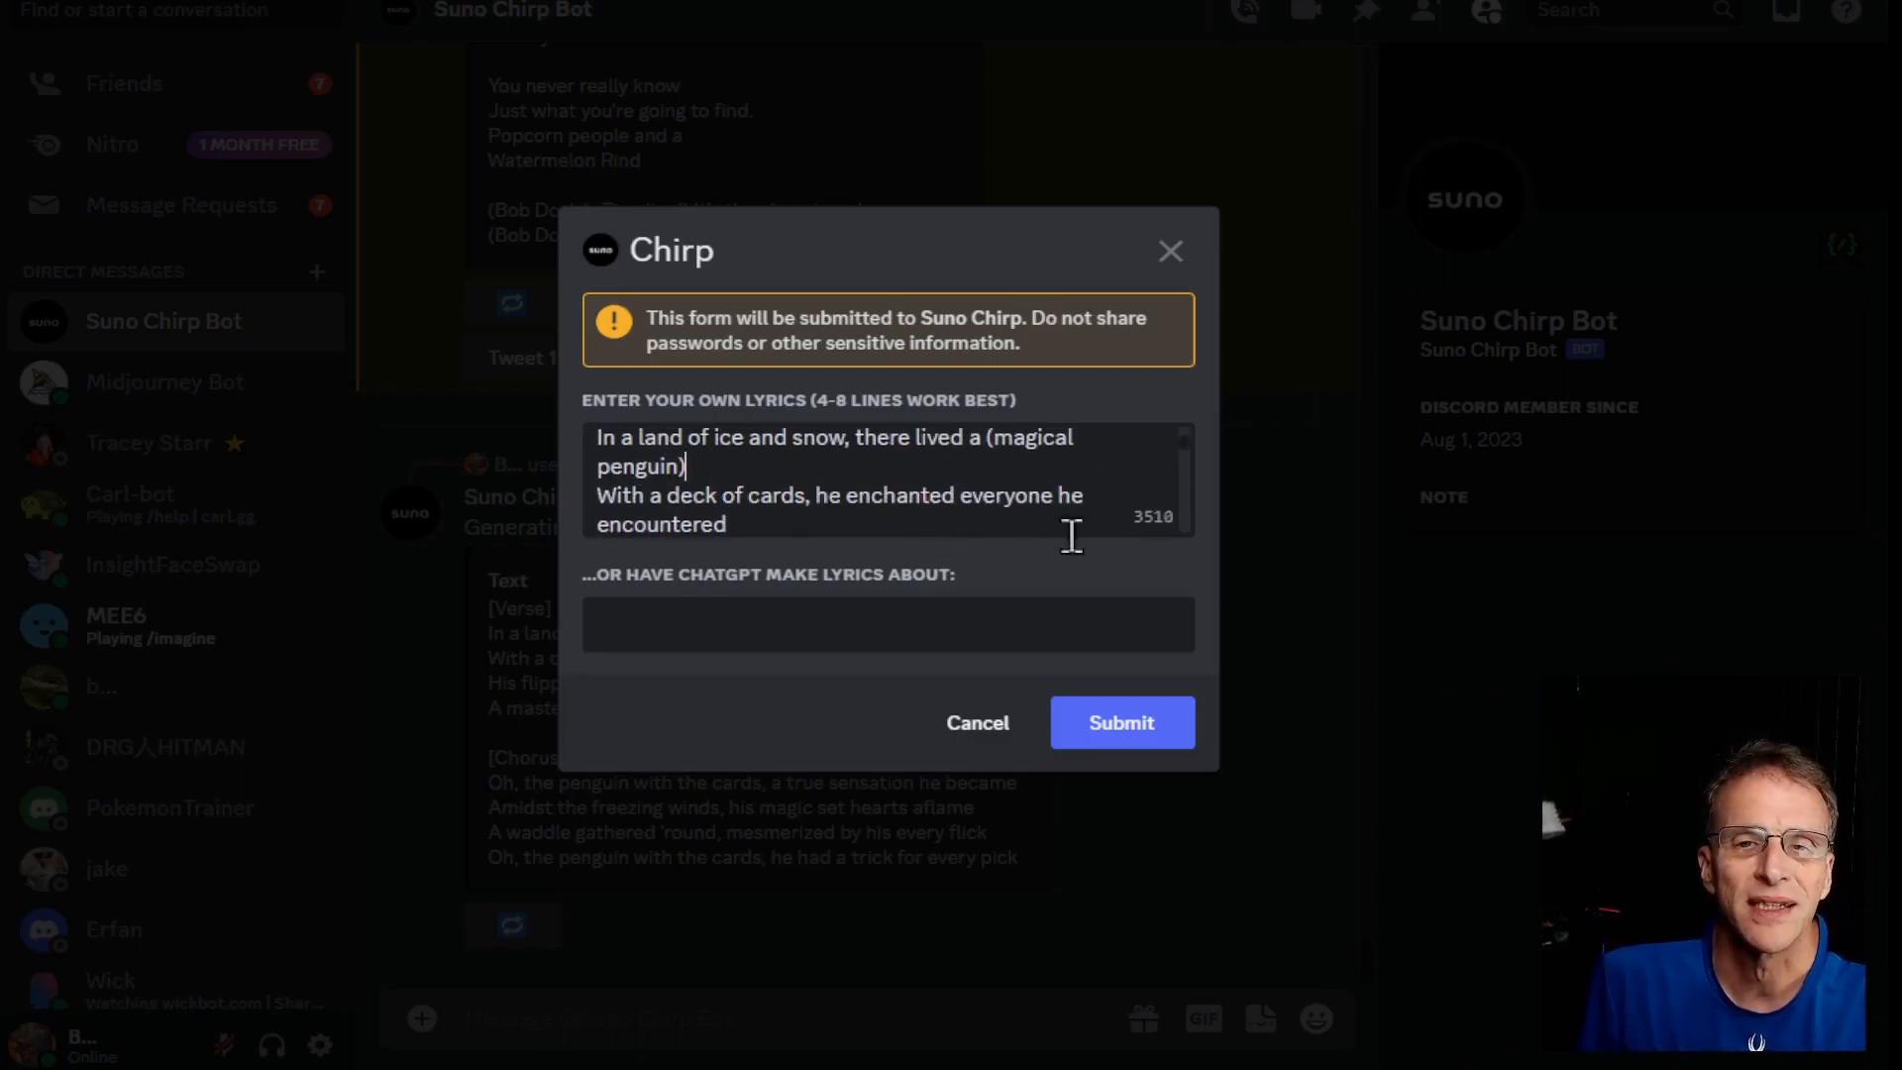
scroll(down, 3)
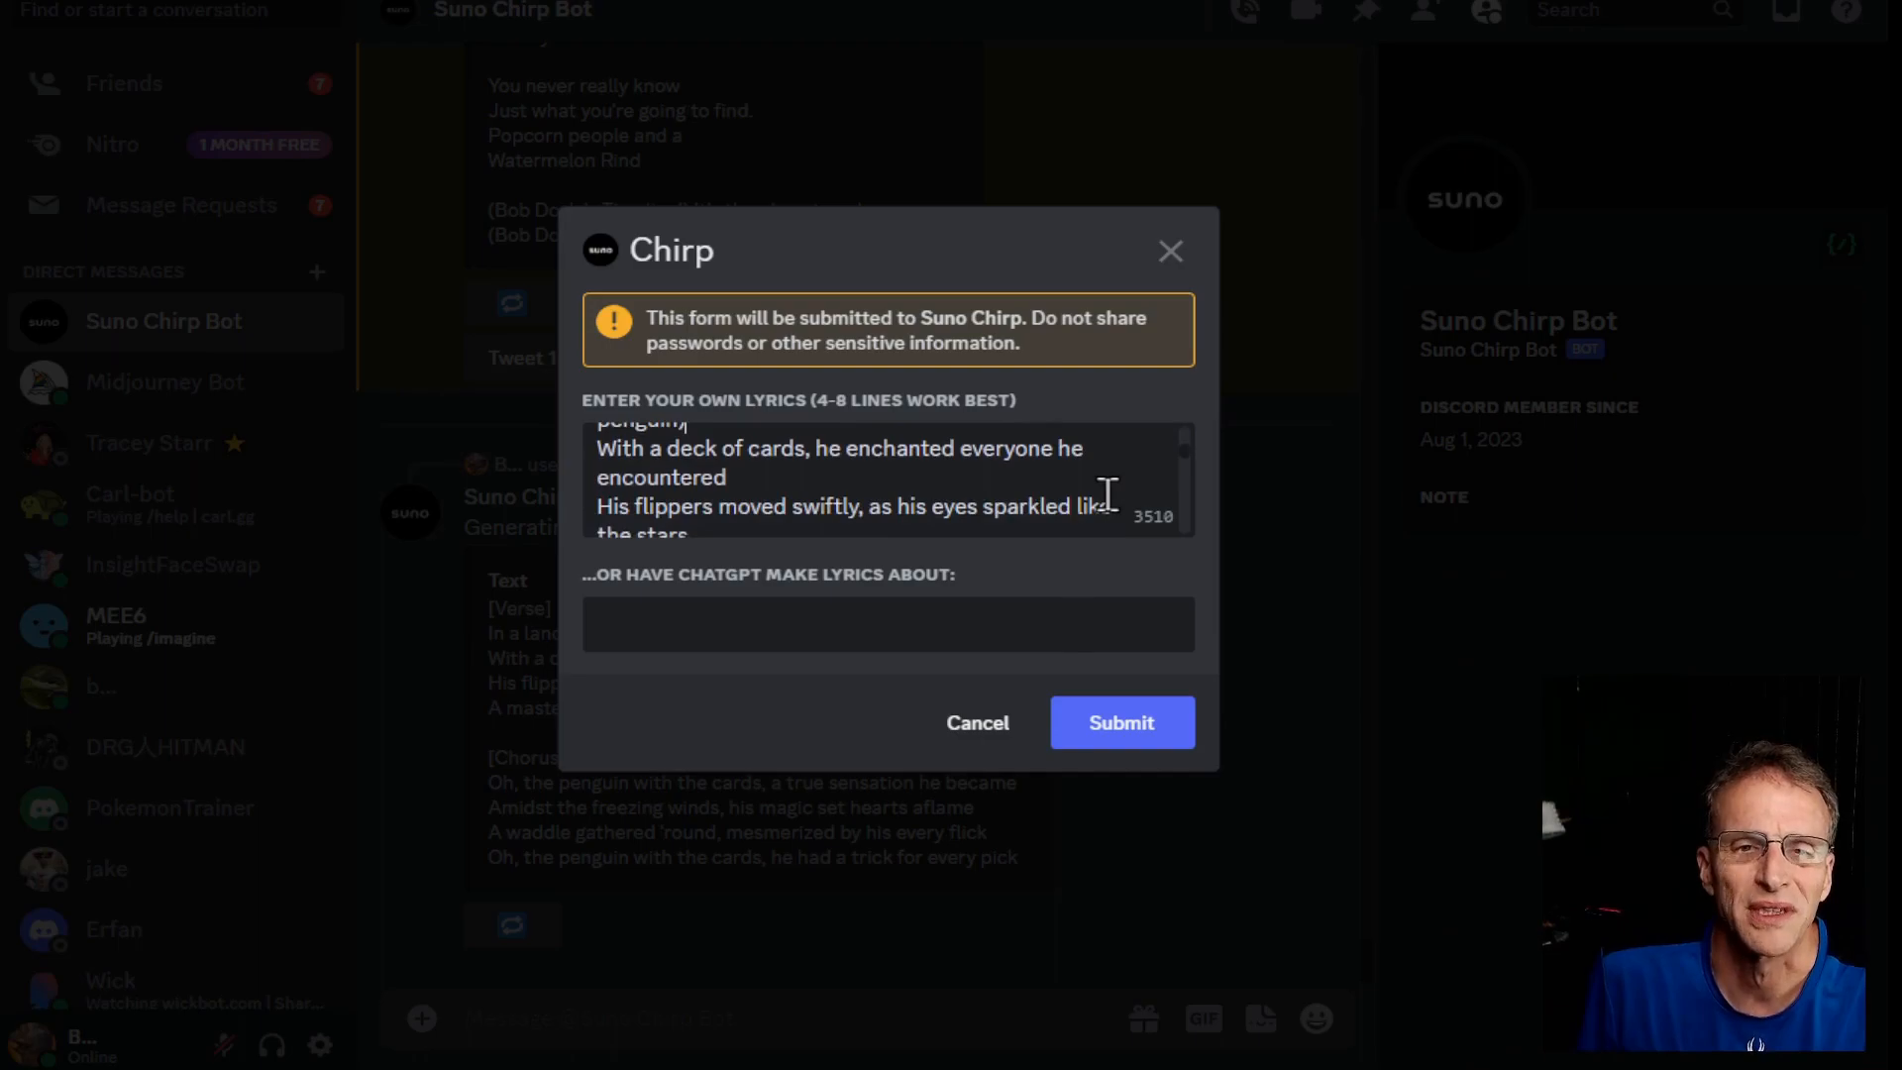
scroll(down, 3)
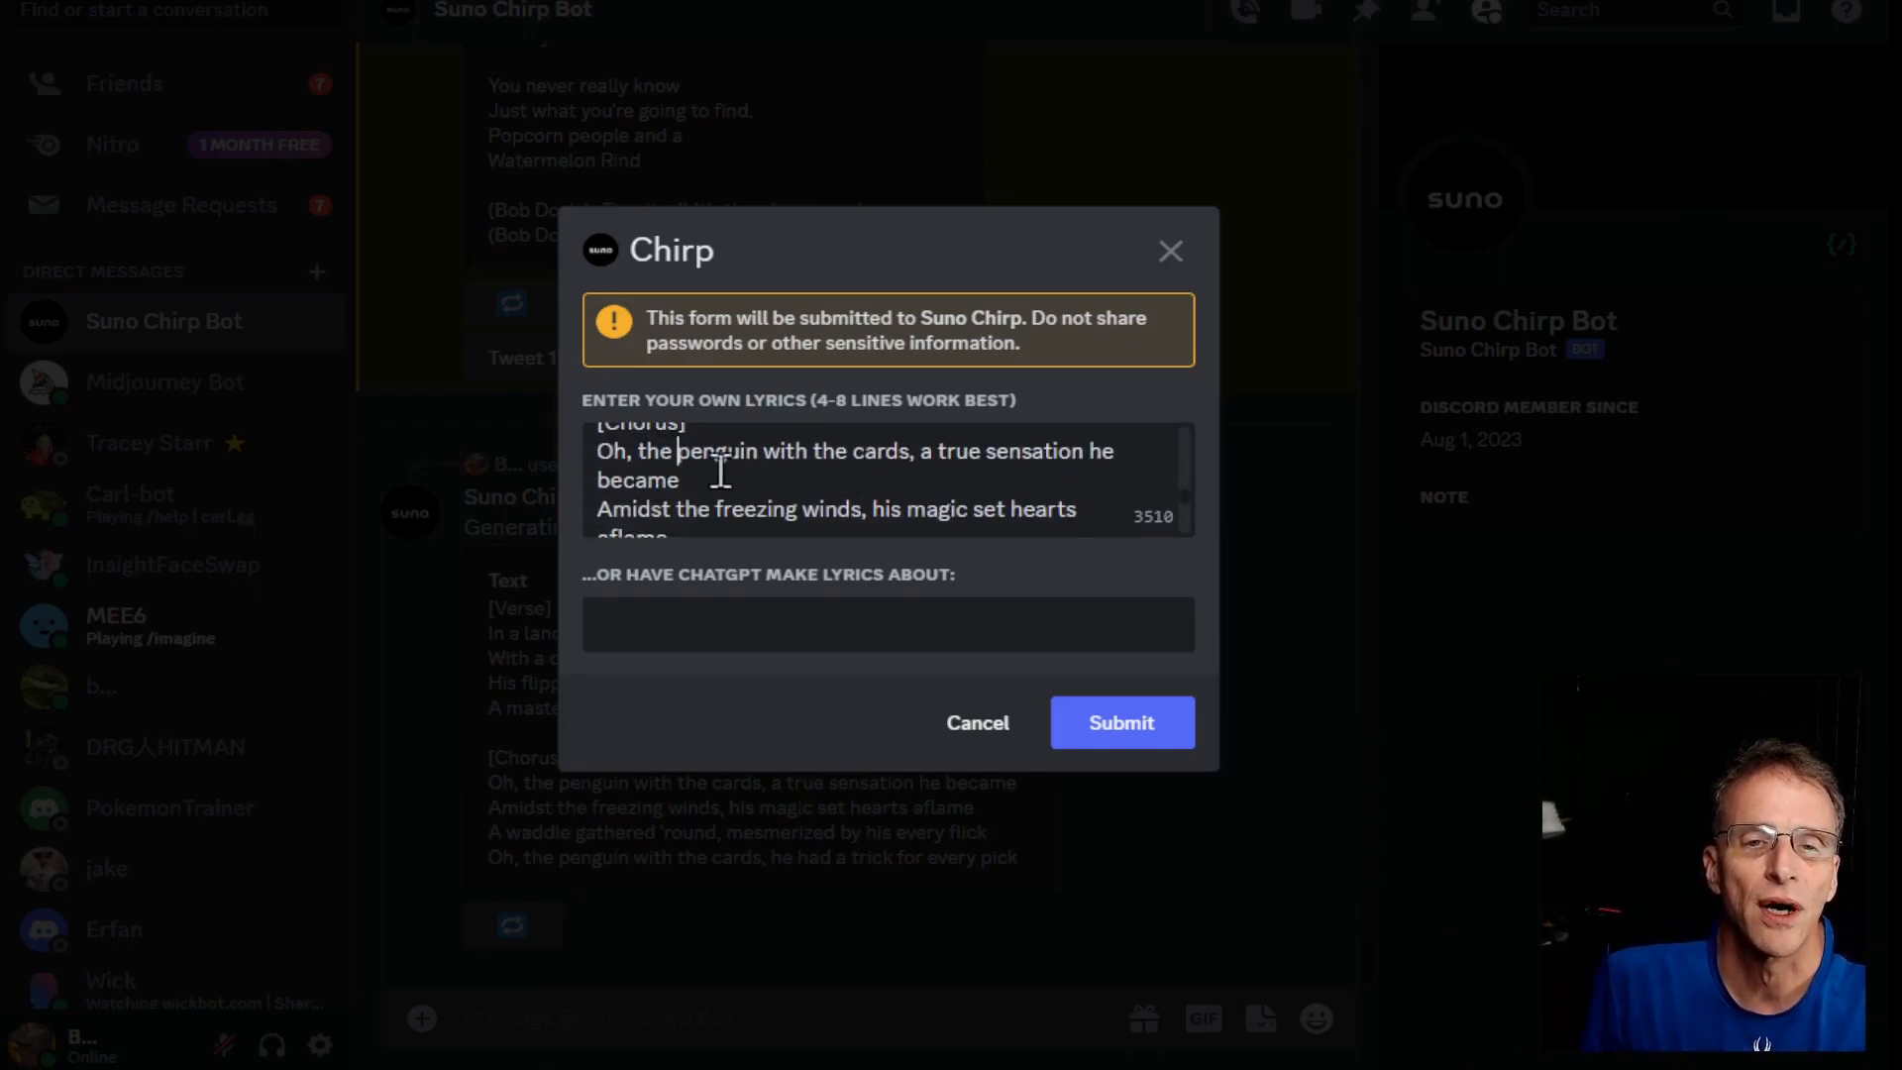
text(()
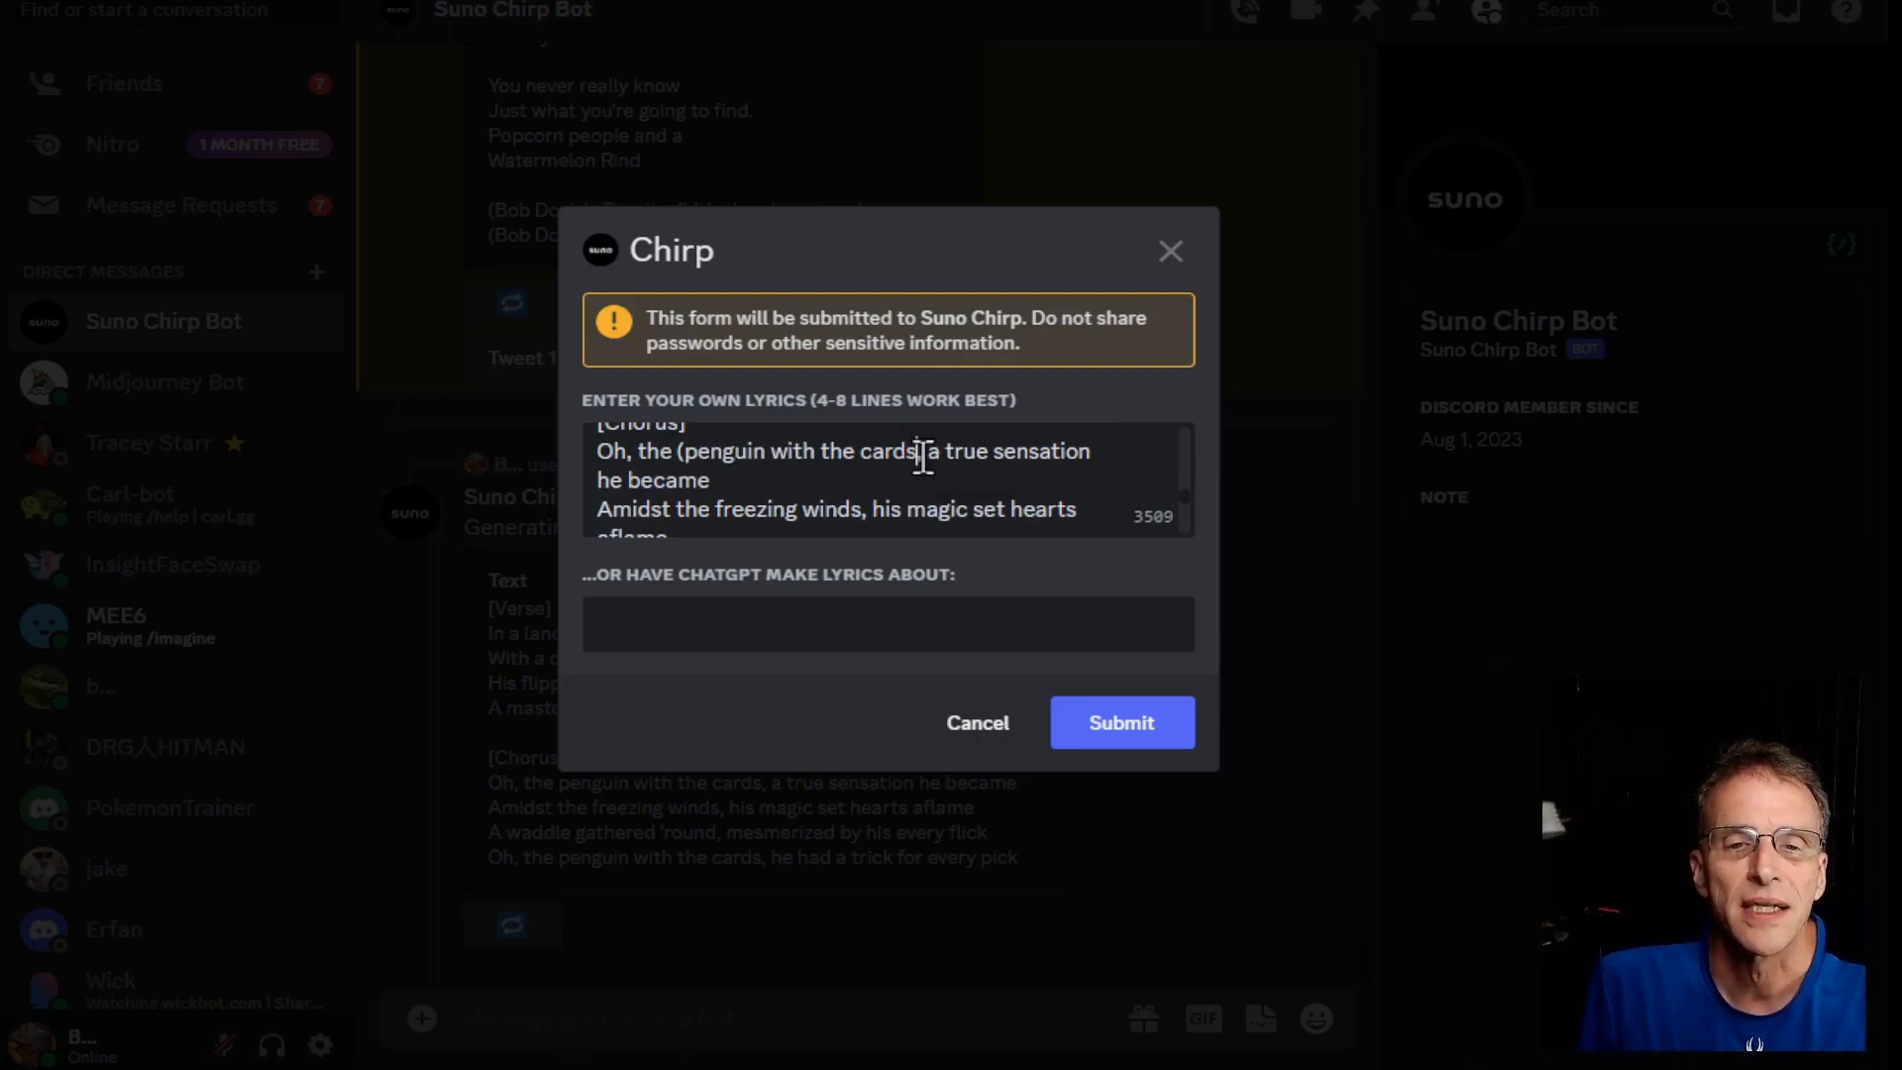
click(1120, 722)
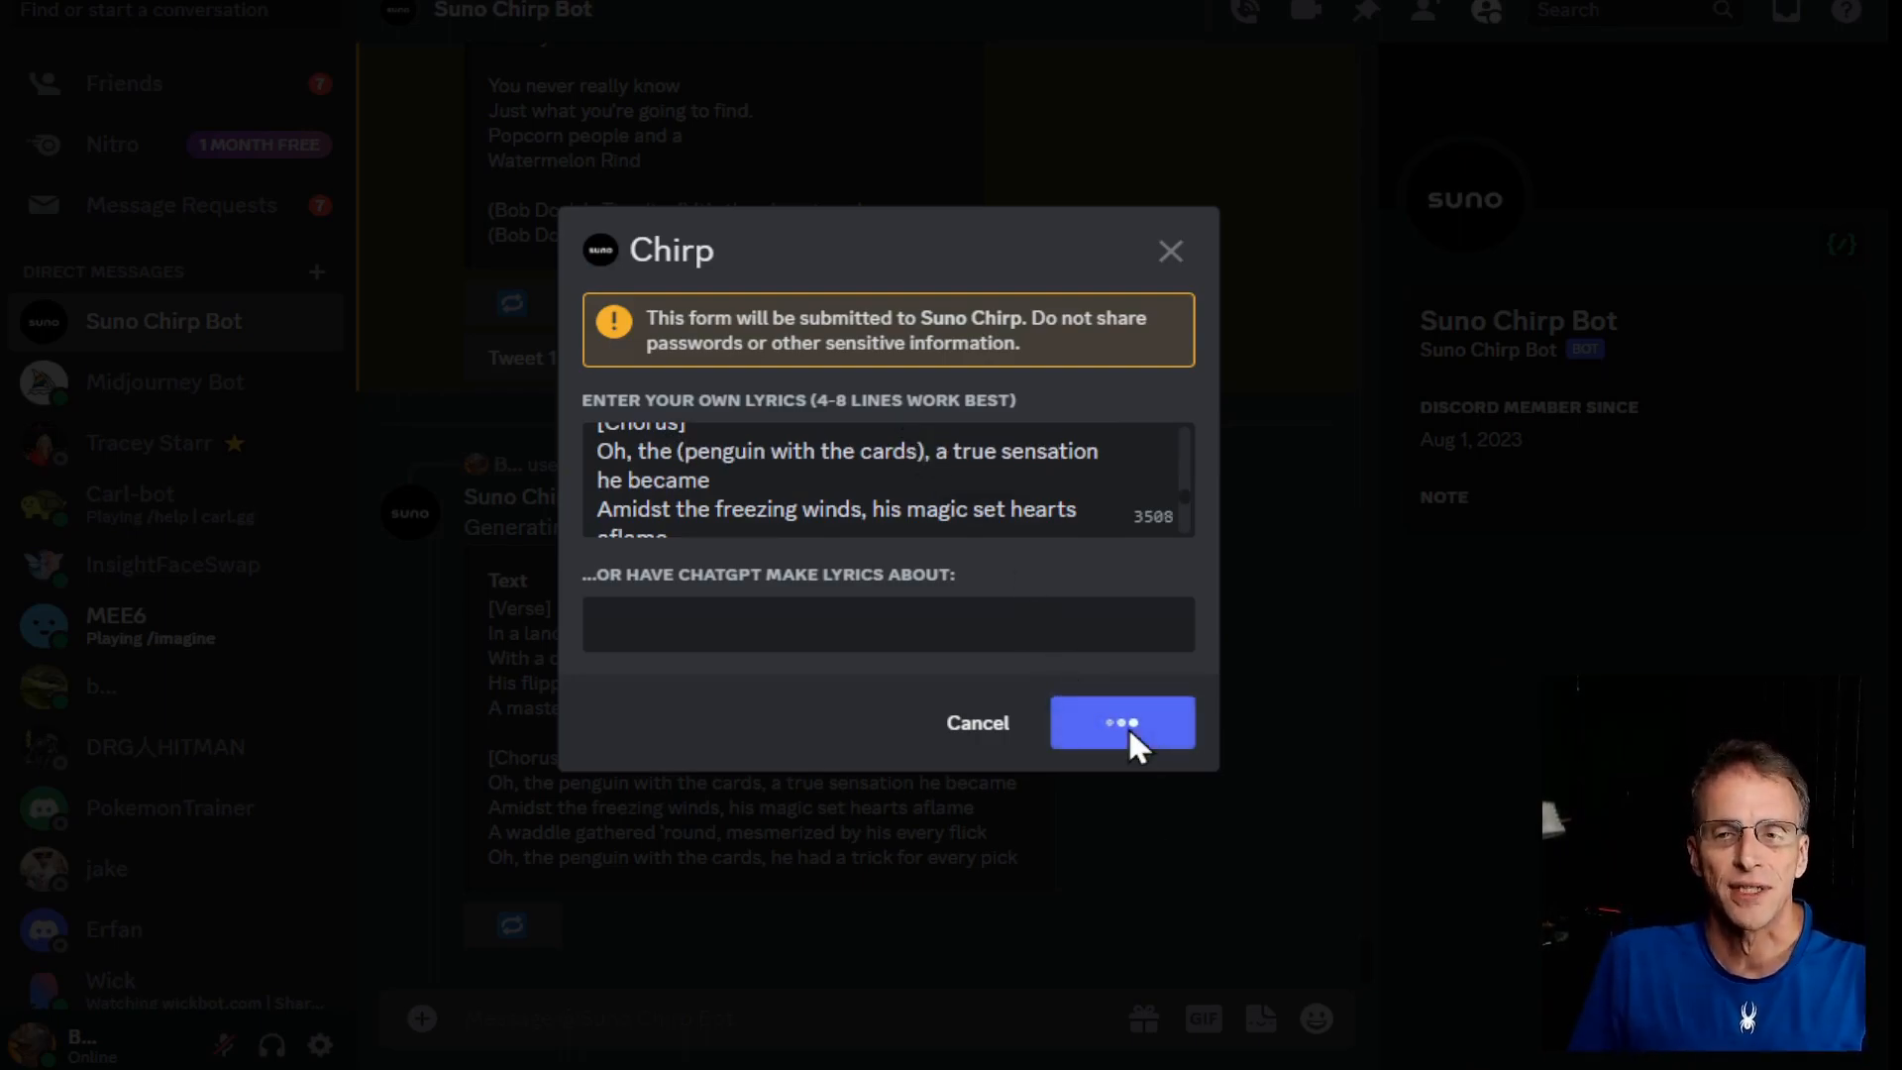
- Scroll to the finished penguin card-trick song and play its first clip
click(1120, 722)
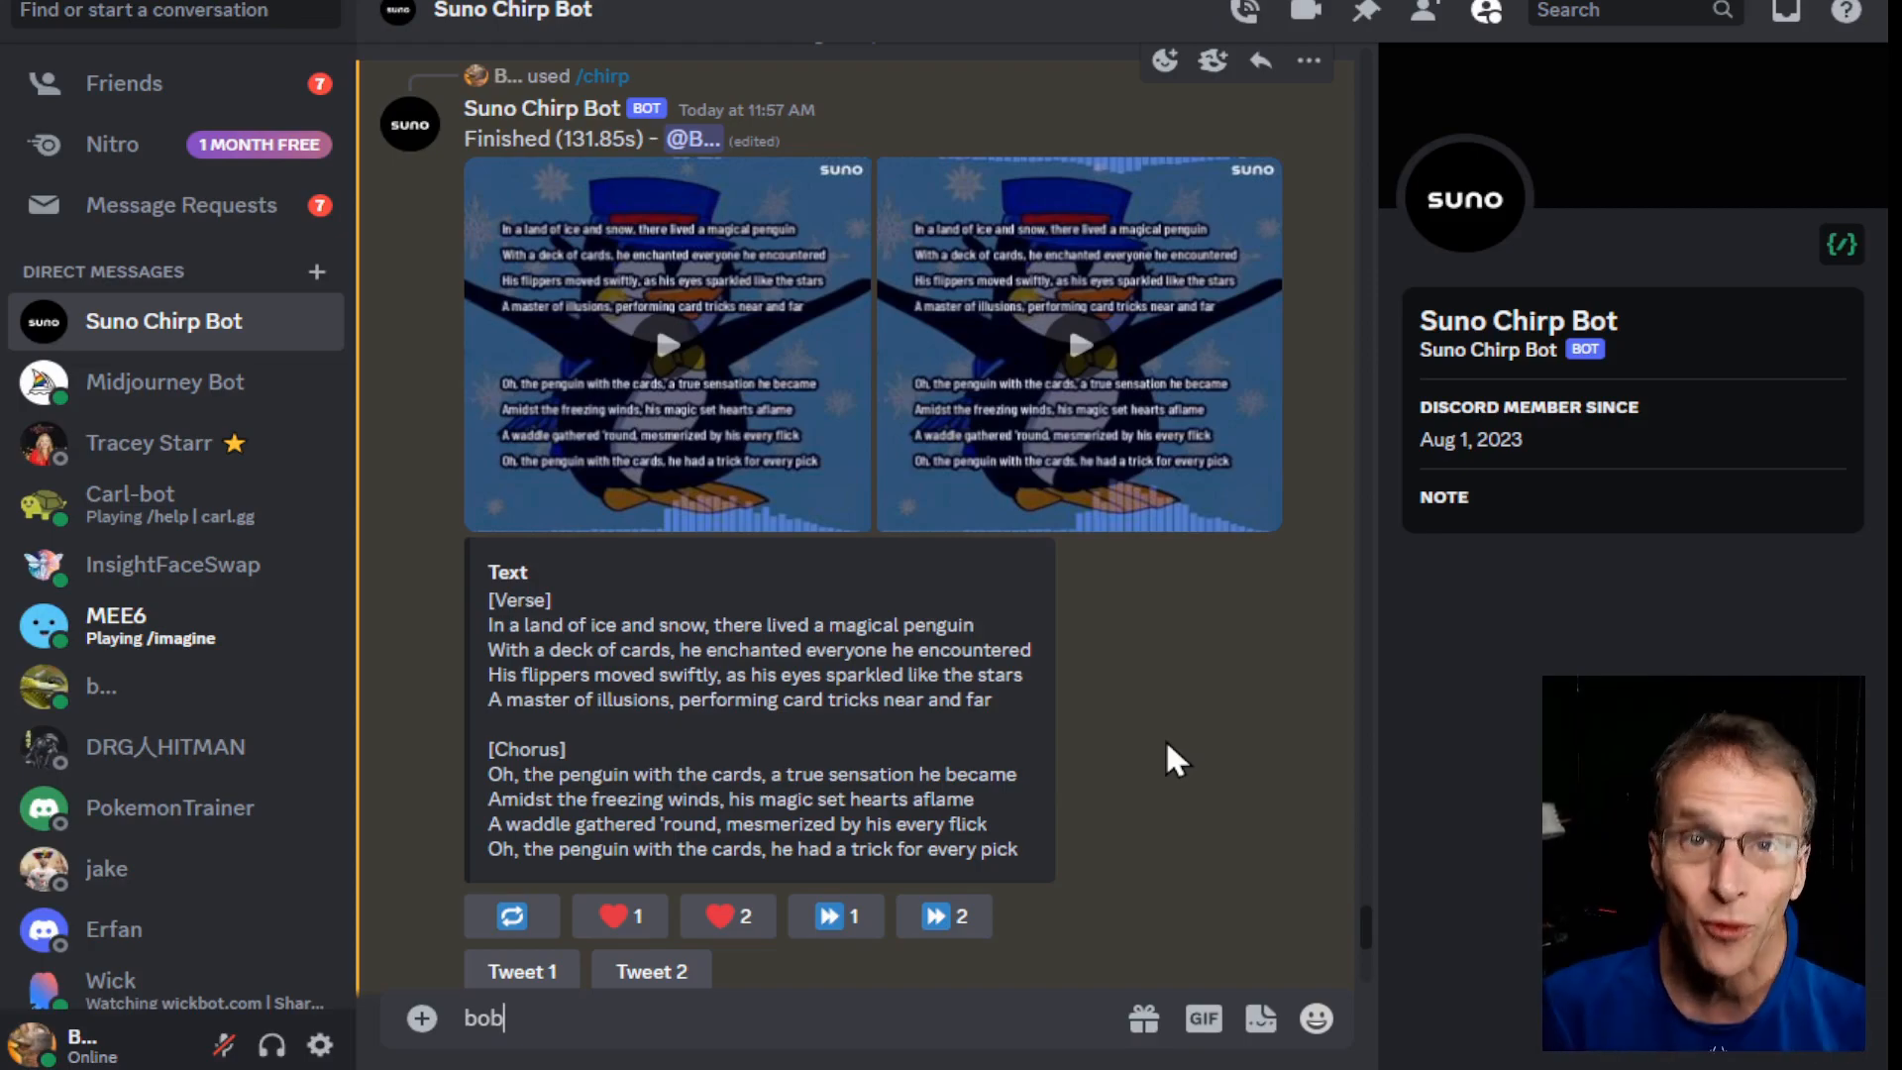
scroll(down, 3)
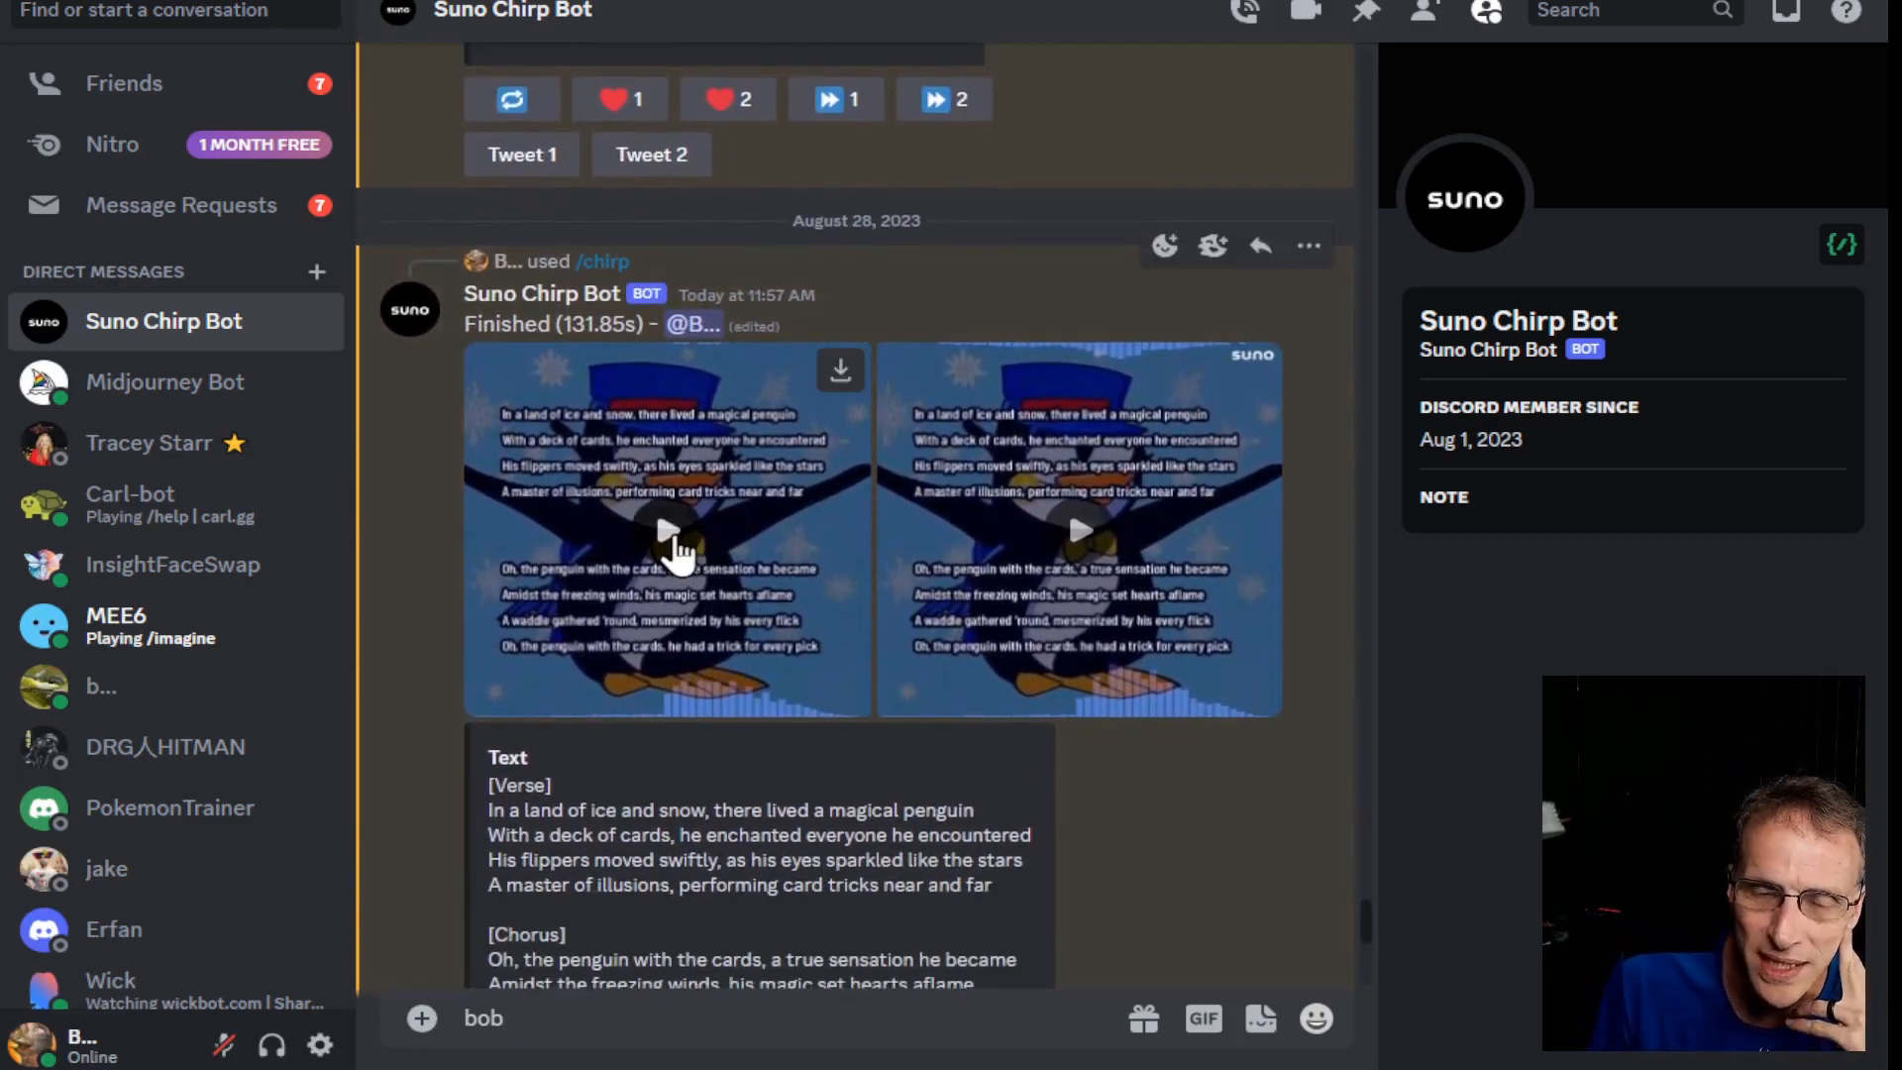
click(667, 534)
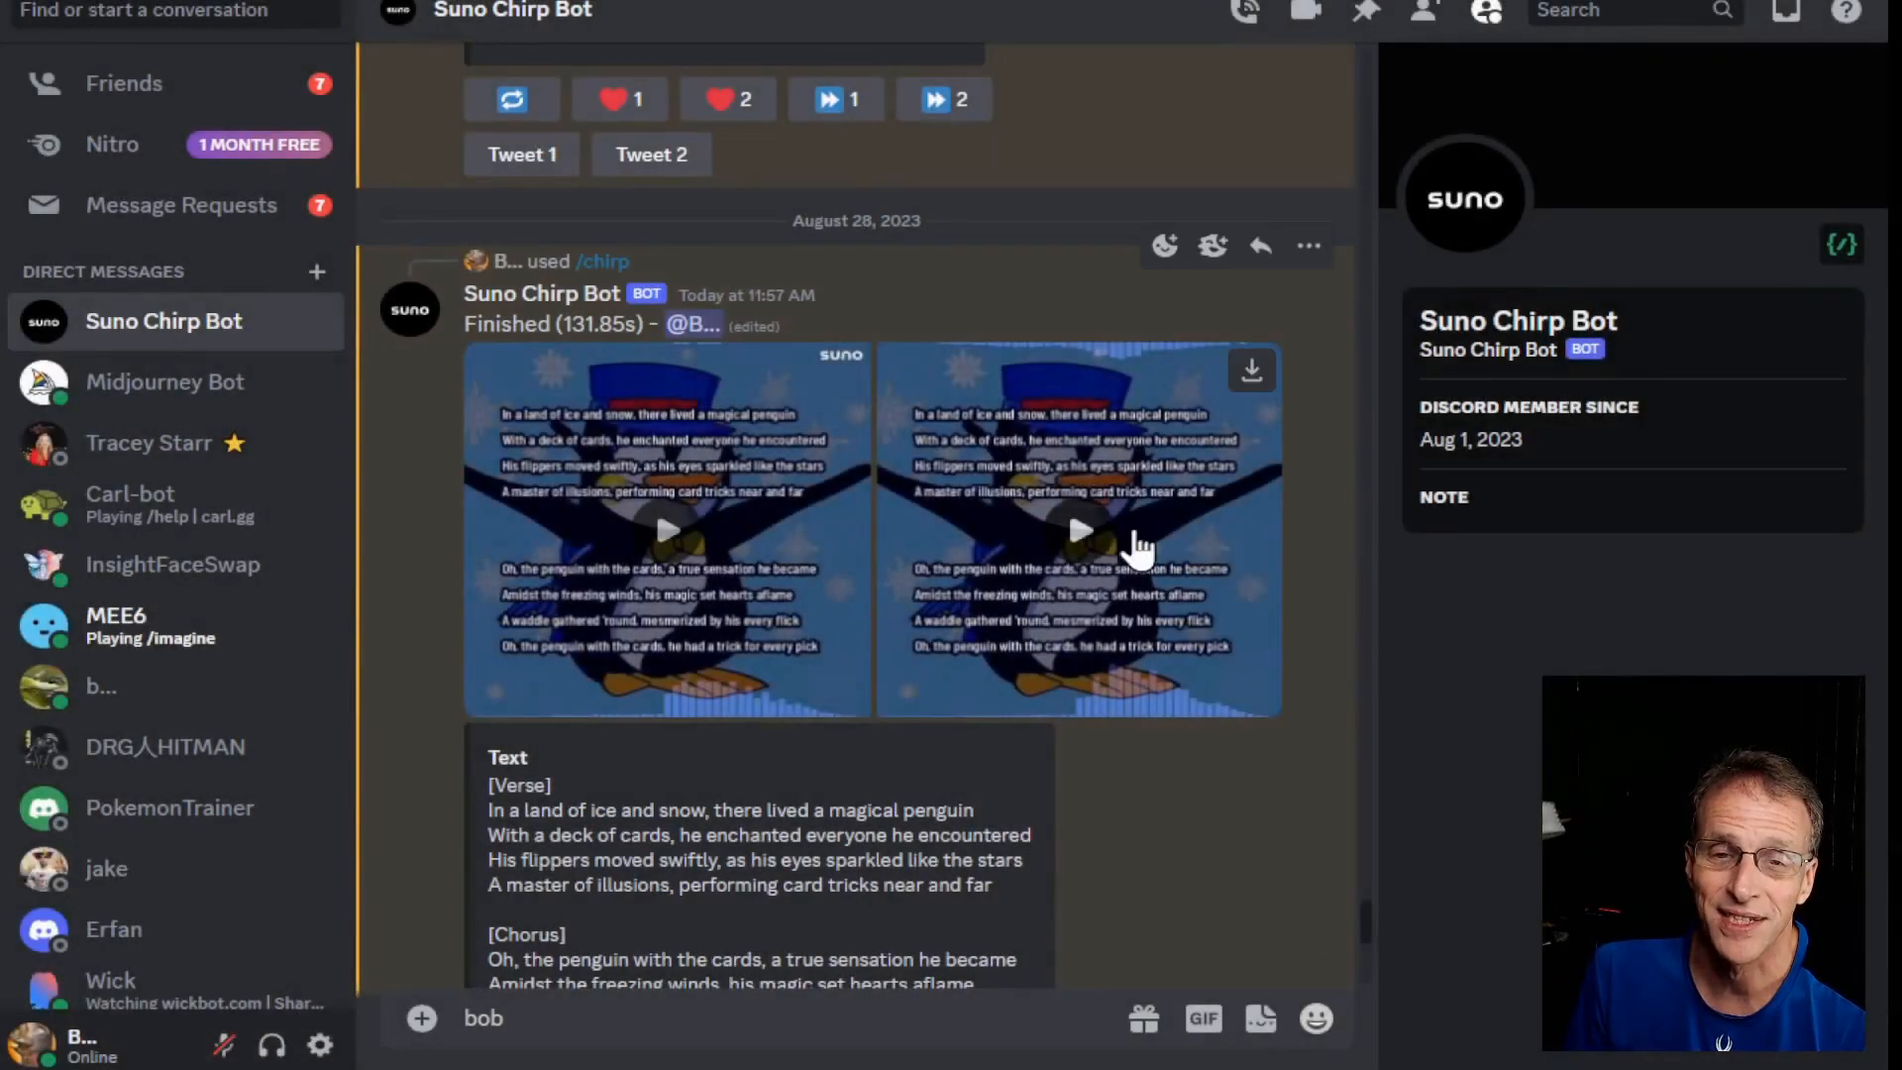
- Play the second clip, then submit the selected chorus lyrics as a Continue request
click(1077, 530)
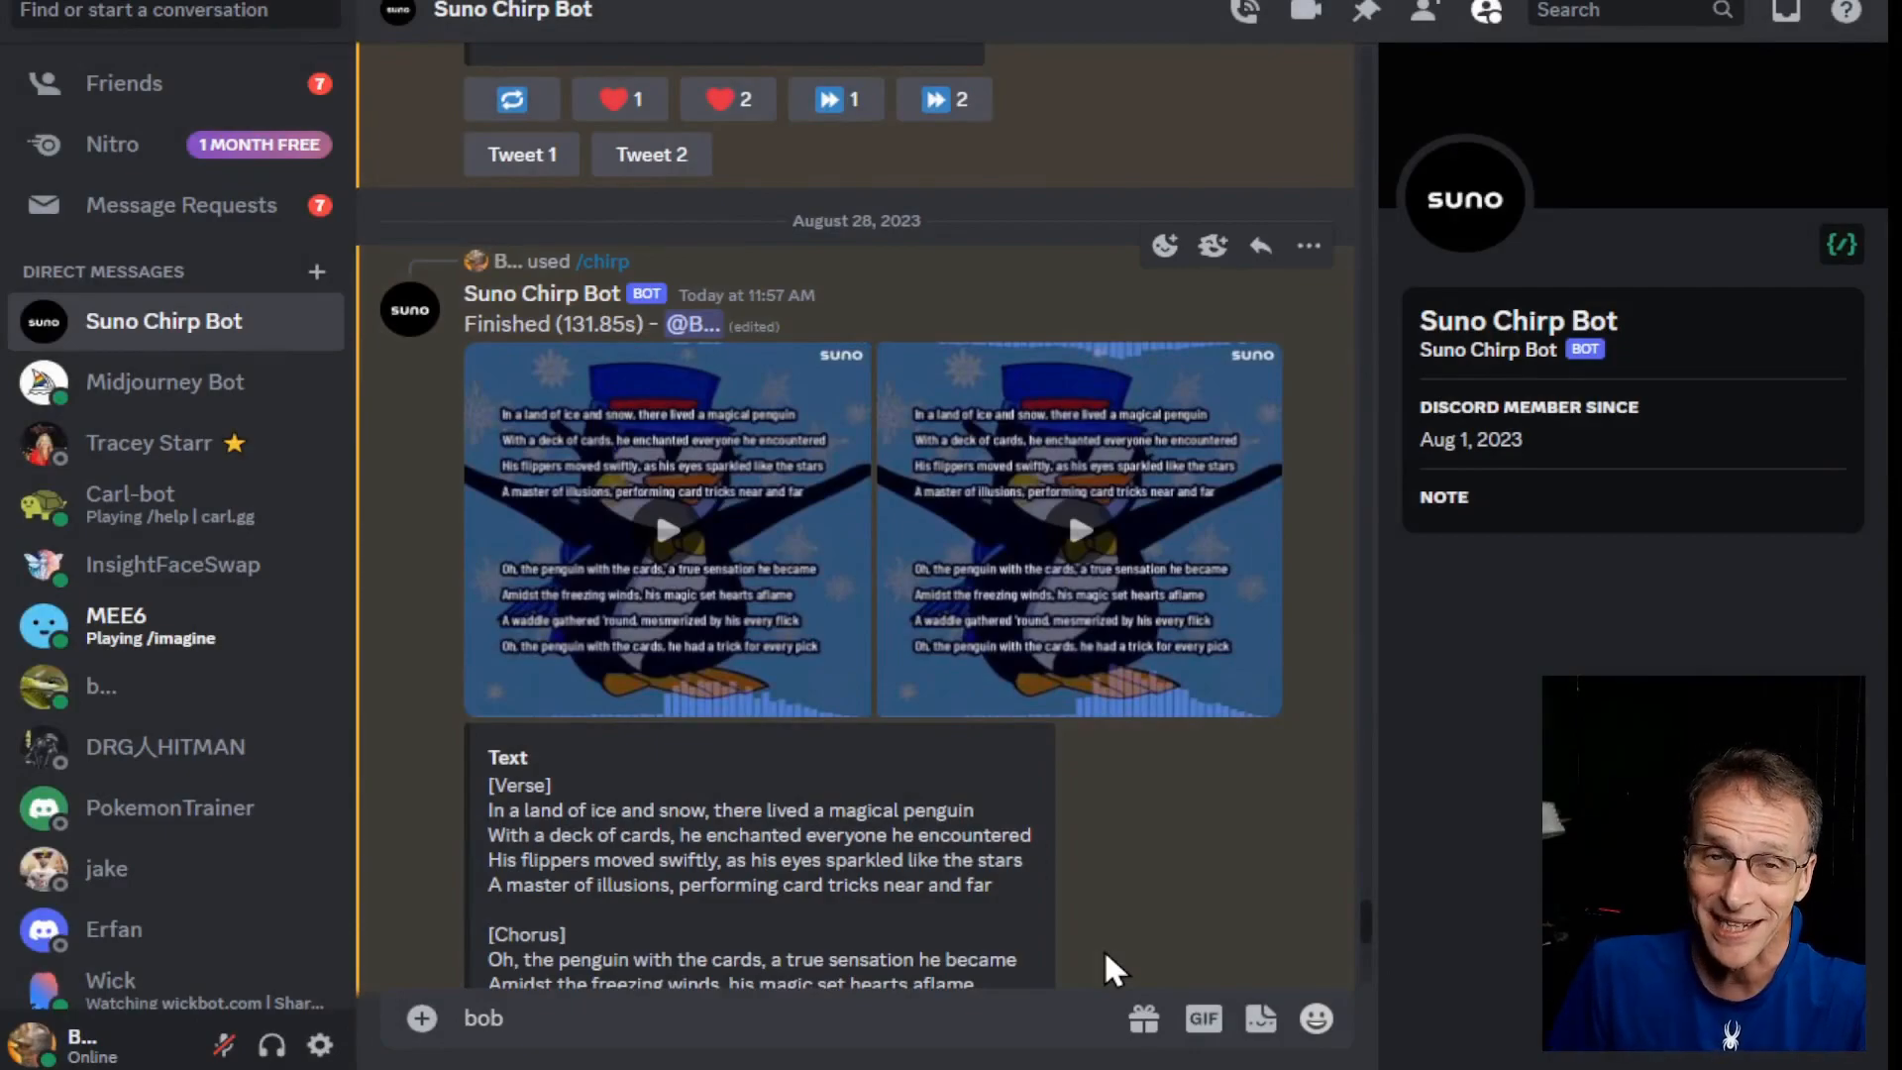
scroll(down, 3)
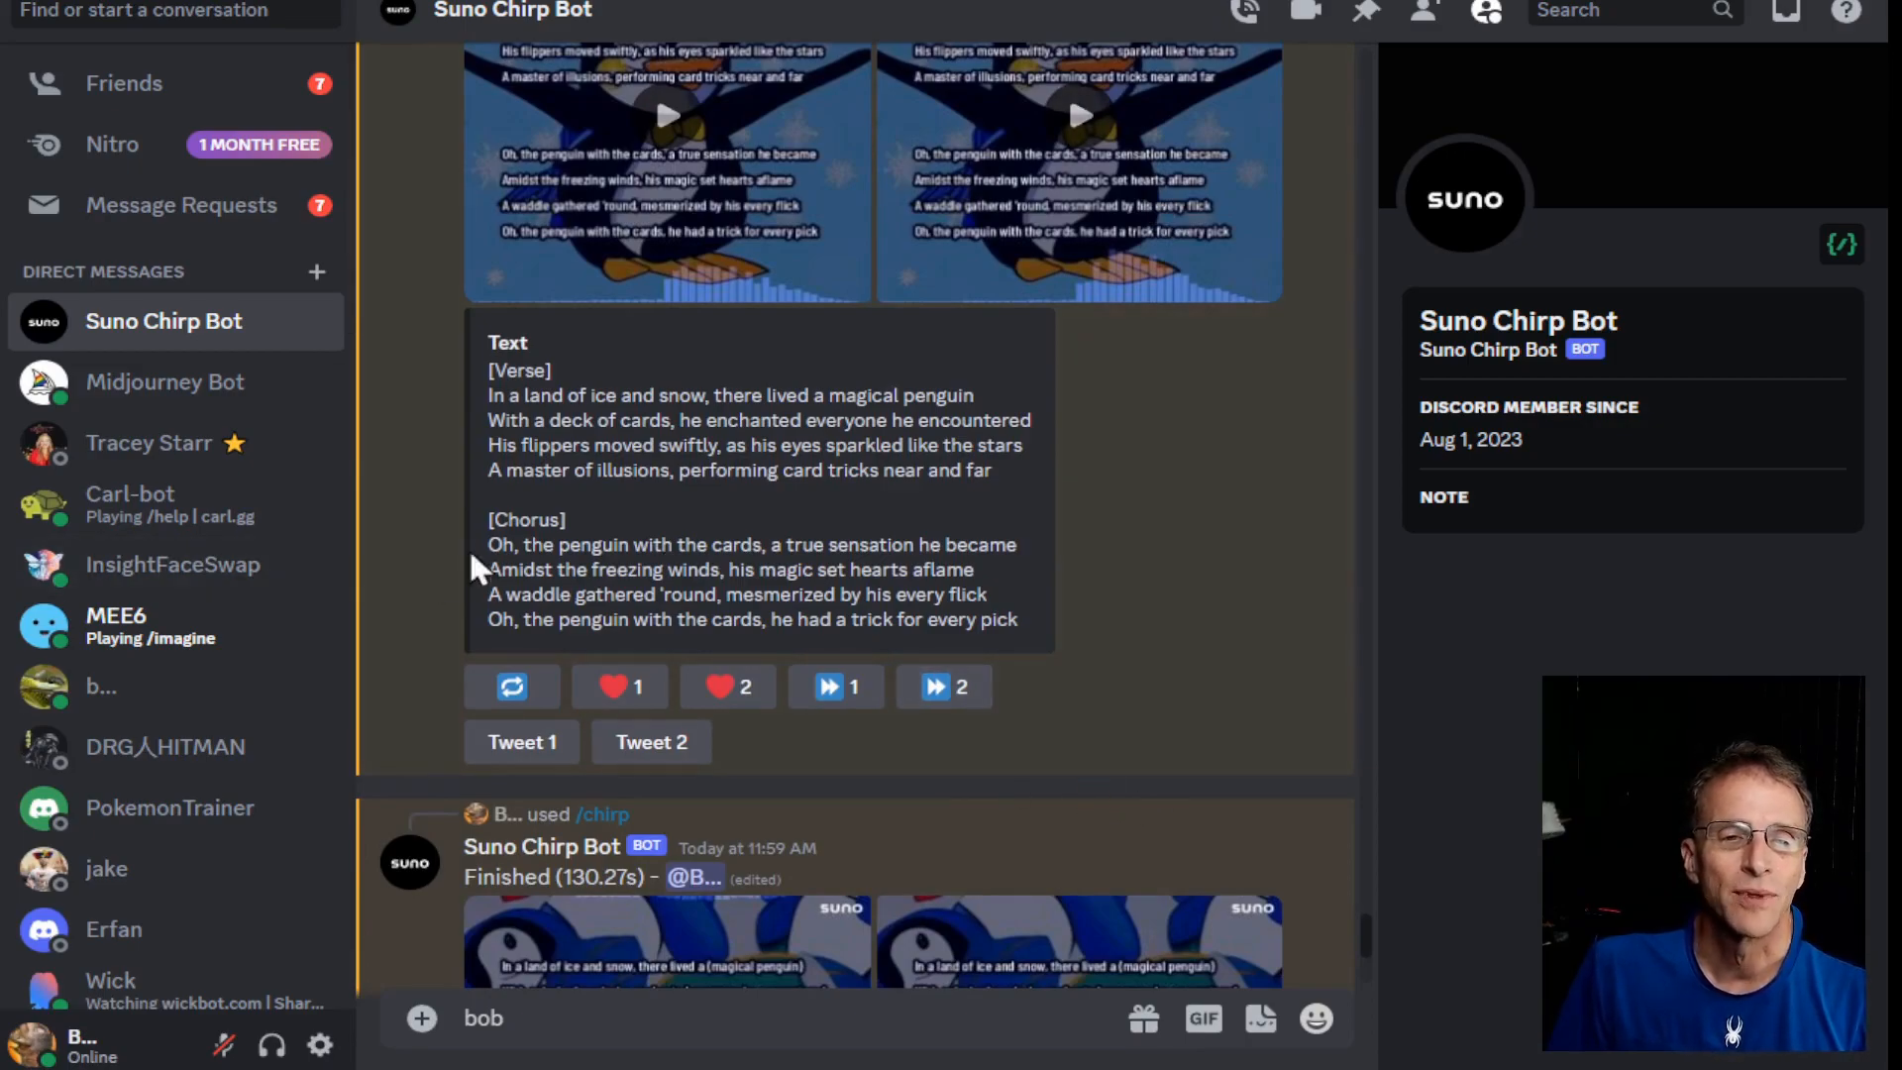
drag(487, 543, 1019, 620)
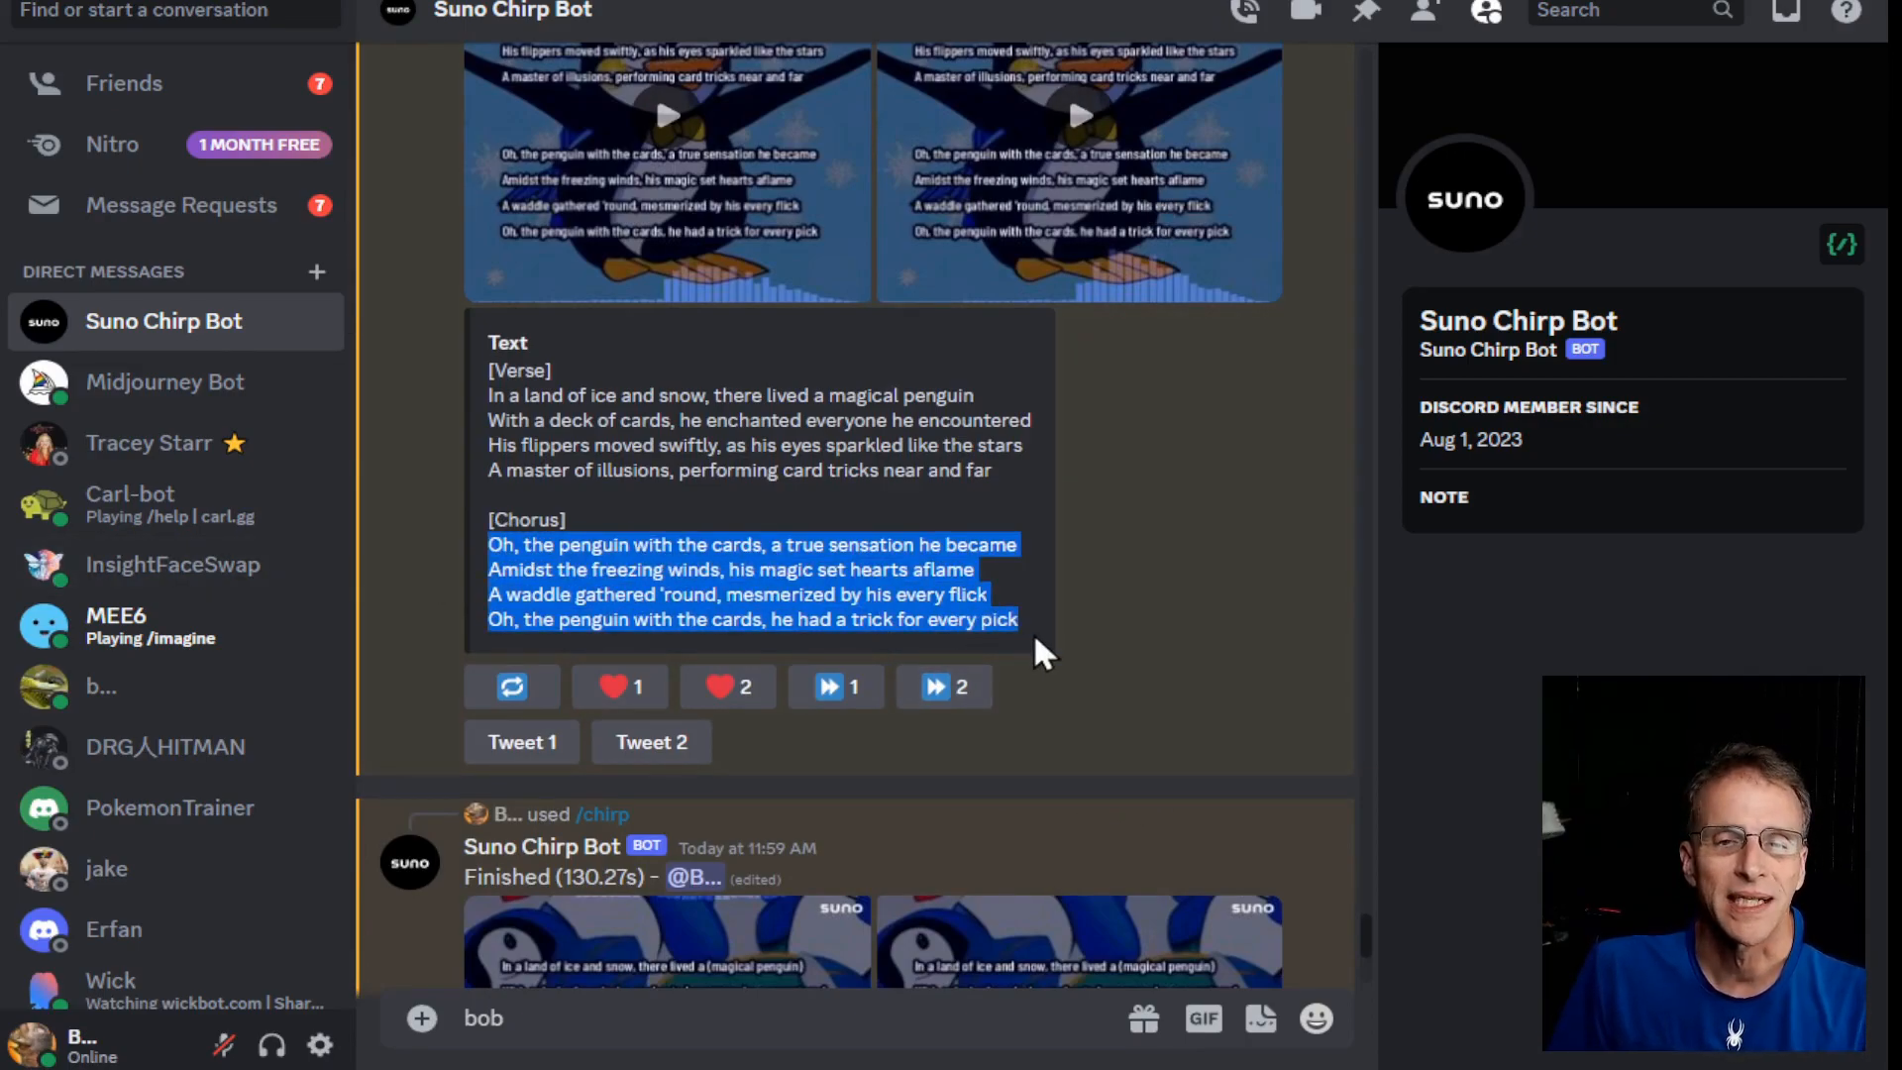
mouse_move(868, 588)
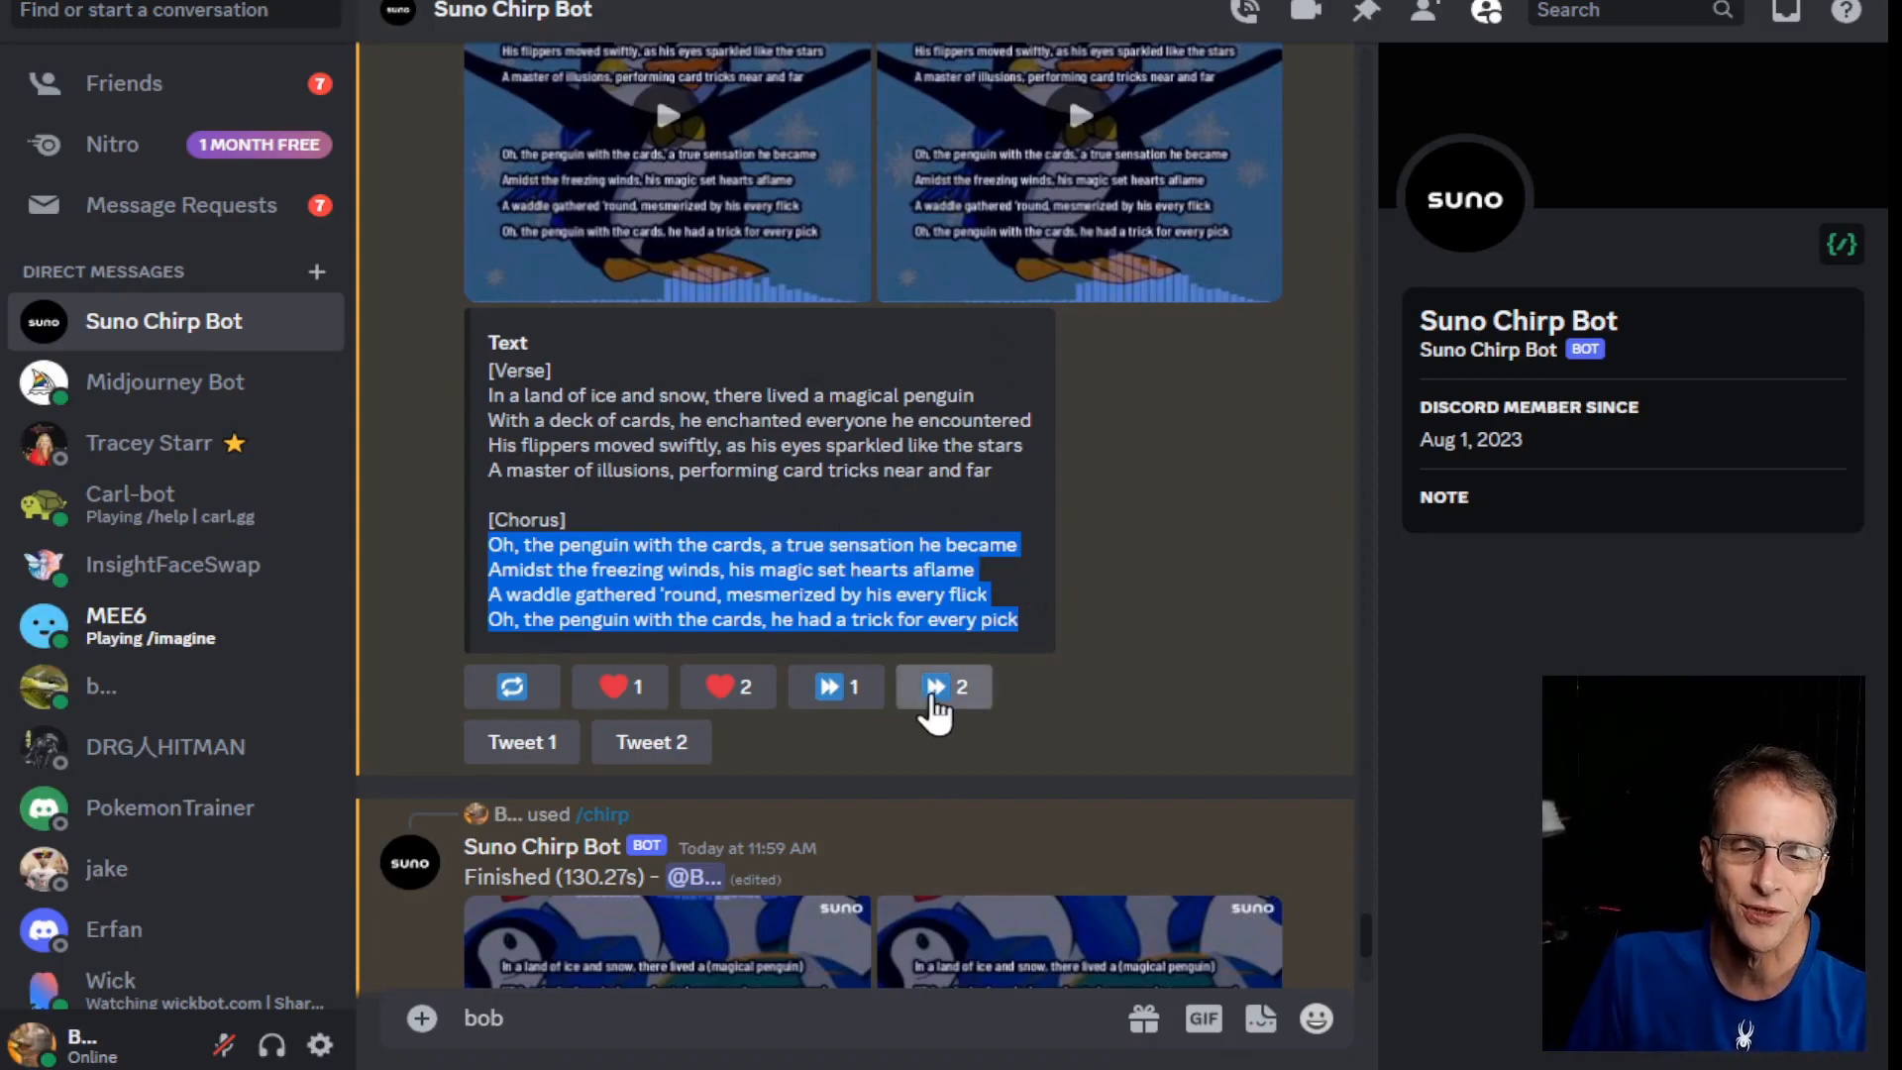
click(944, 687)
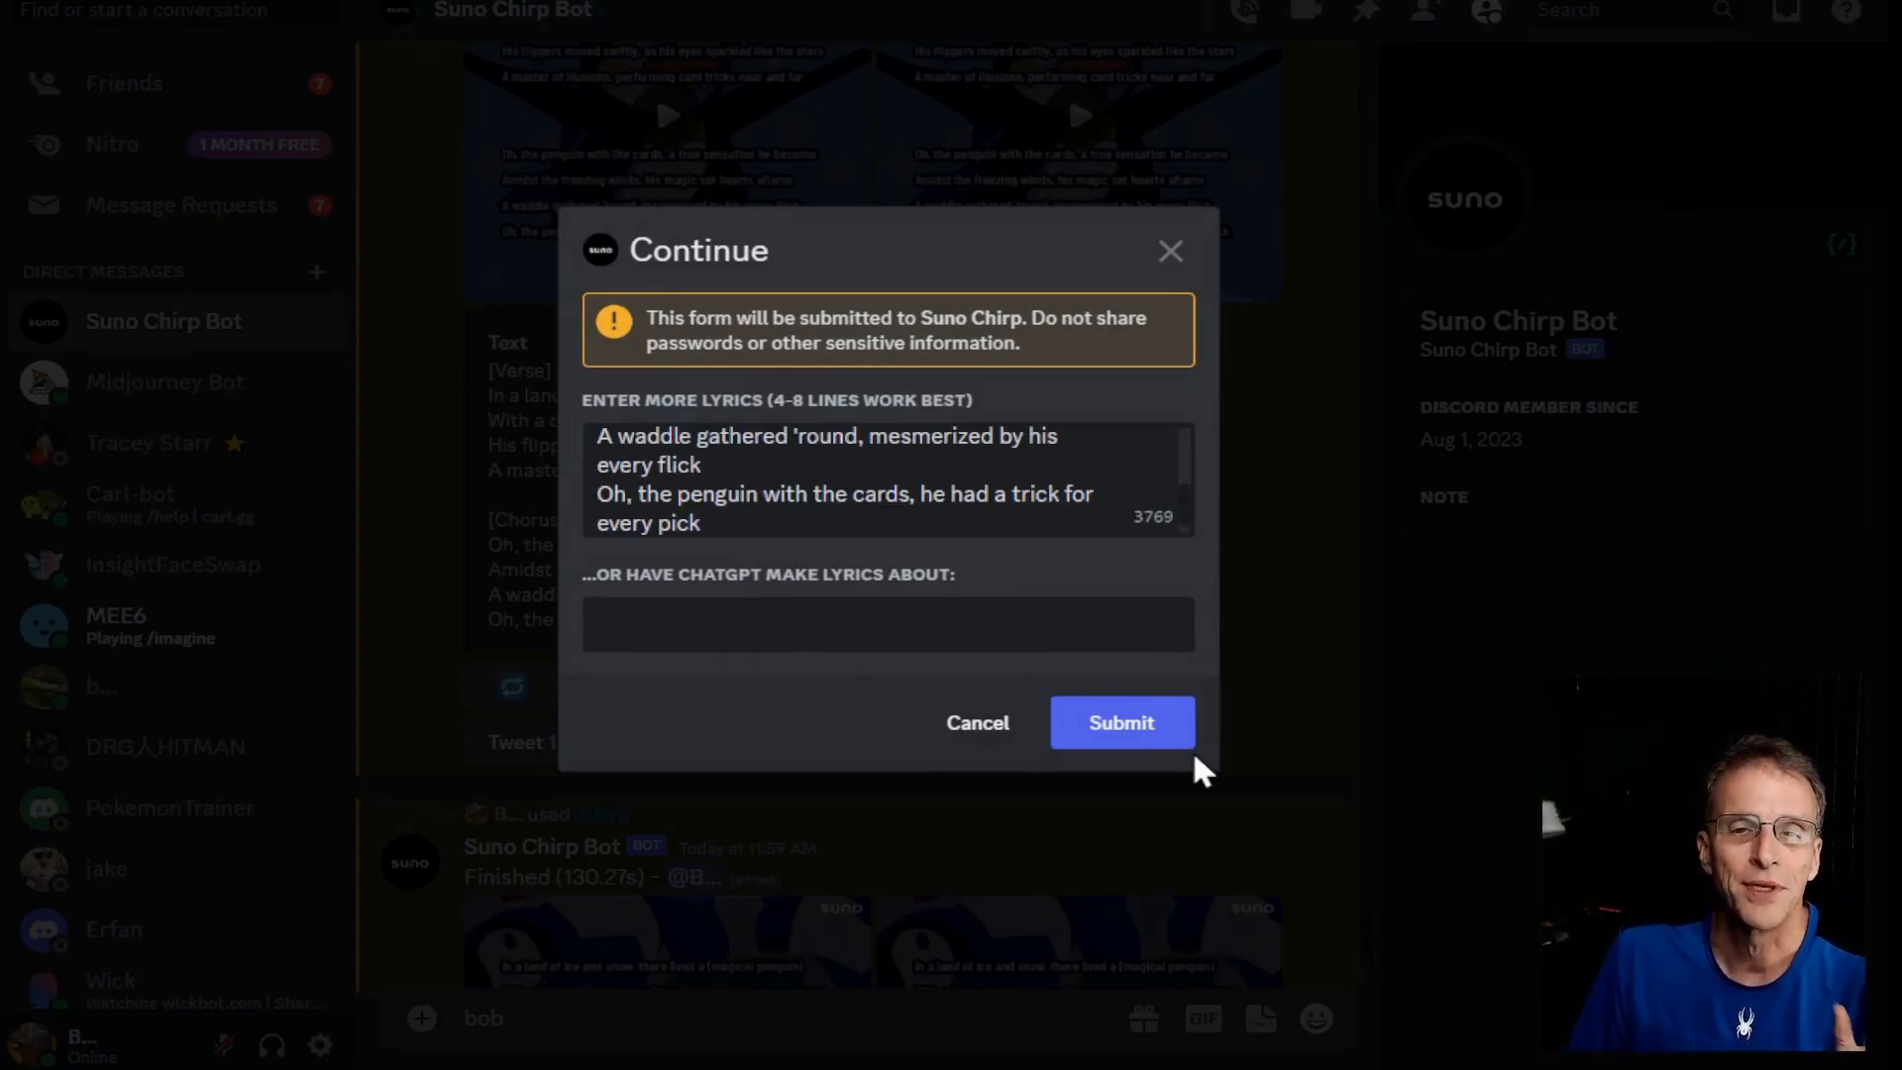
click(1119, 722)
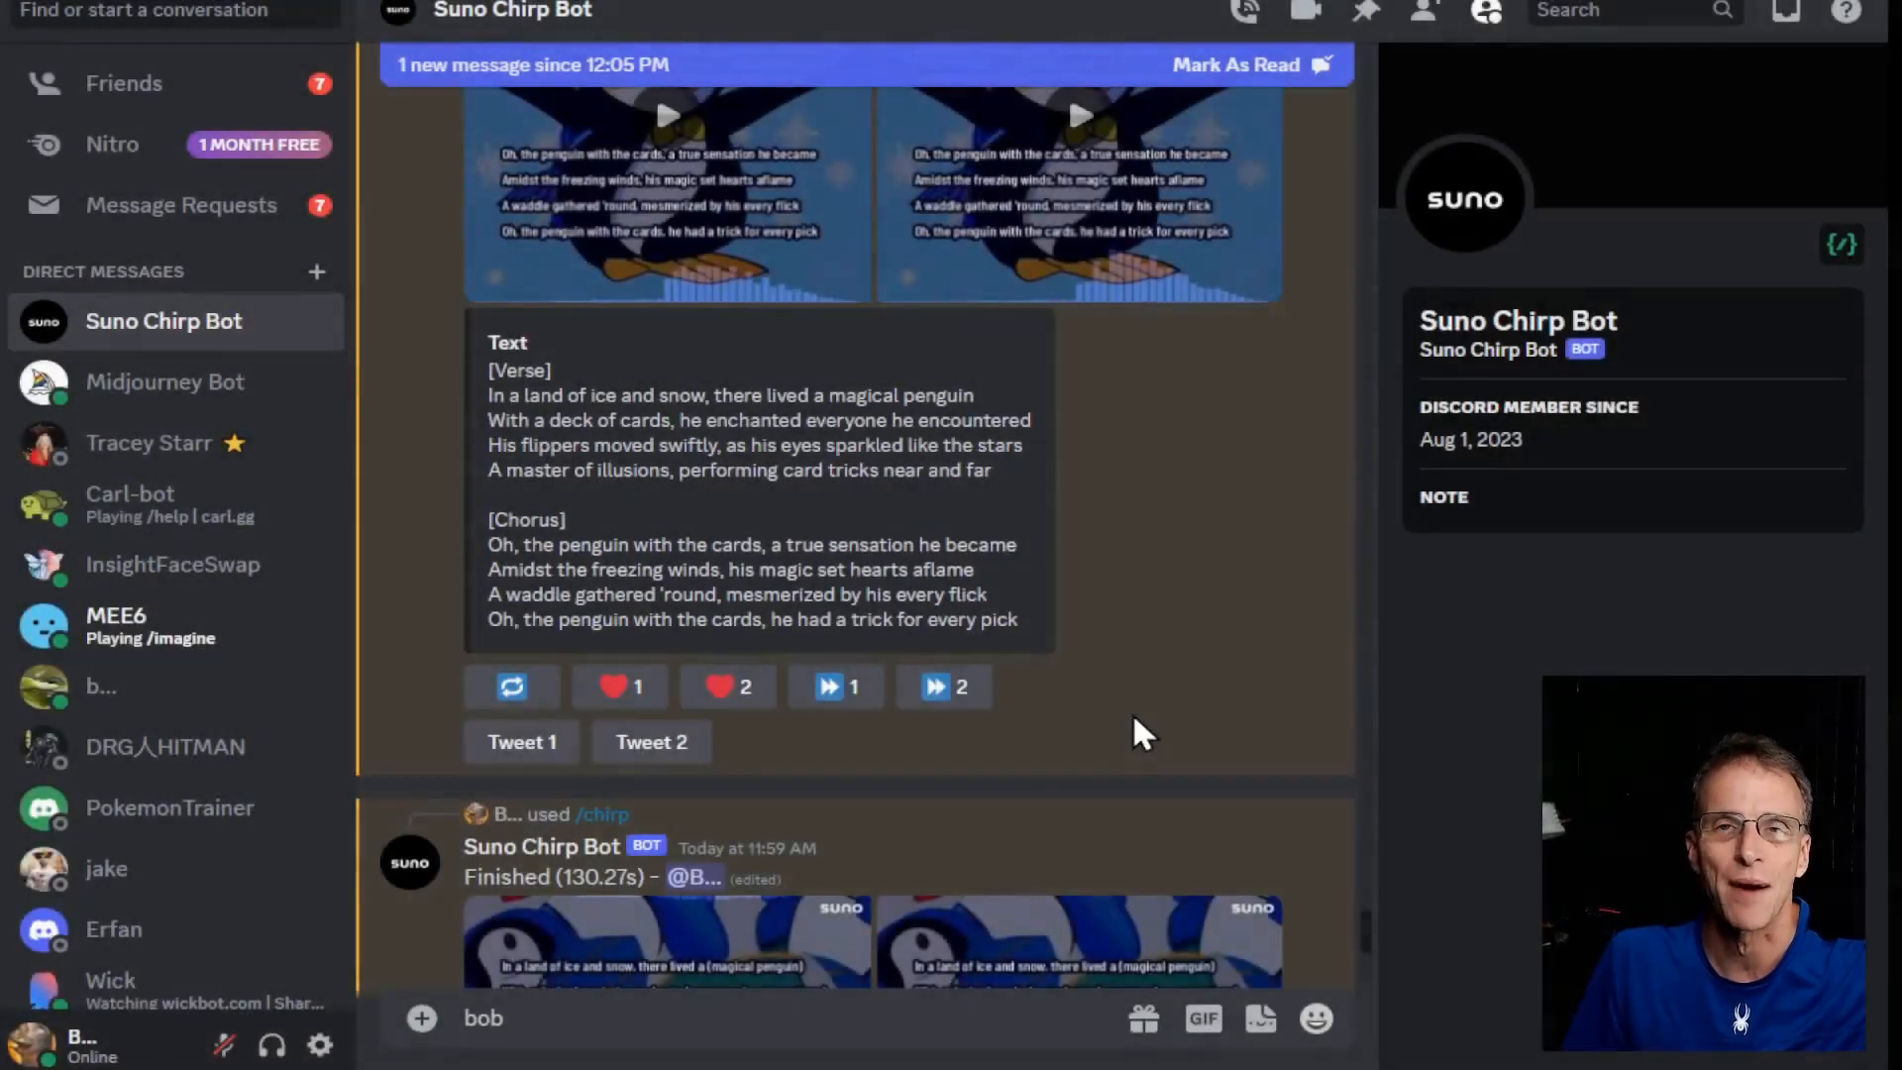
- Play and close the first and second custom-lyrics penguin clips in the enlarged player
scroll(down, 3)
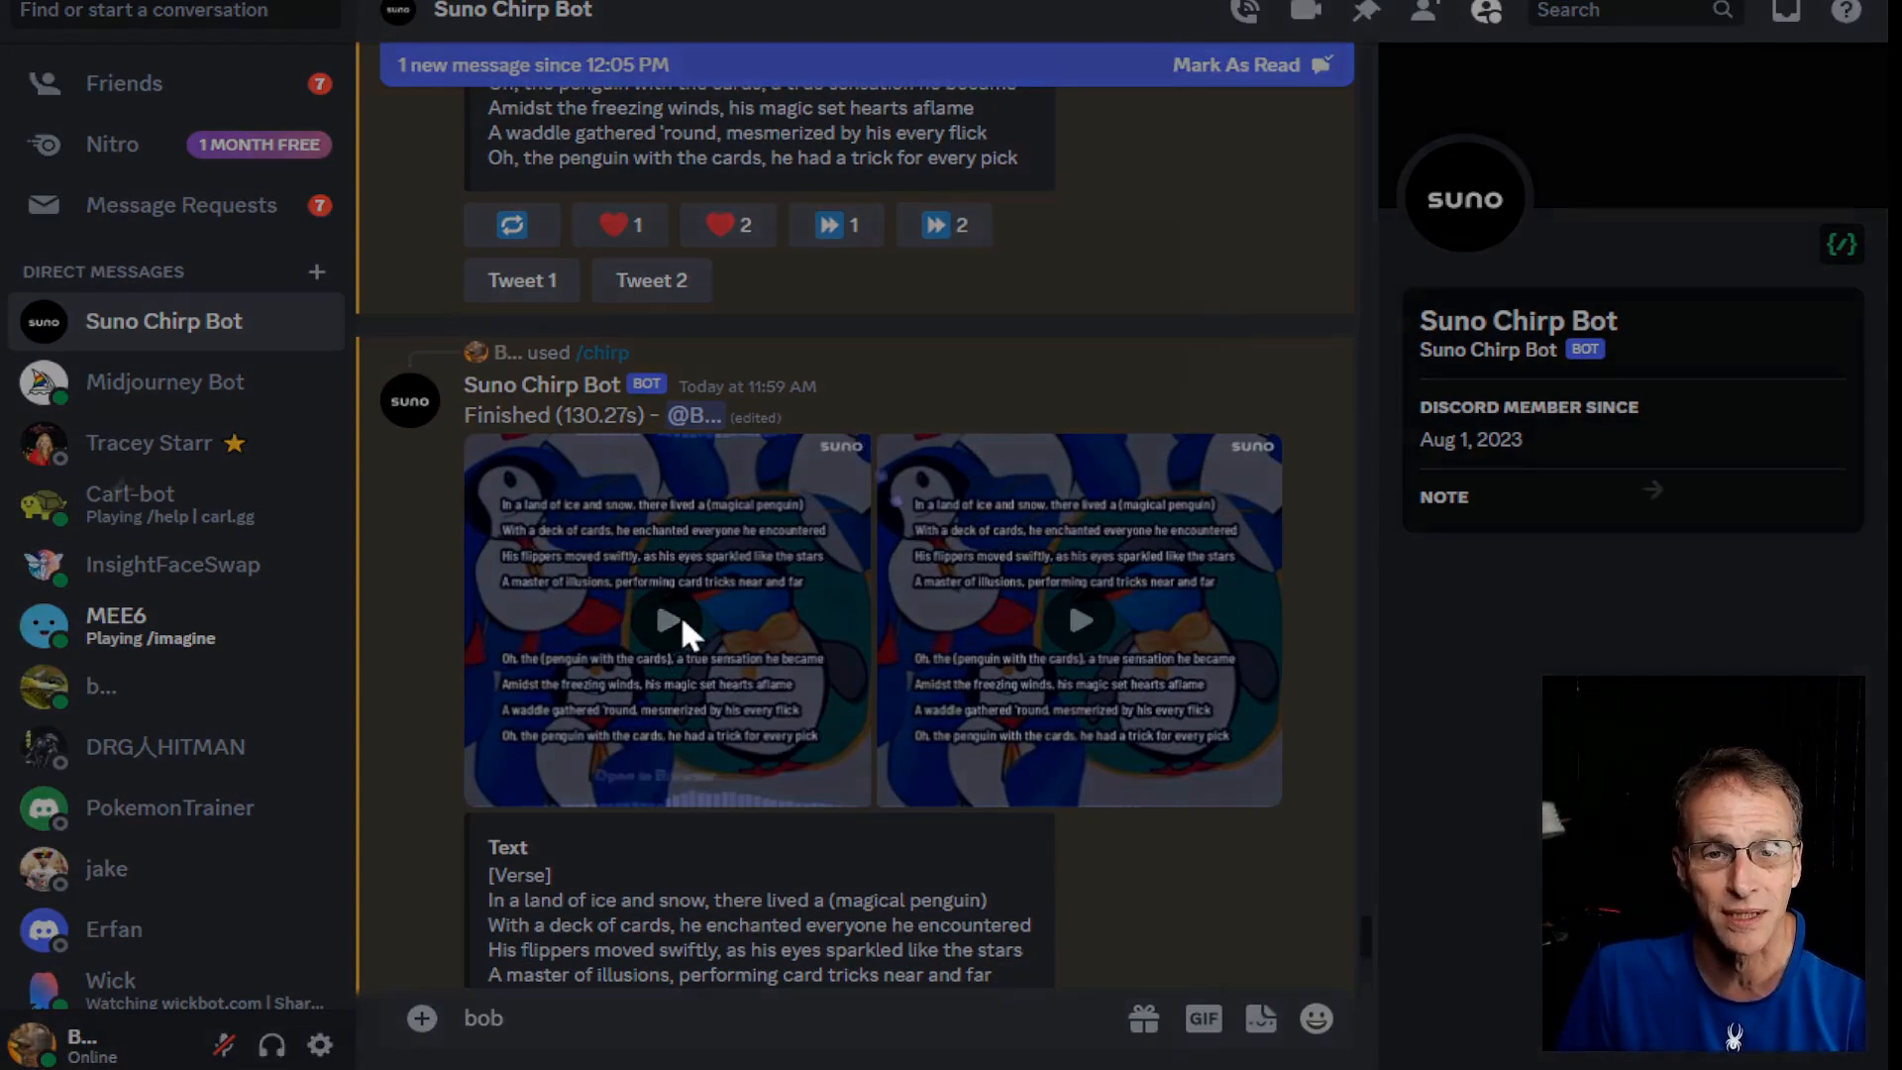
click(669, 620)
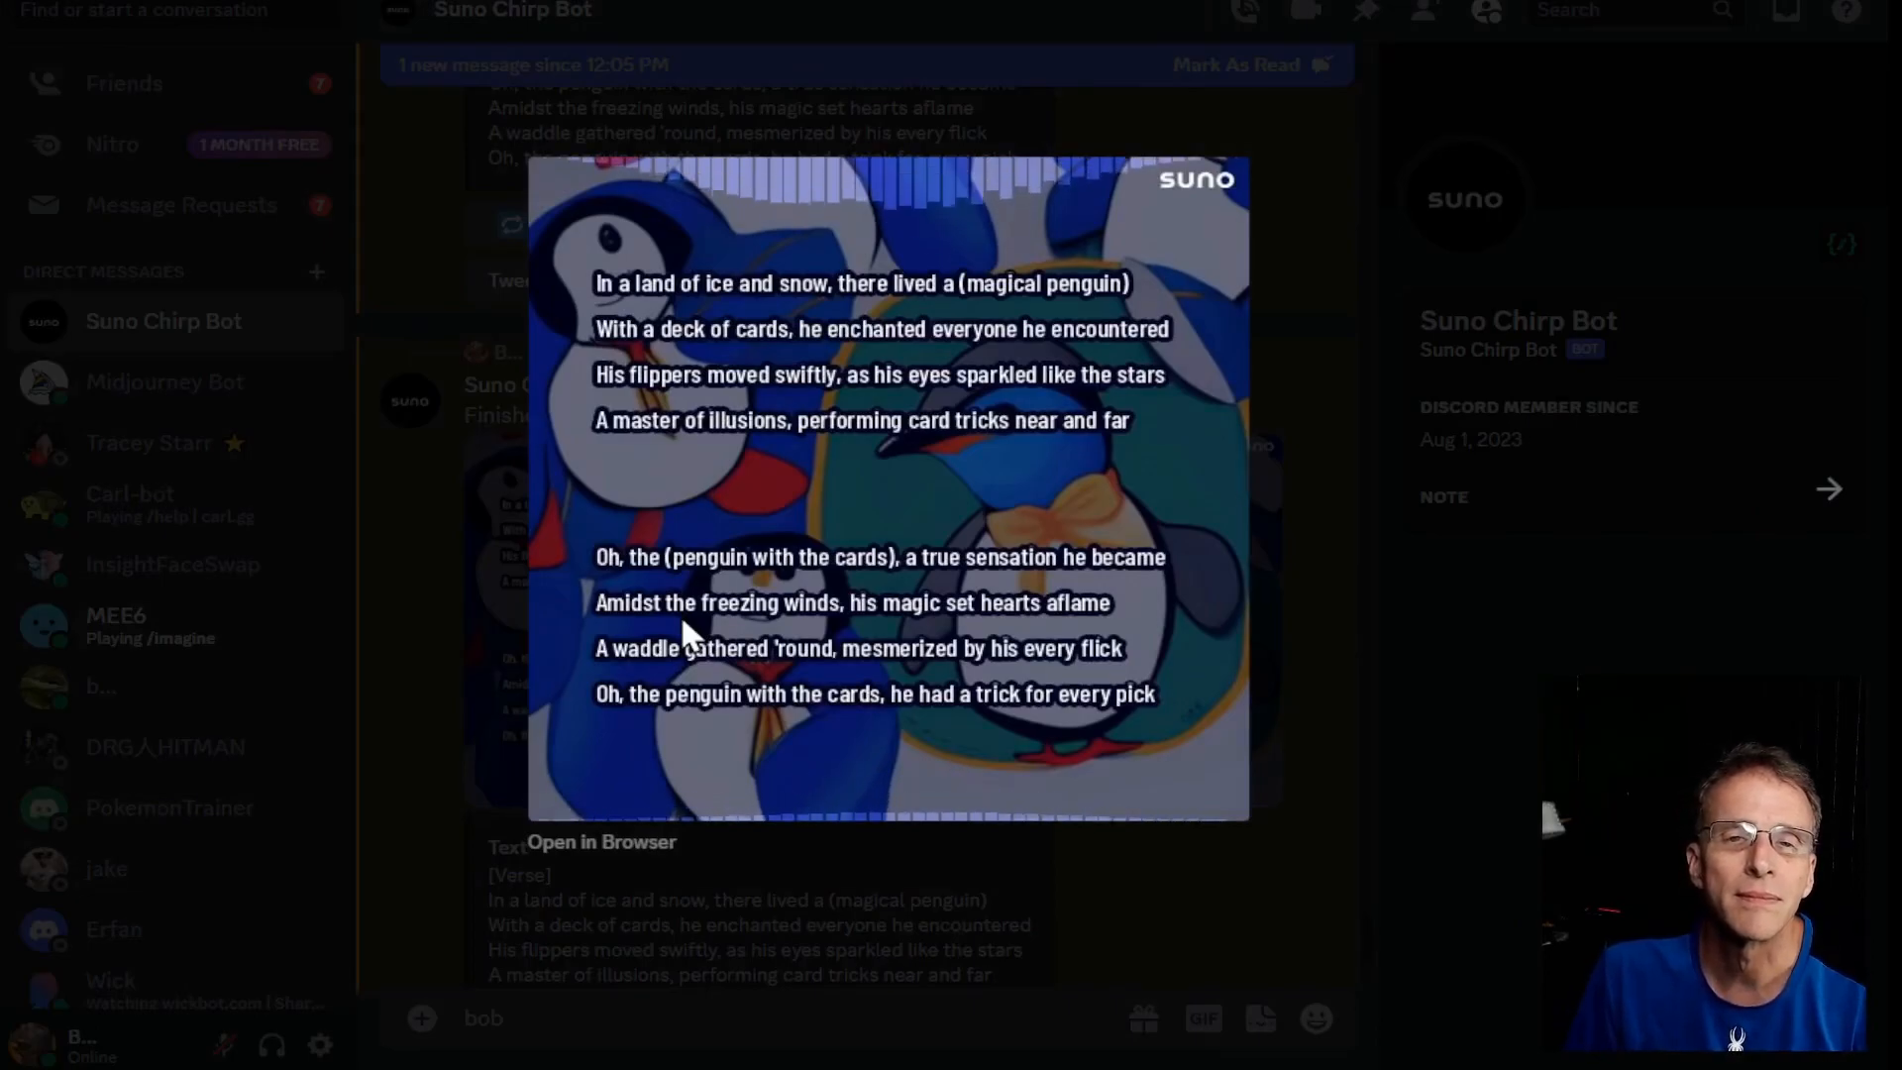
click(886, 485)
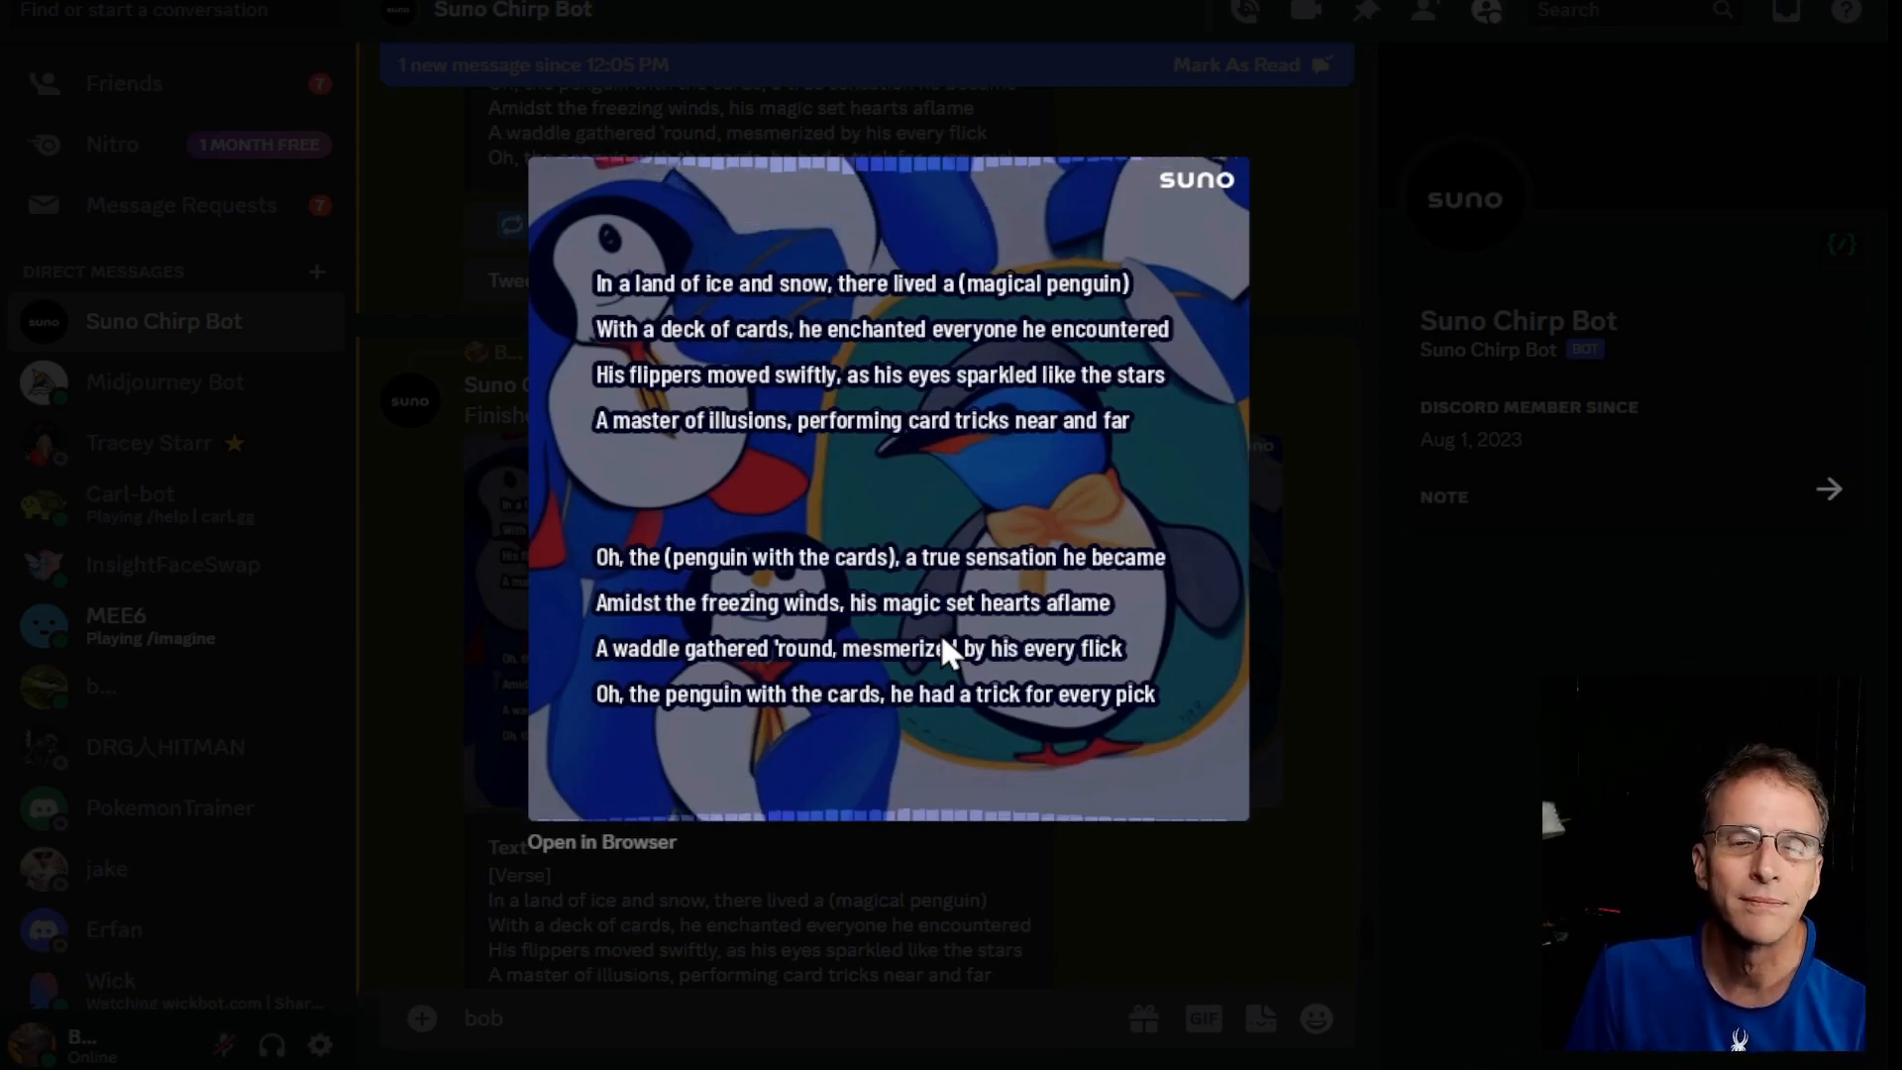
click(886, 486)
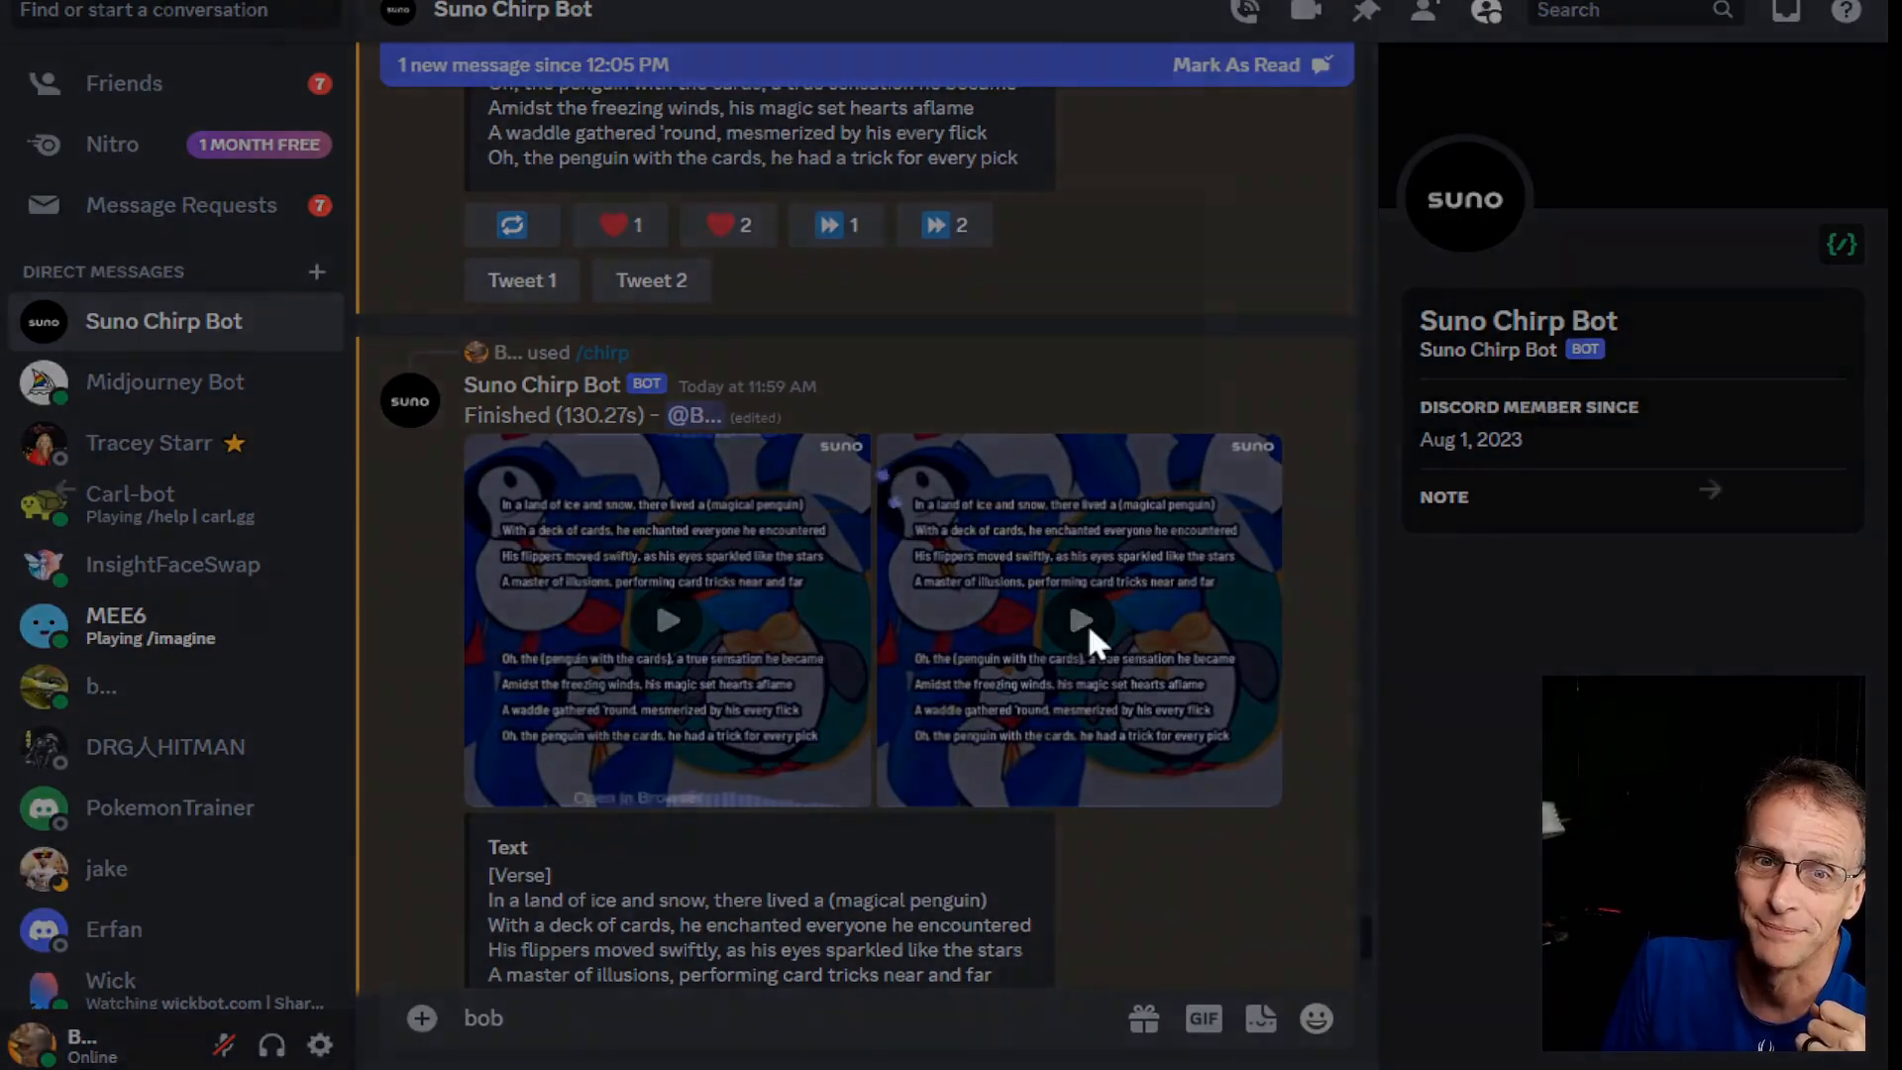
click(1080, 621)
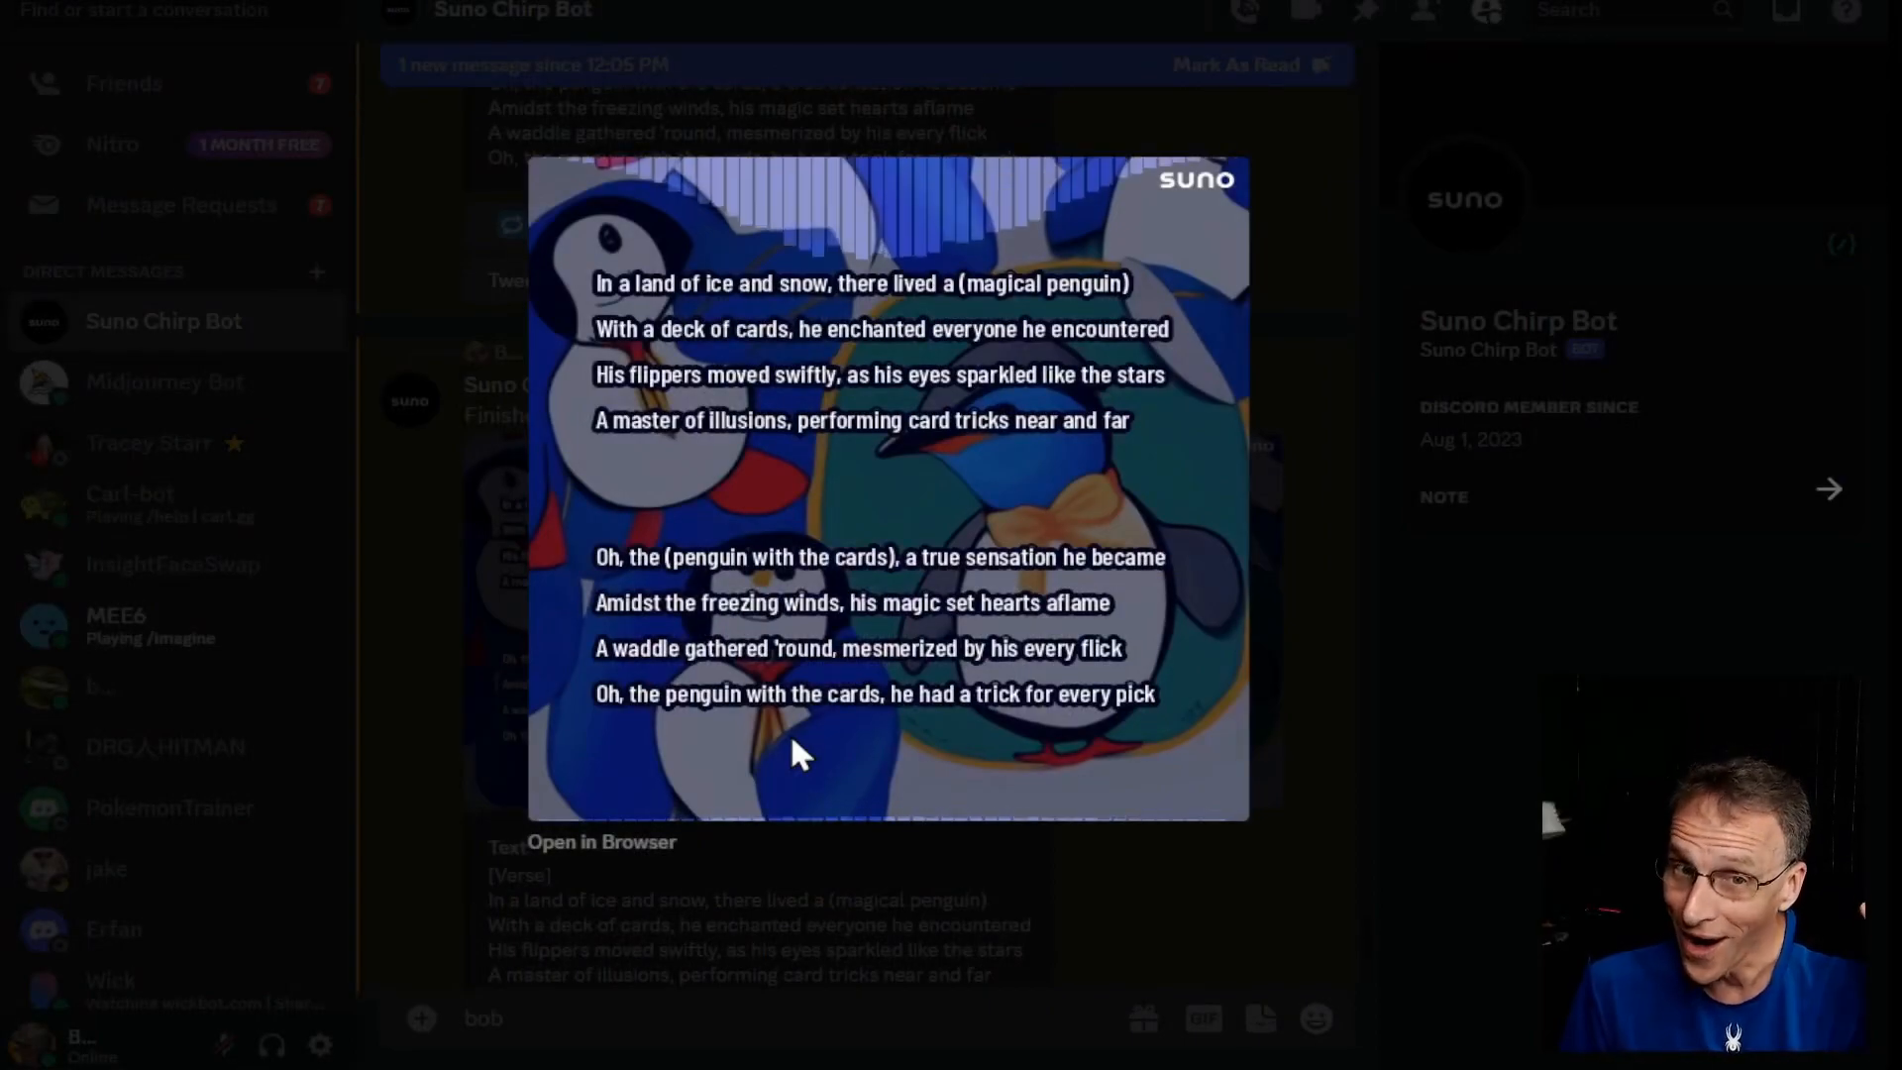
click(798, 739)
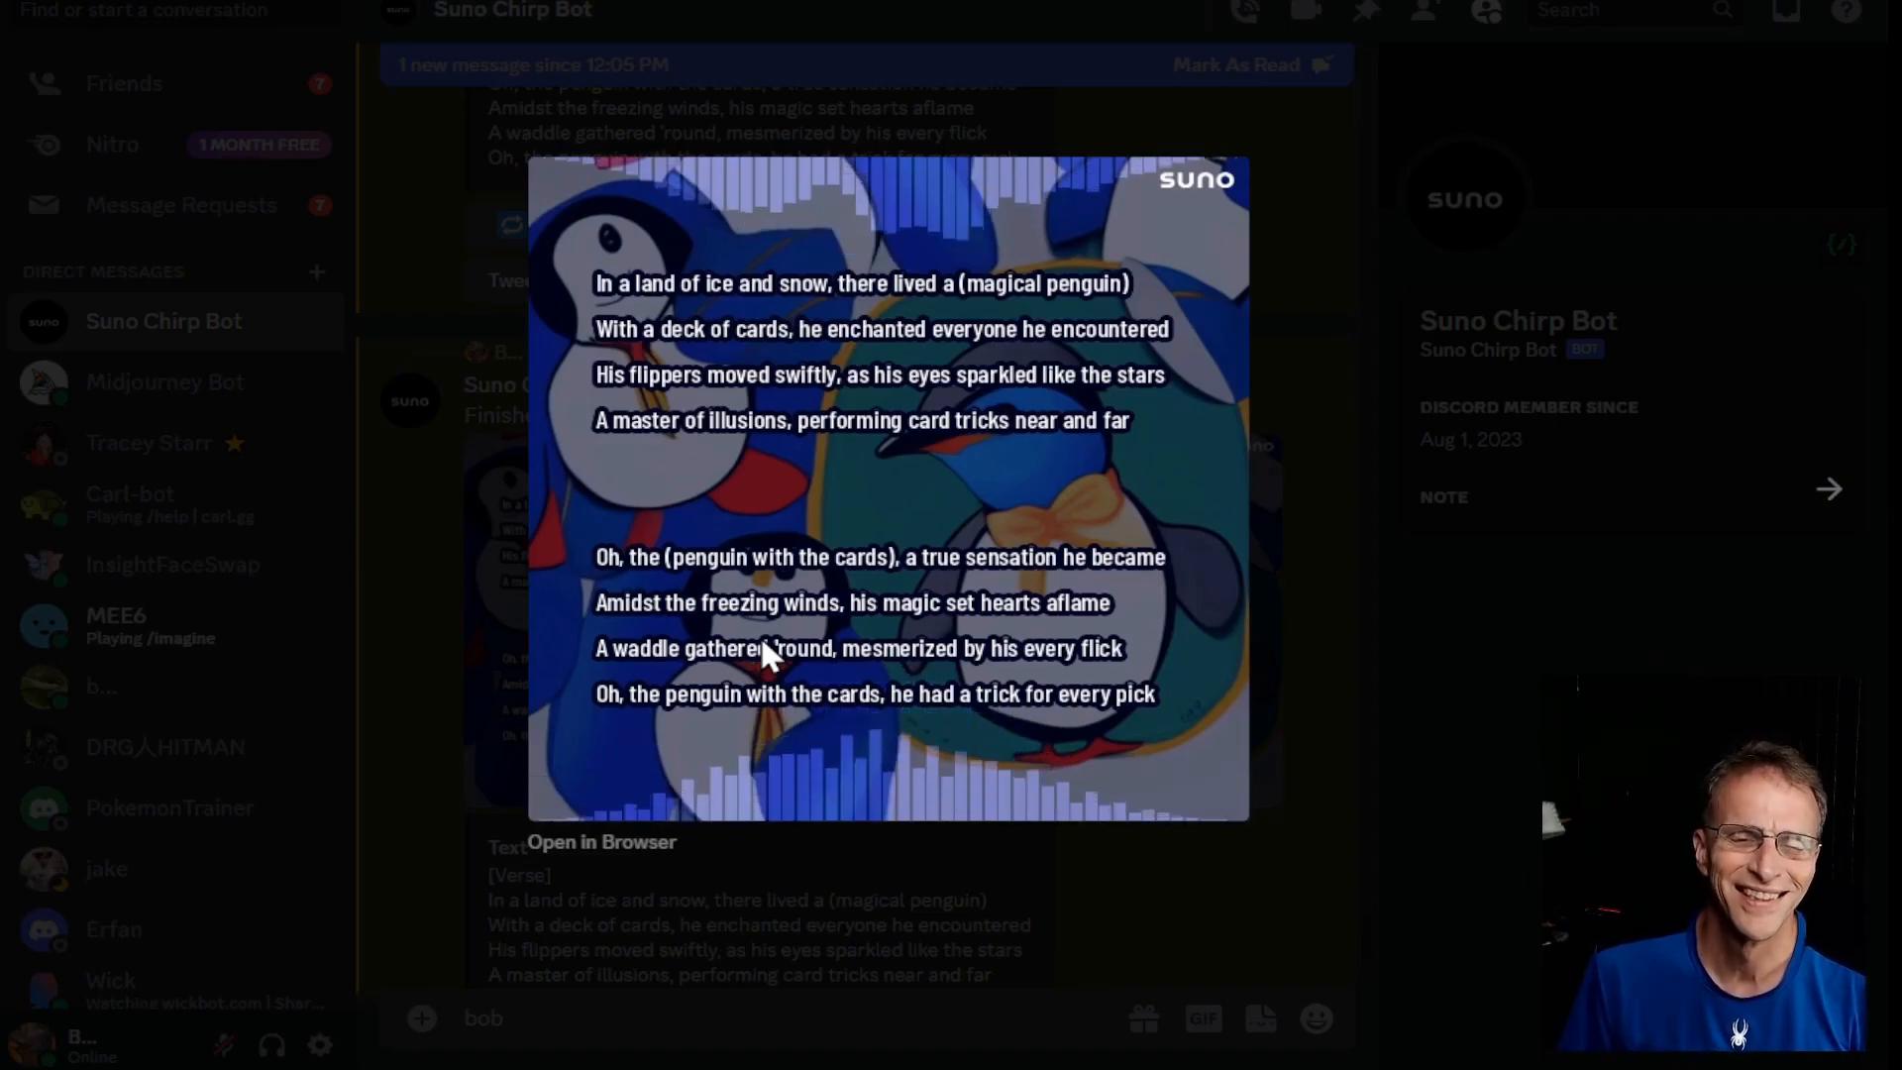
click(890, 490)
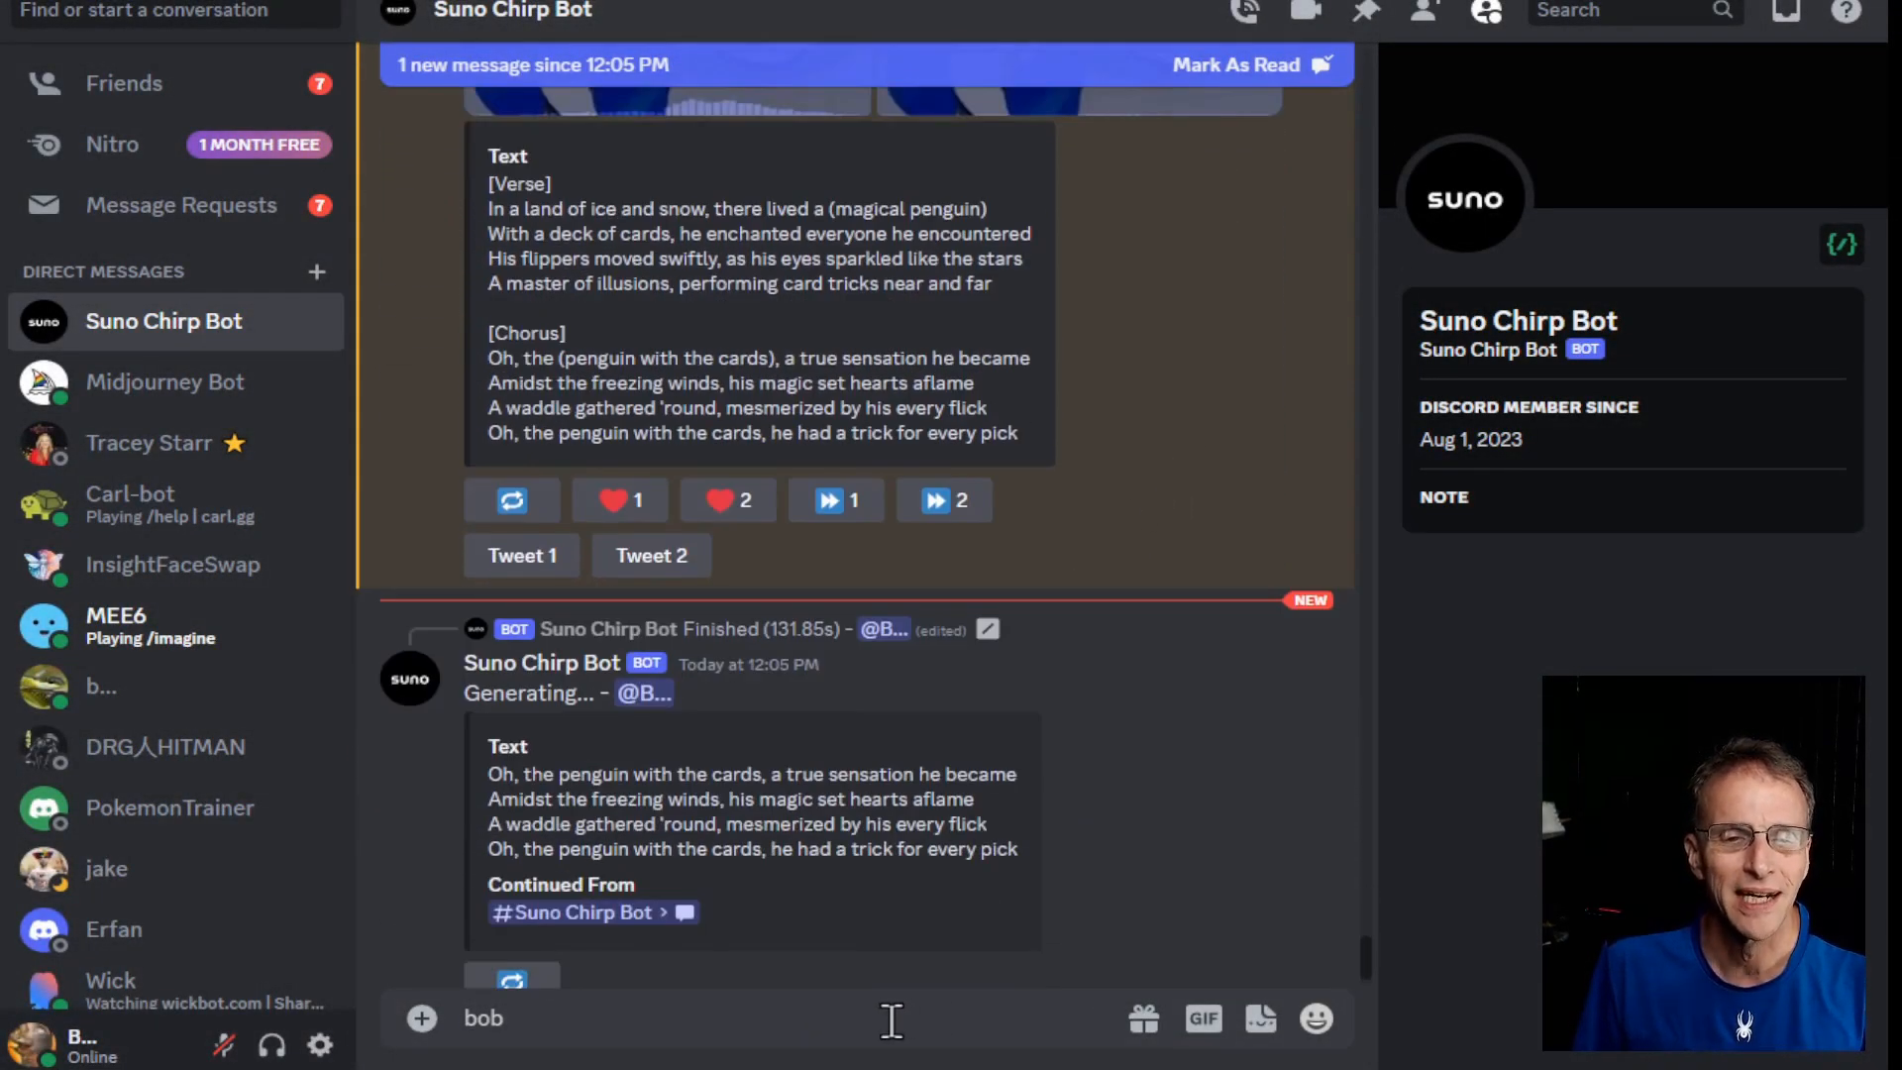
- Clear the draft, open /chirp, and type nonsense 'Sometimes…' lyrics with the '(YEEEEA' shout-out
key(Backspace)
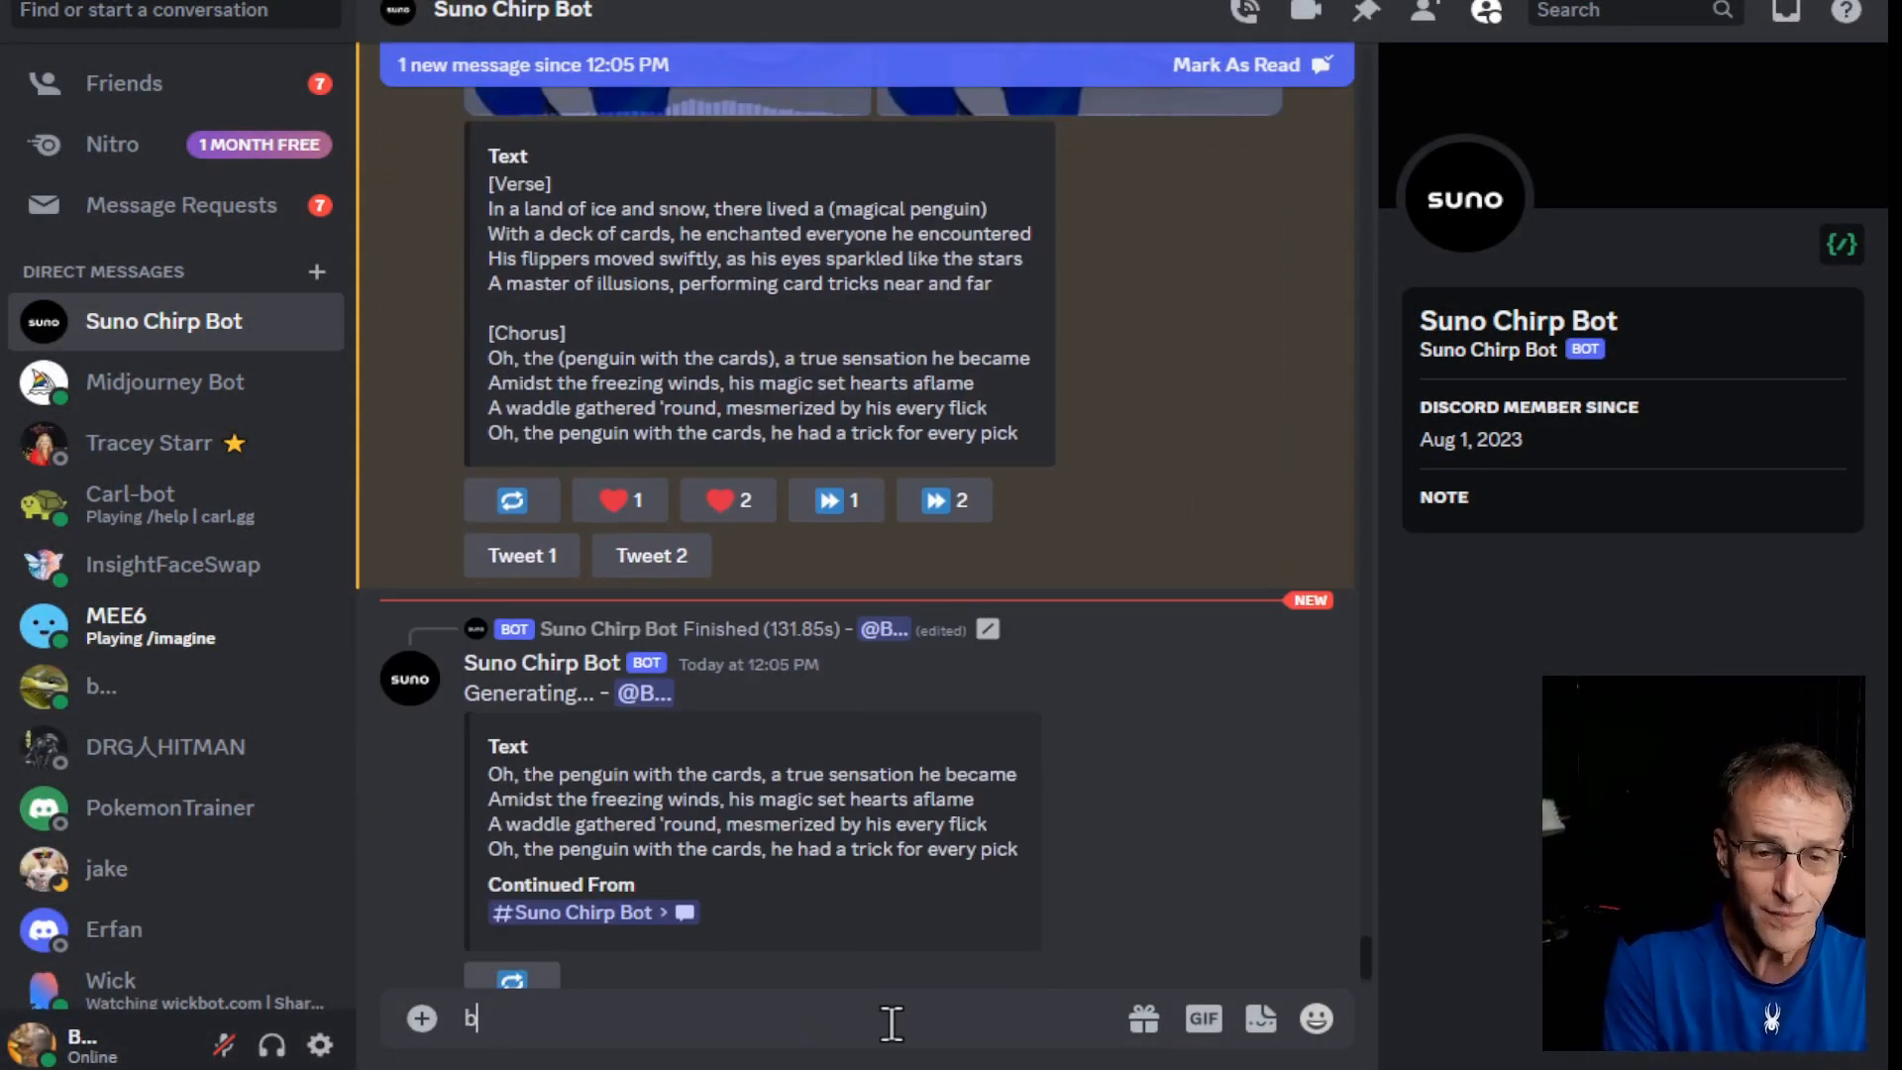
text(/chi)
text(Sometimes rice is br)
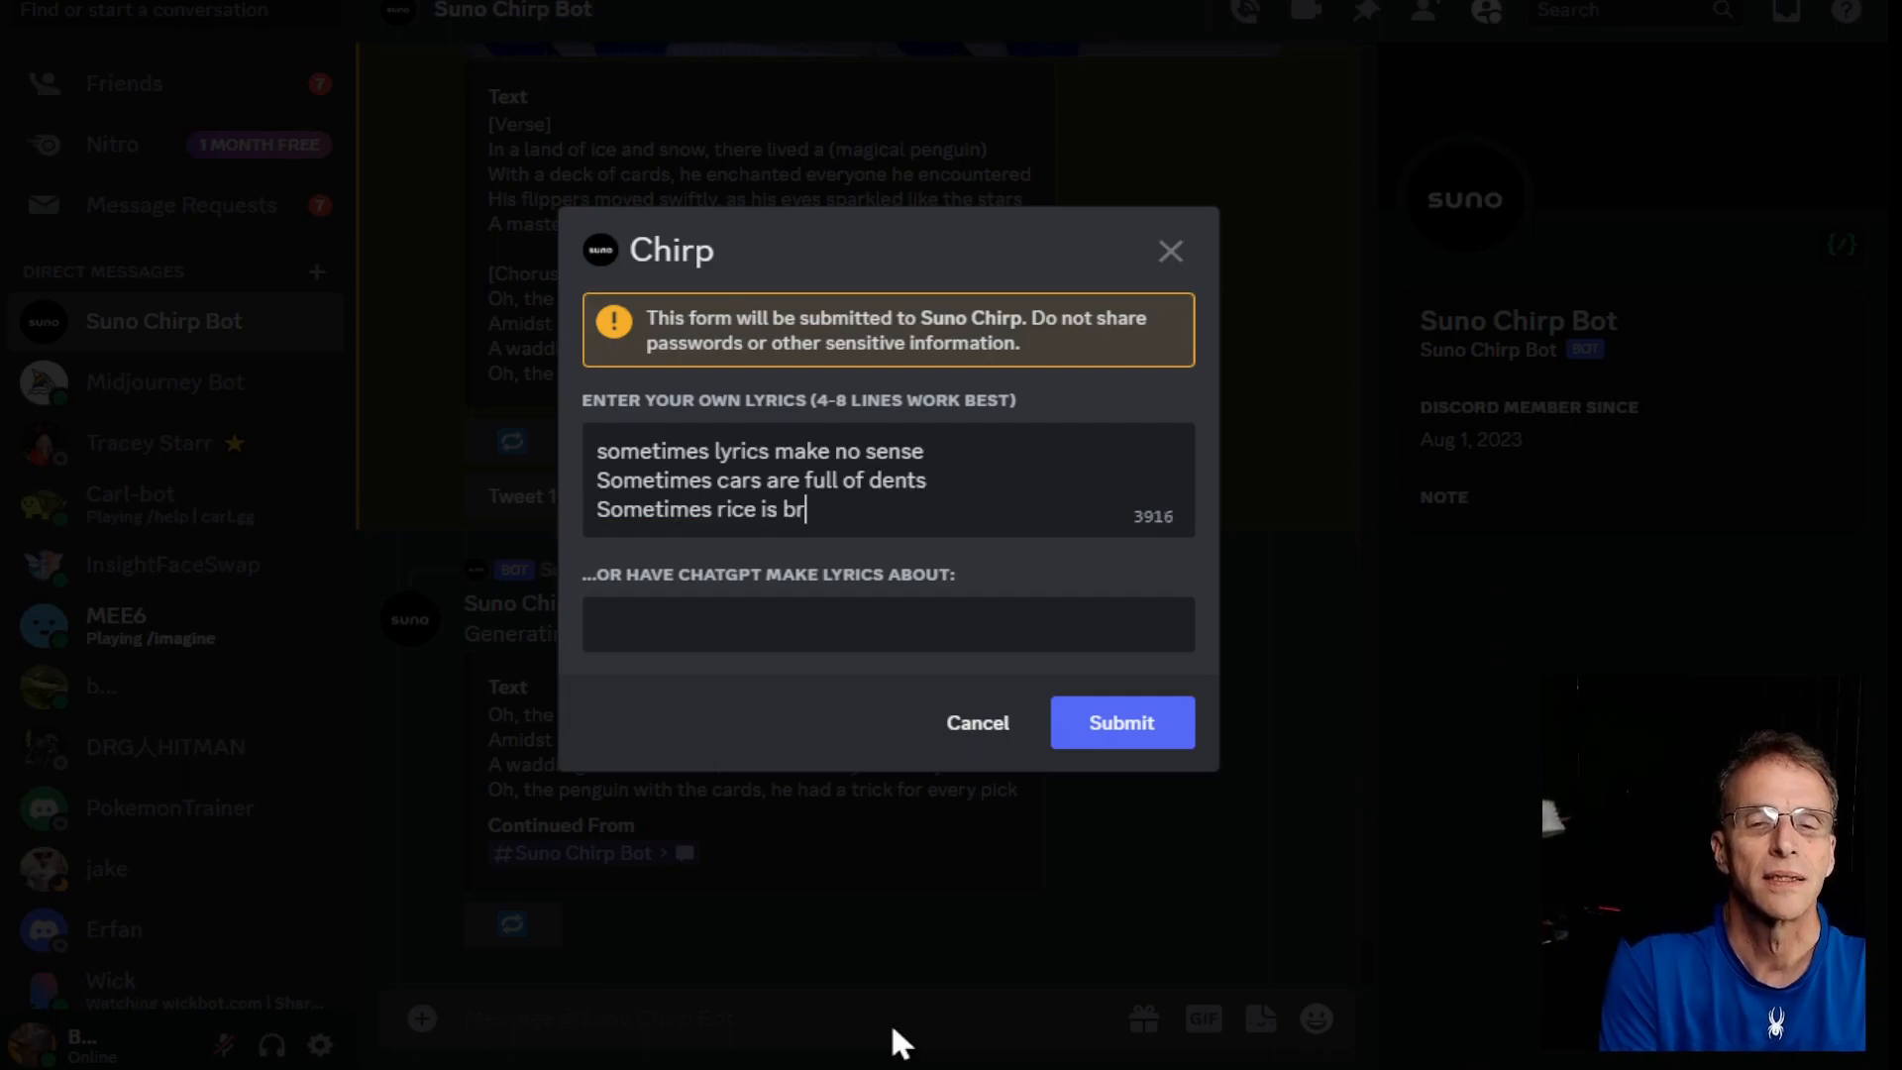
text(own and white)
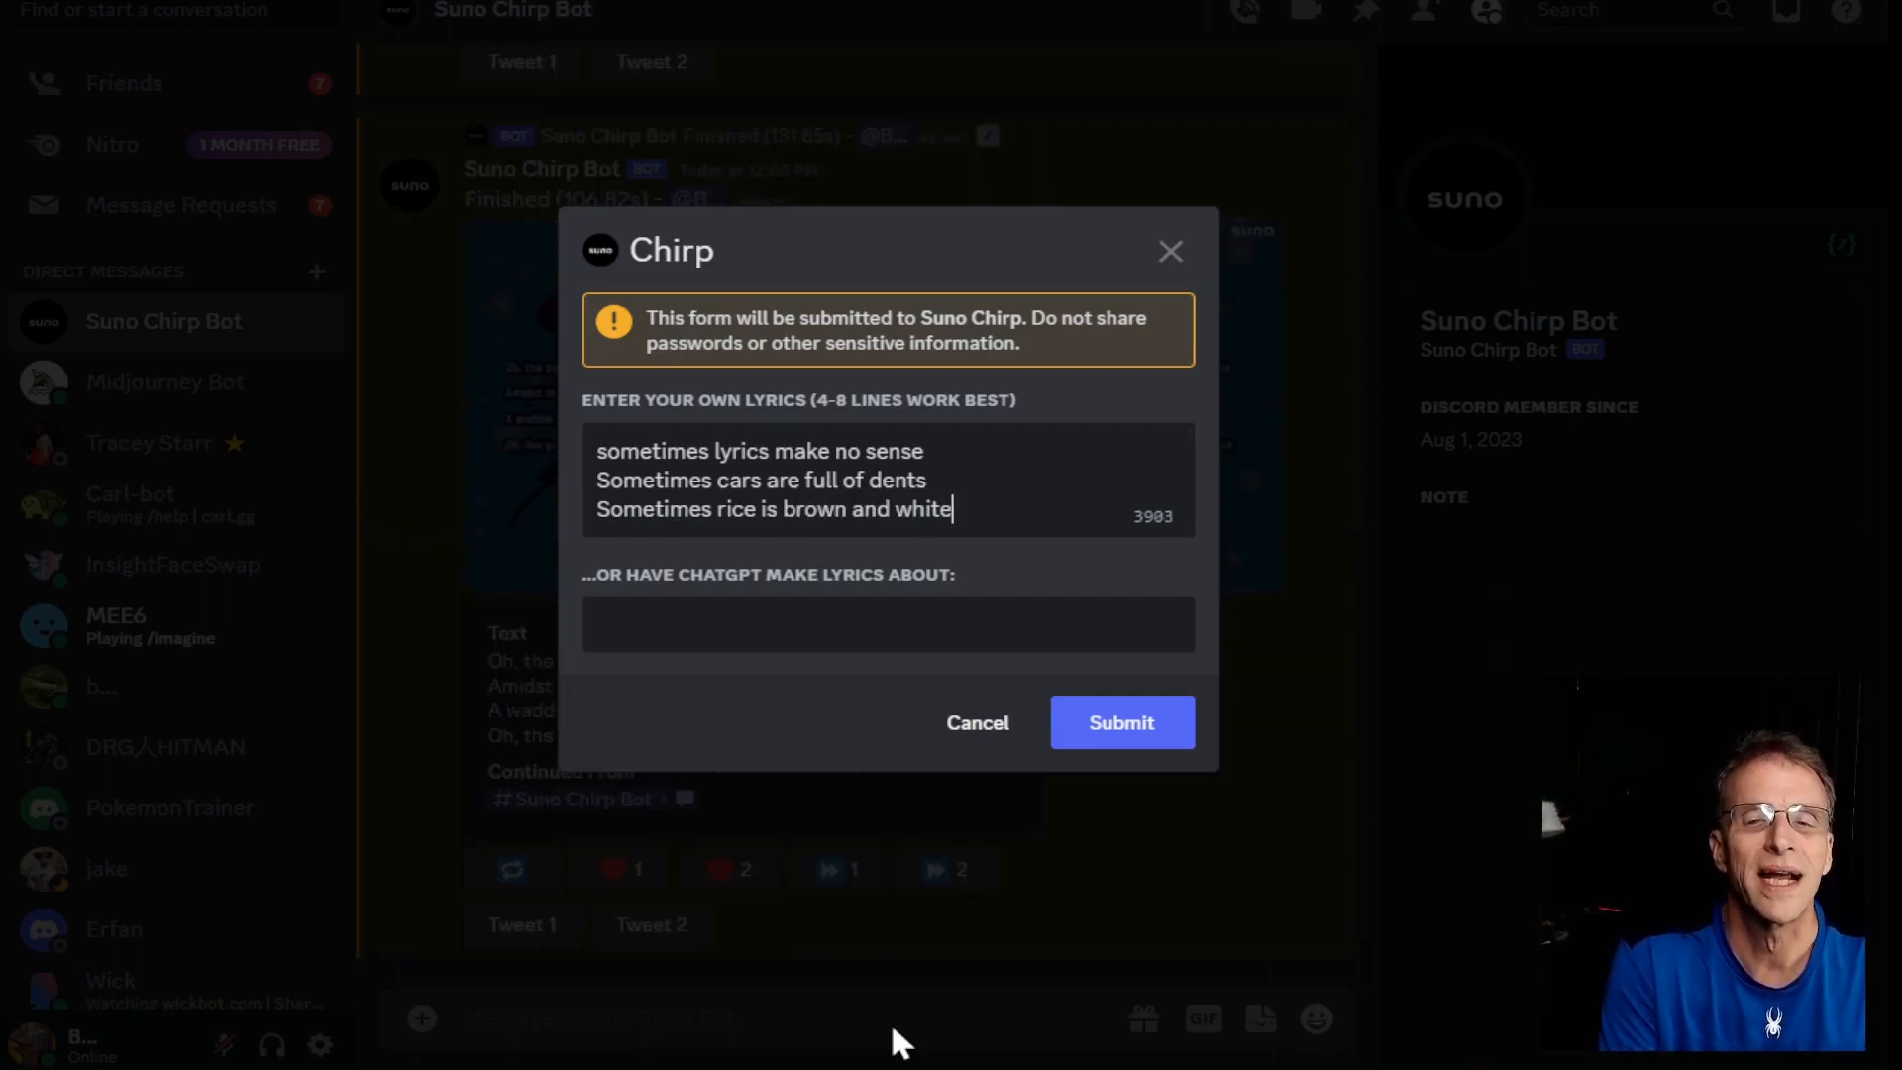
text(Sometime ppeople (sleep at)
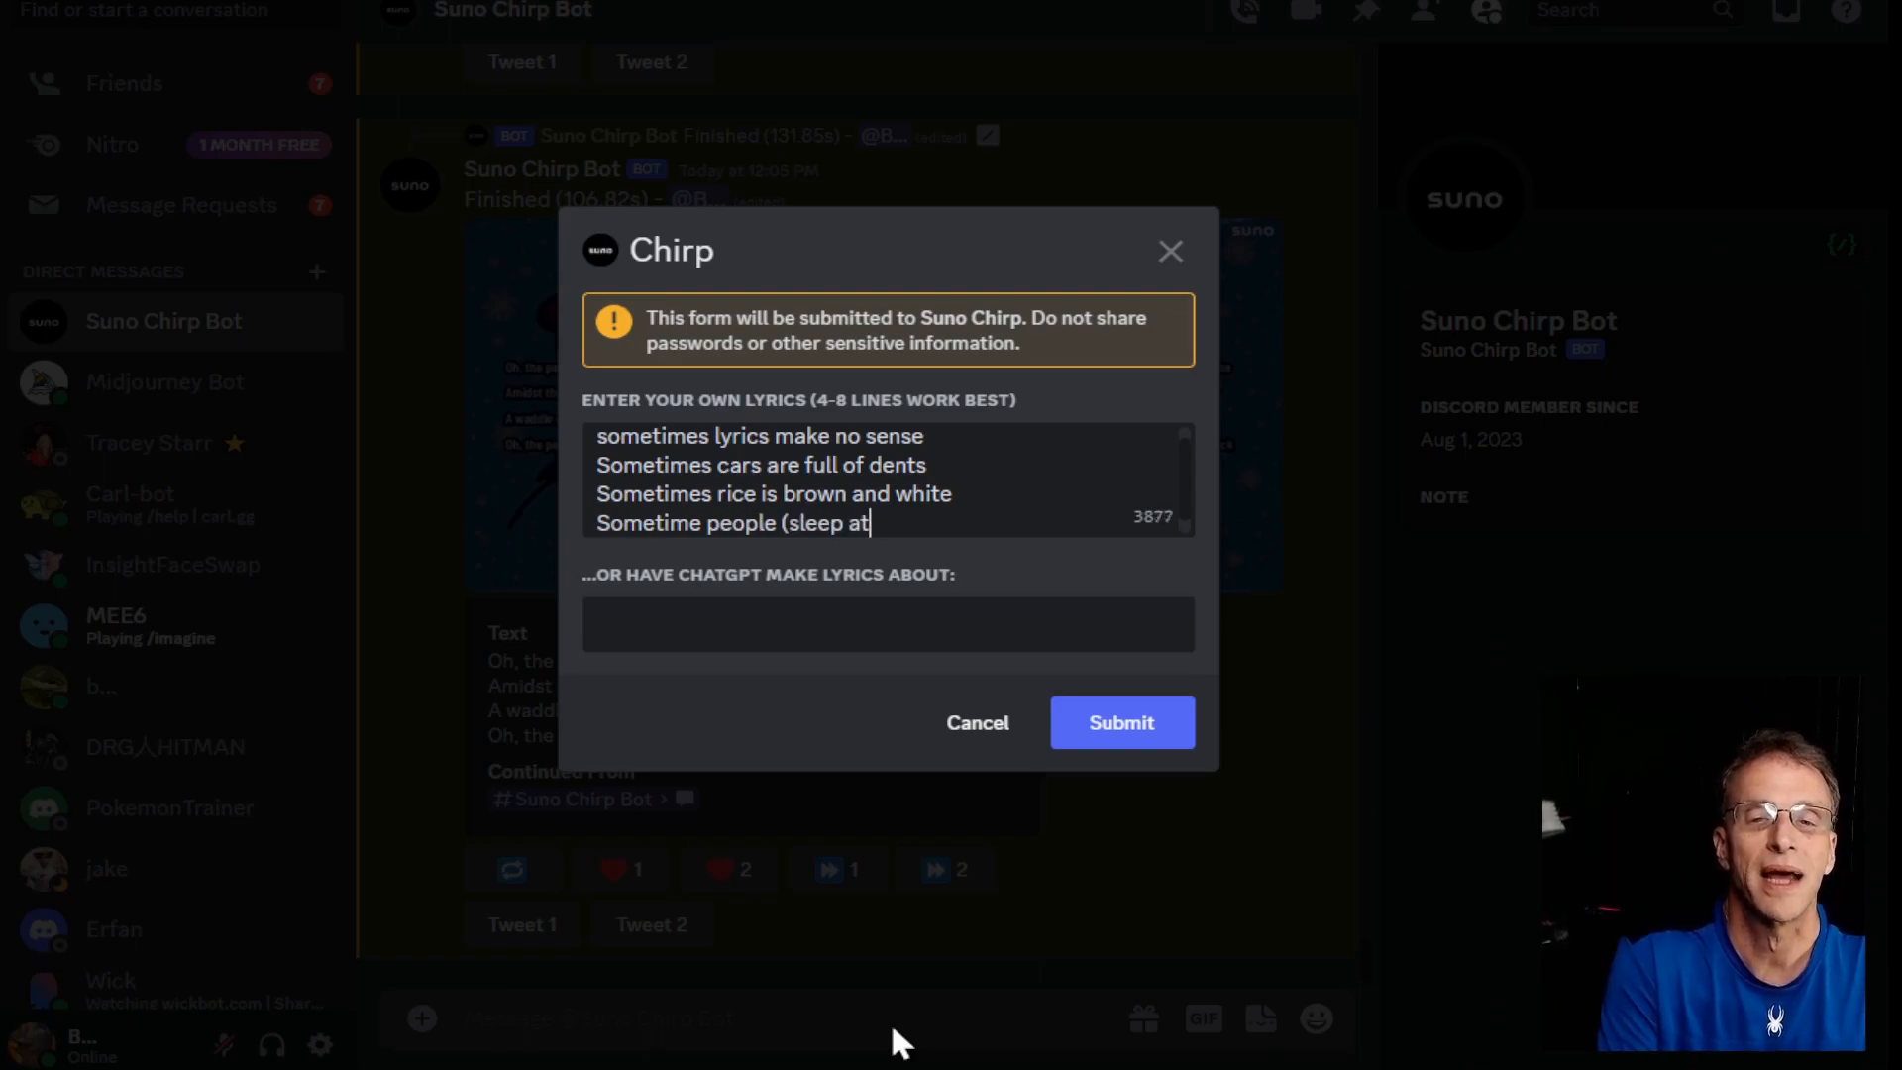
text(night!))
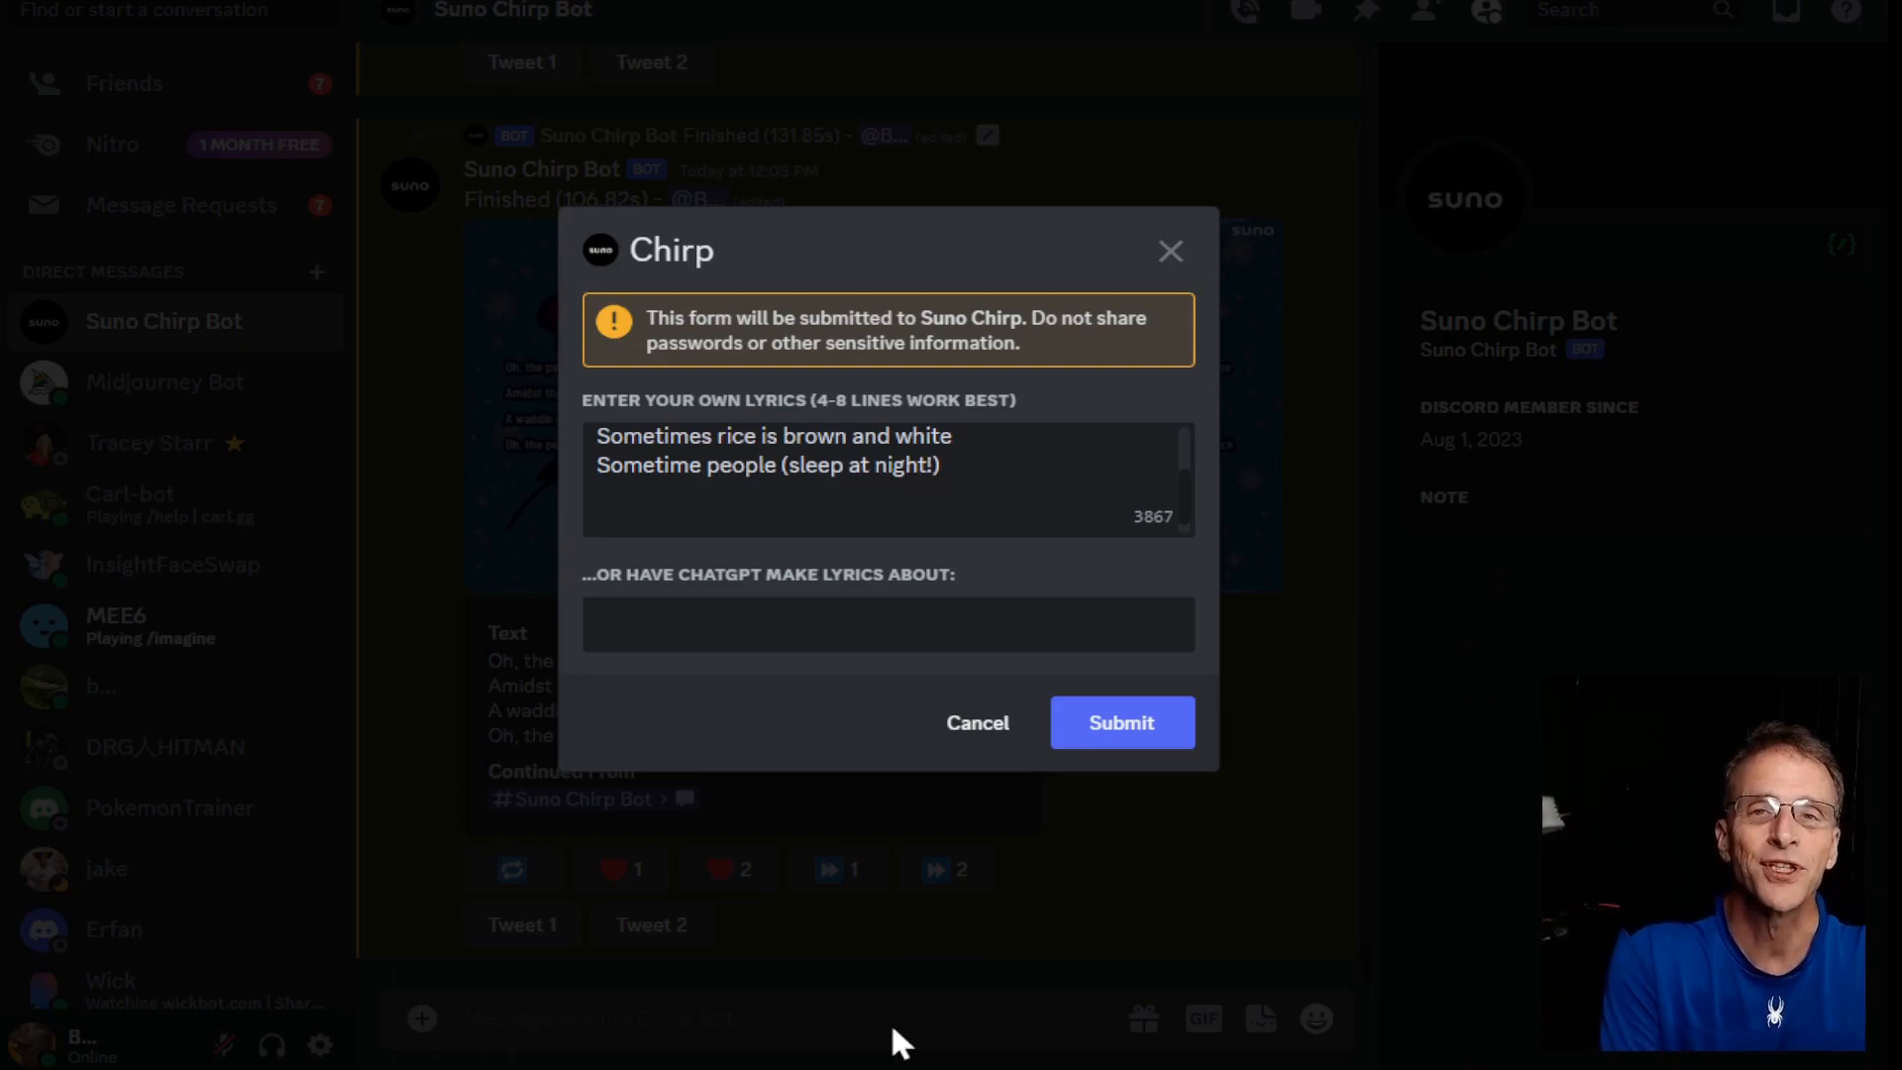
text((YEEEEAAH!! Wooo)
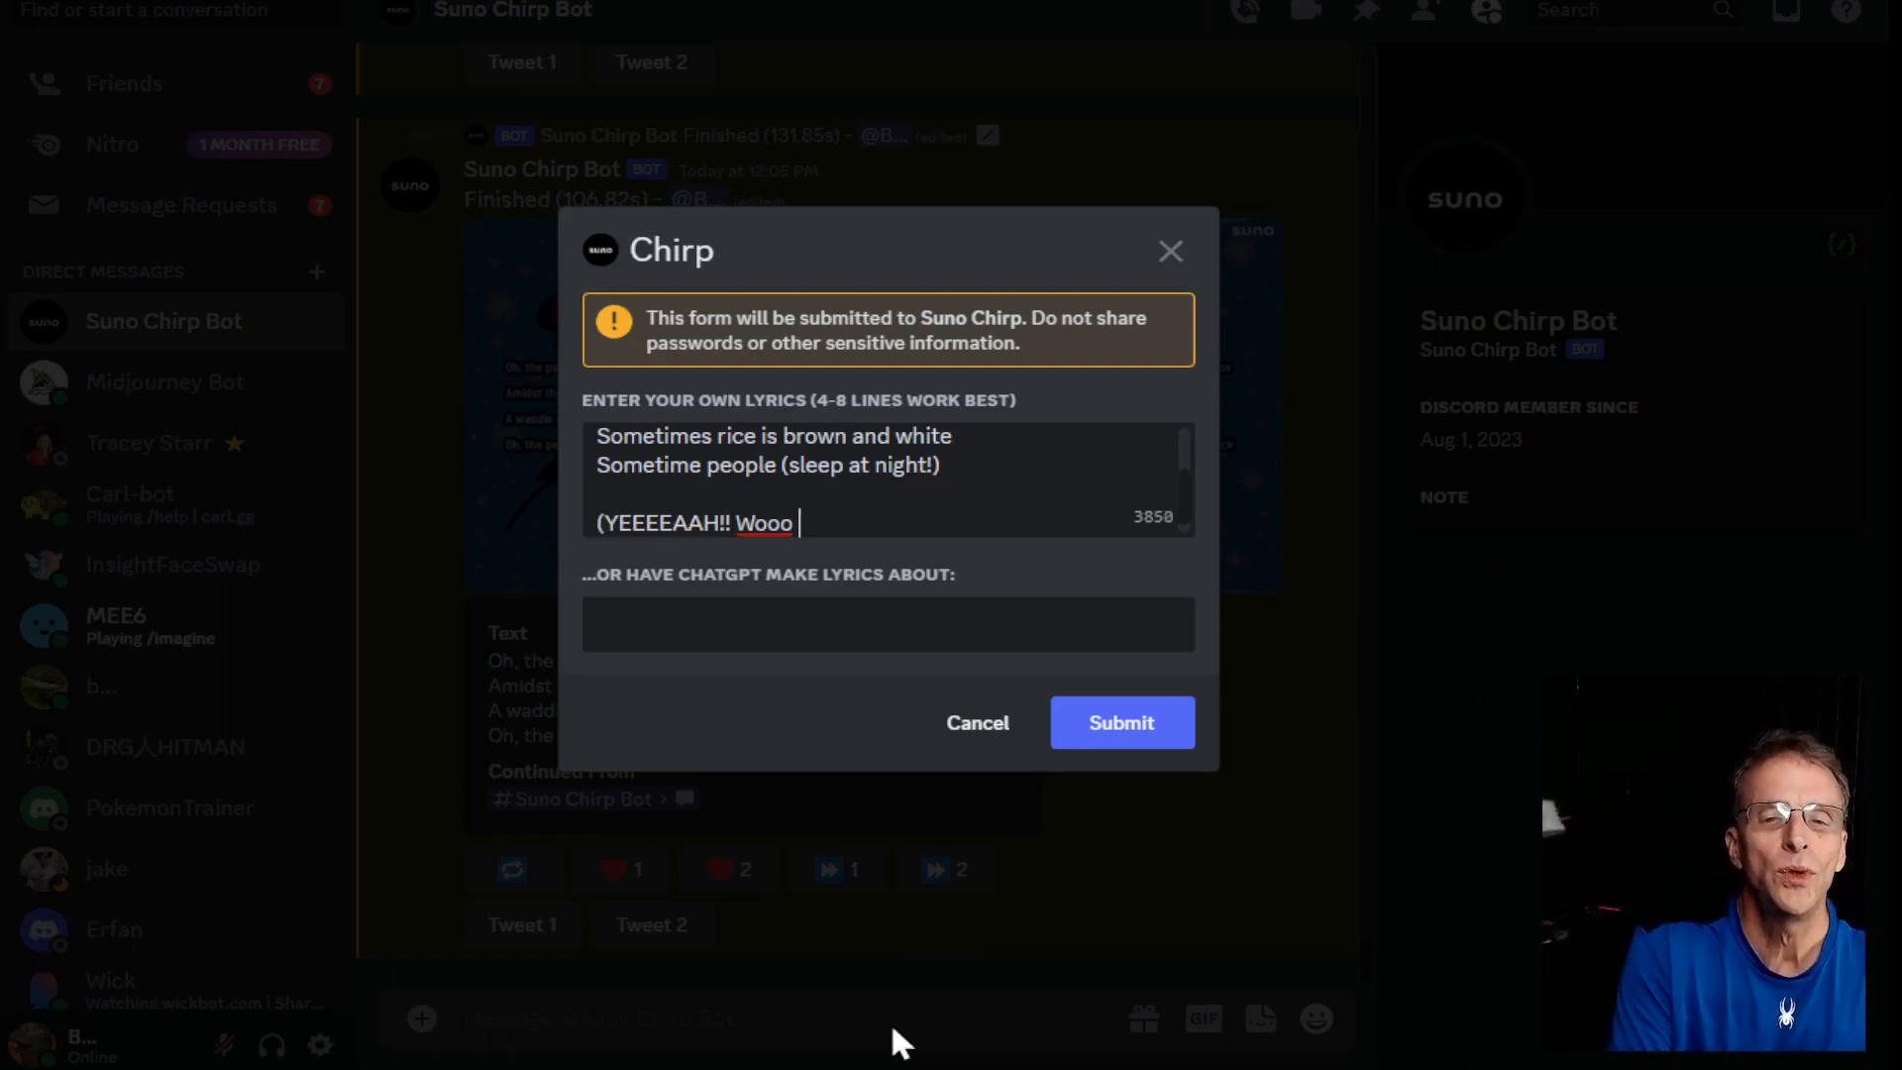
text(hooo! Nelly!!))
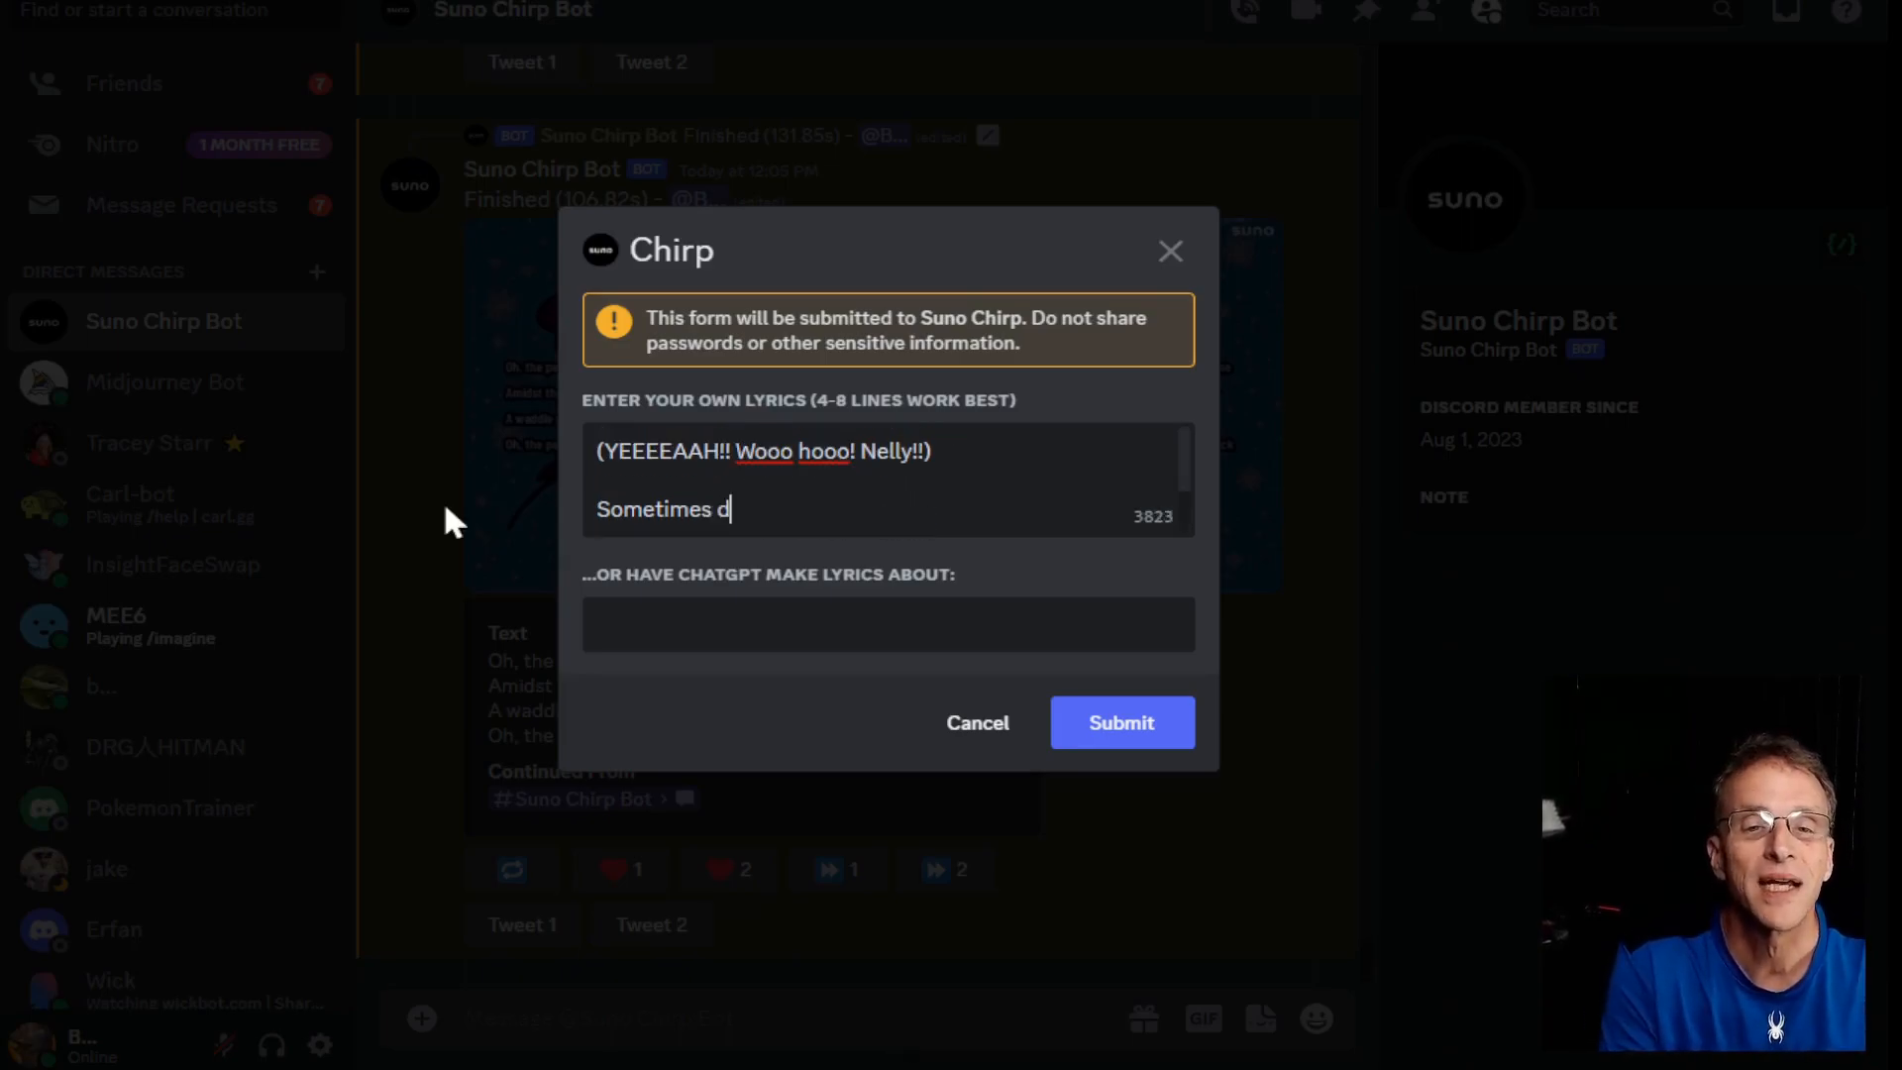
text(oggies snore real loud.)
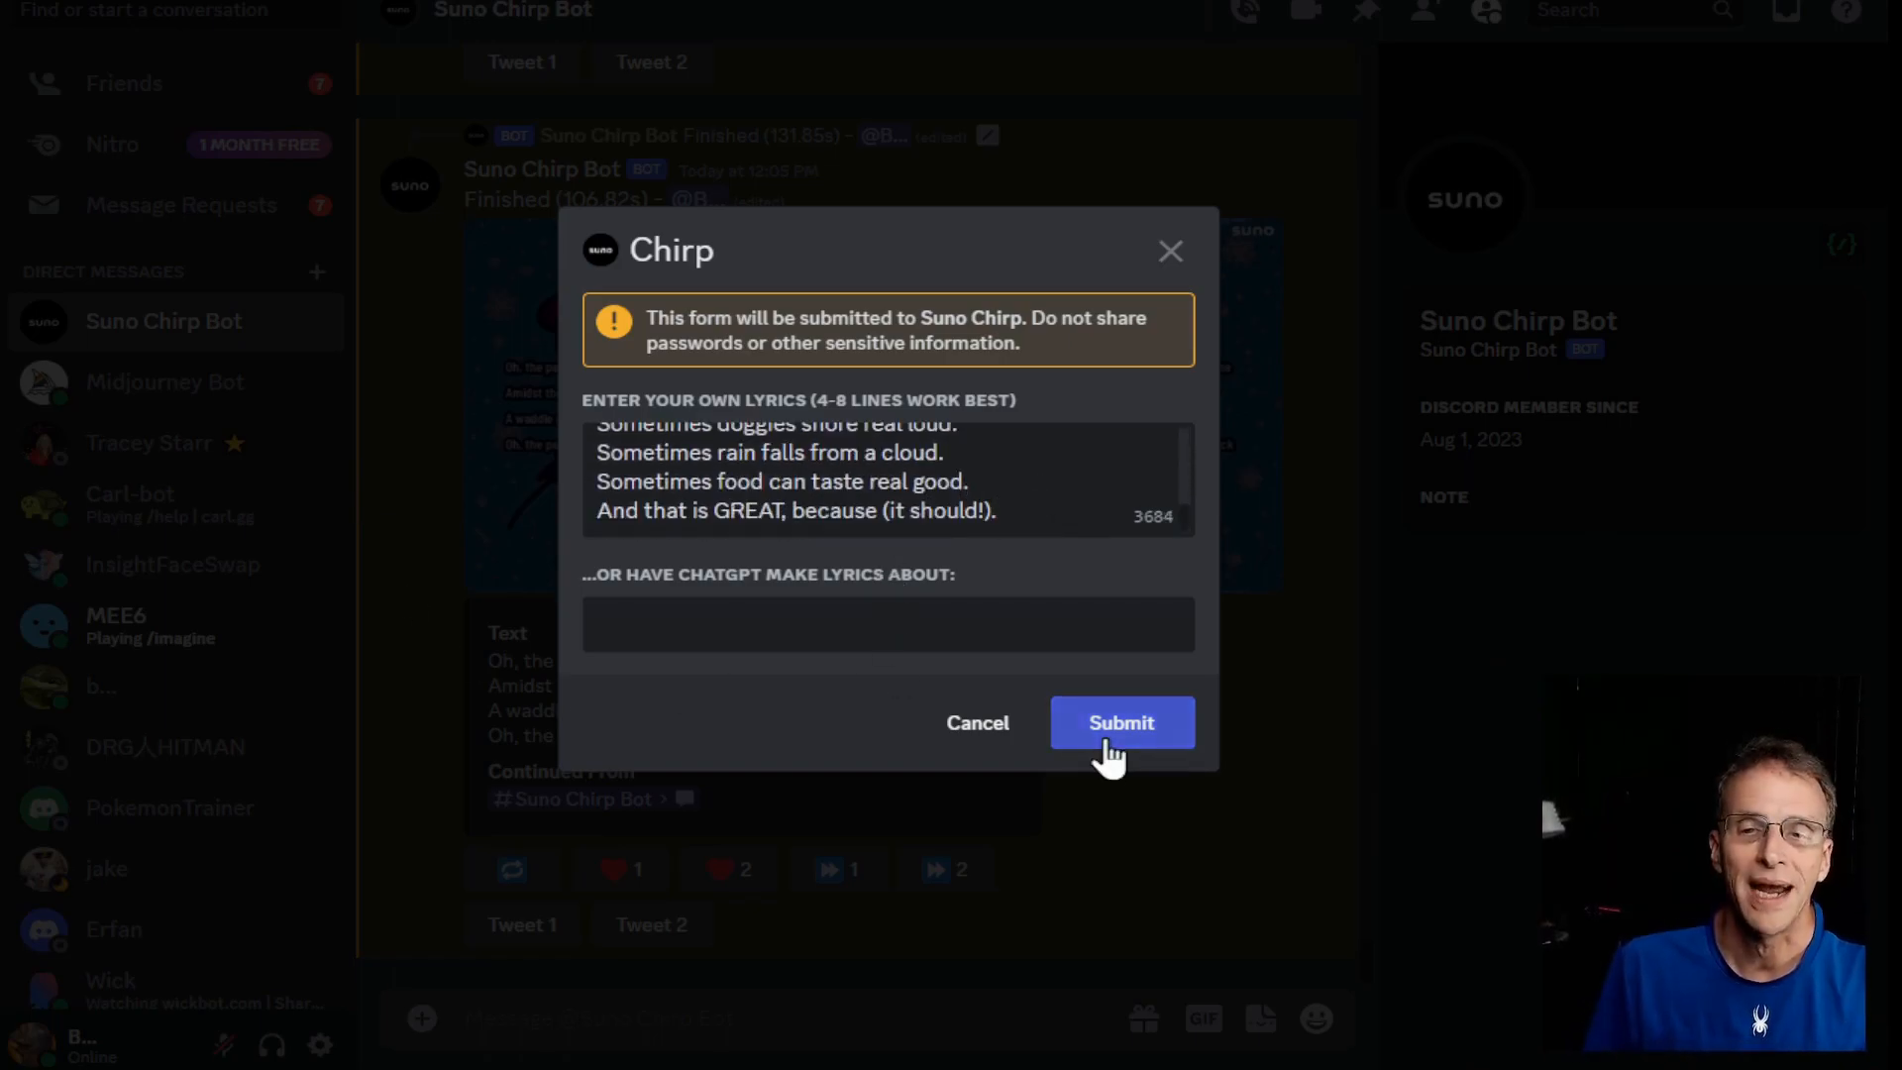
- Submit the nonsense lyrics, then play and close the finished chorus continuation clip
click(1120, 722)
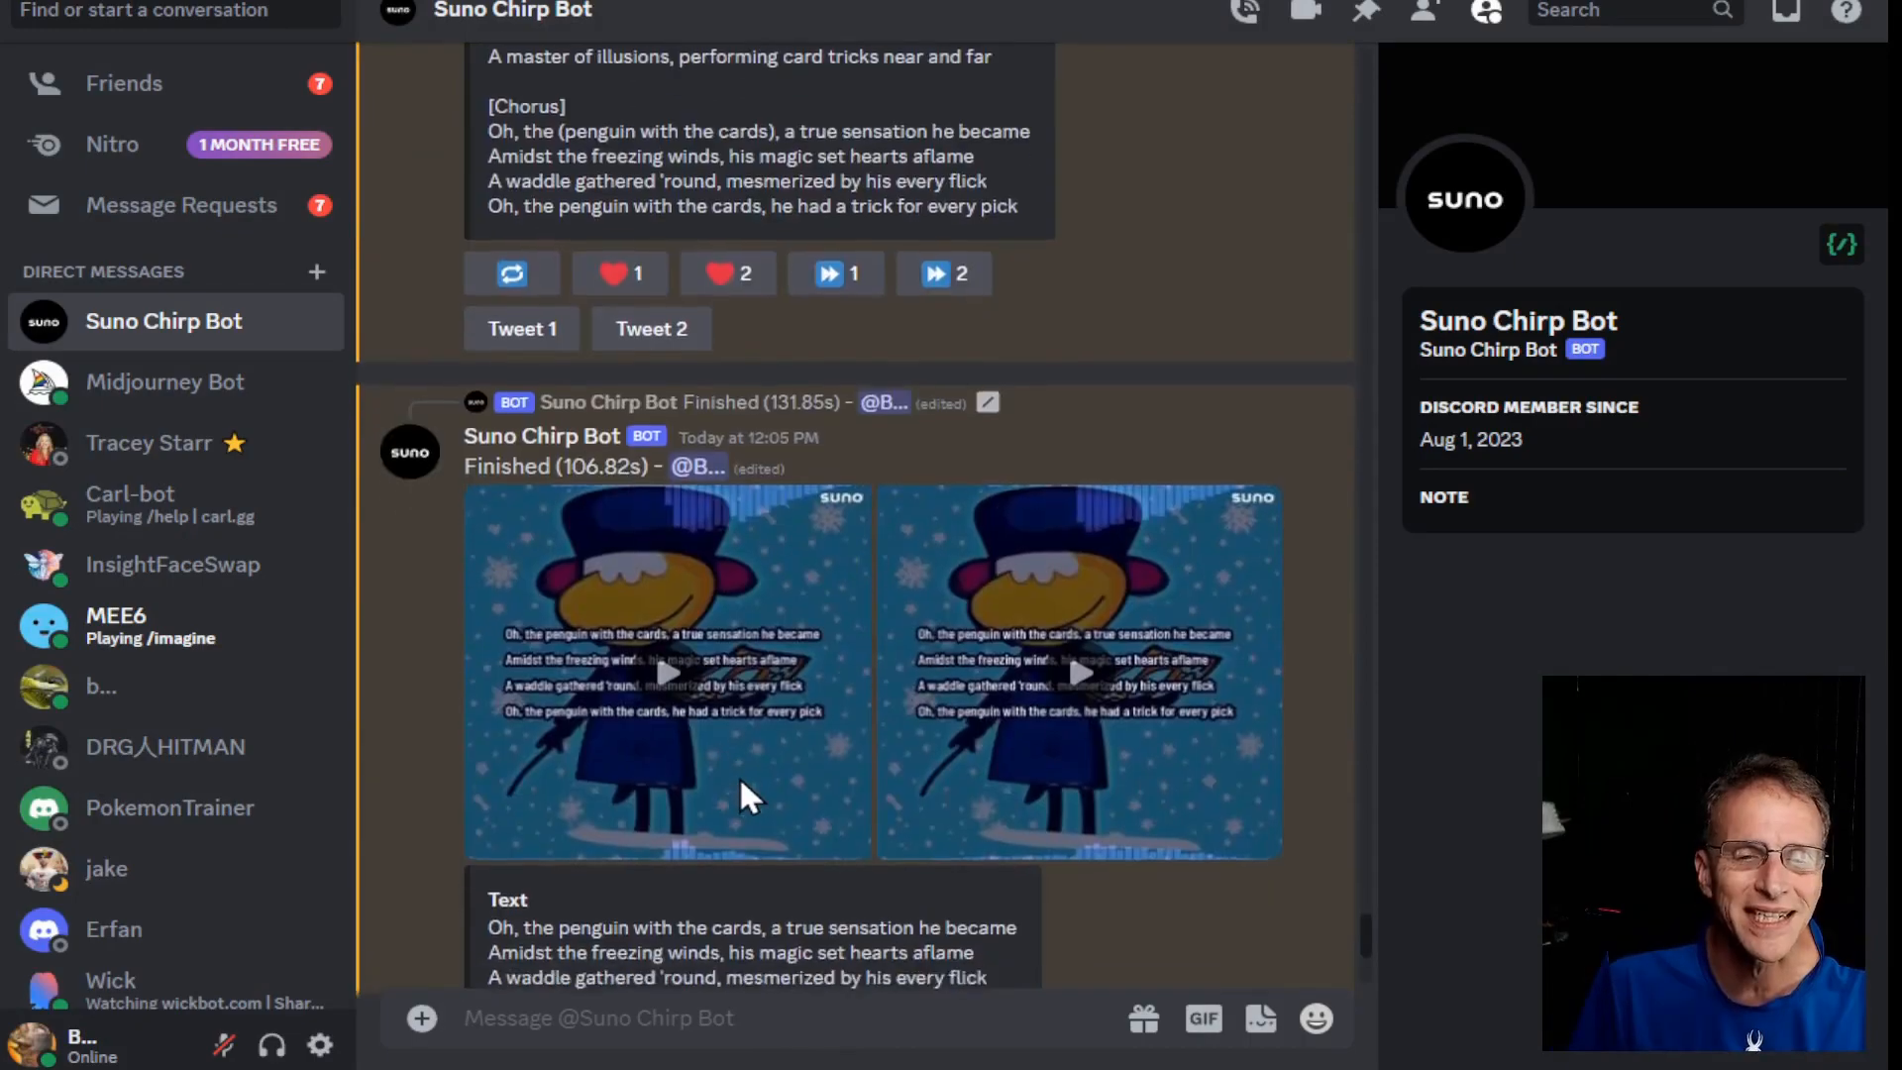
scroll(down, 3)
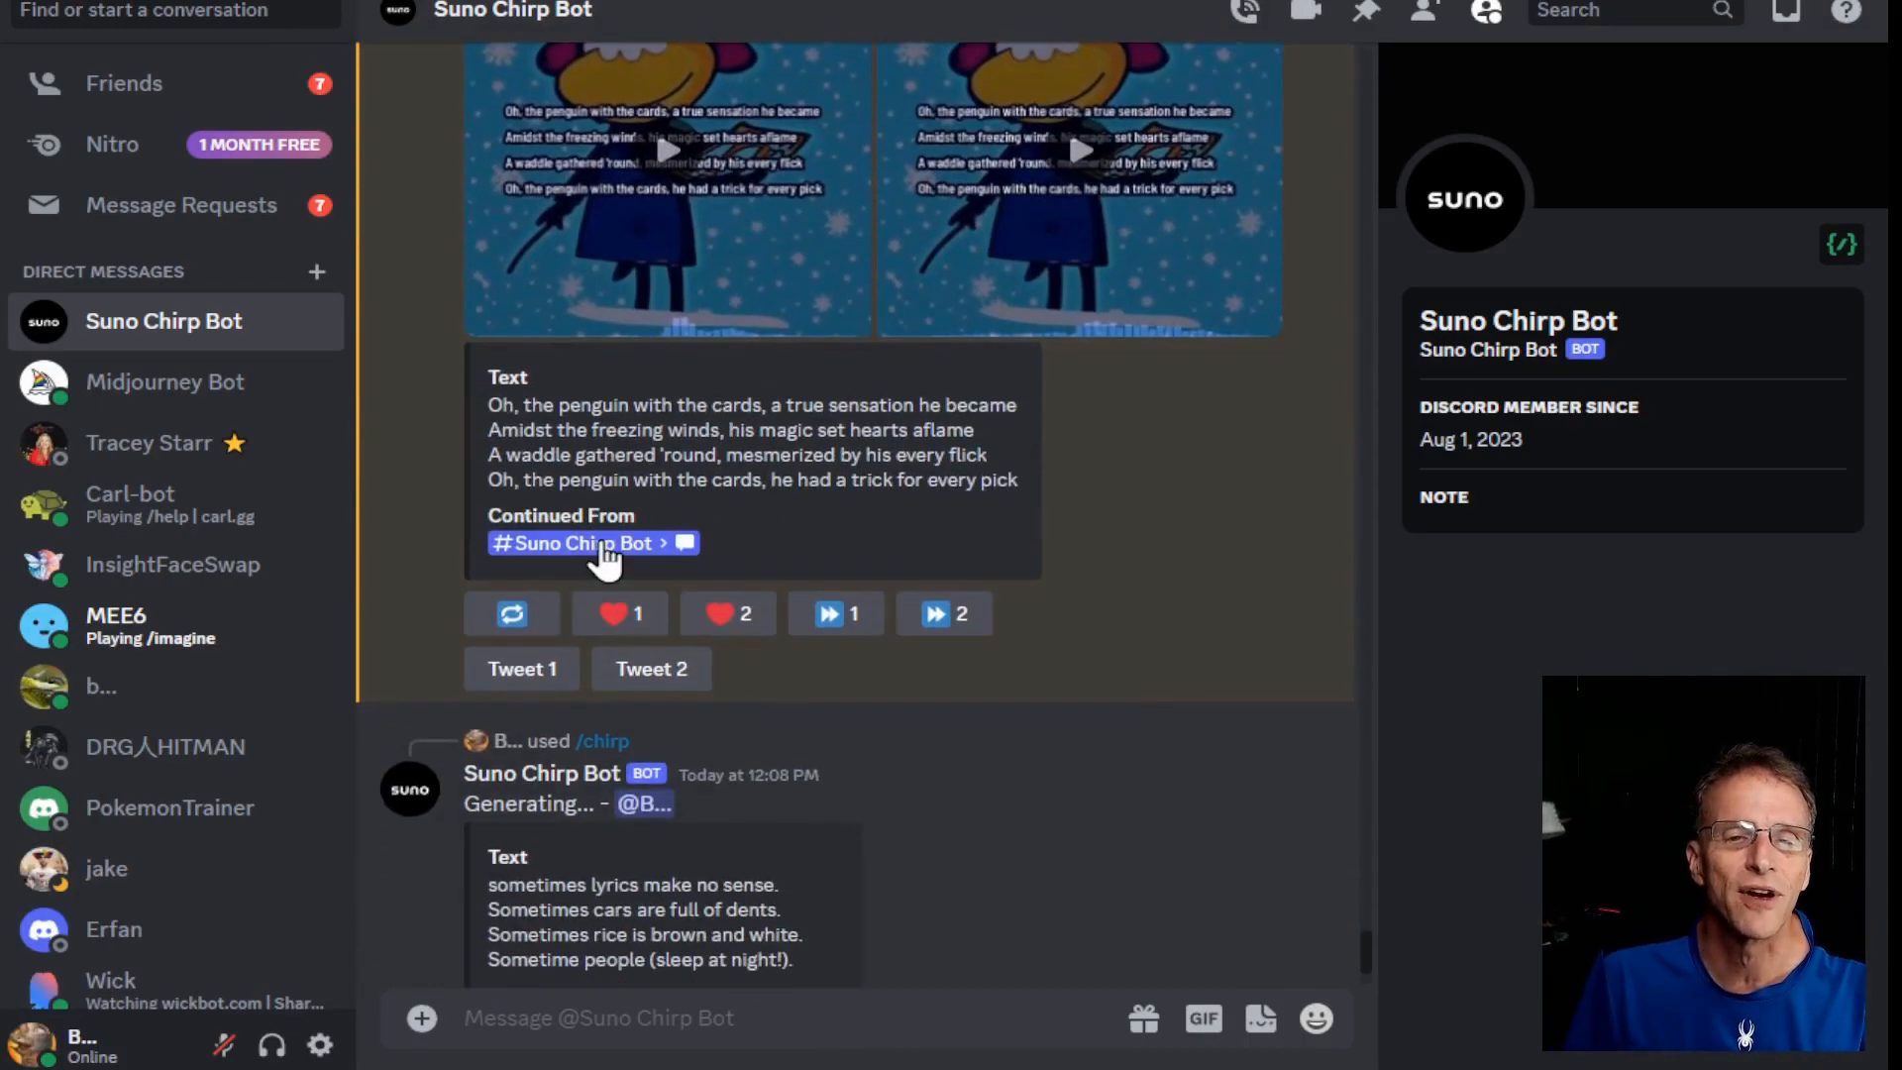
click(667, 150)
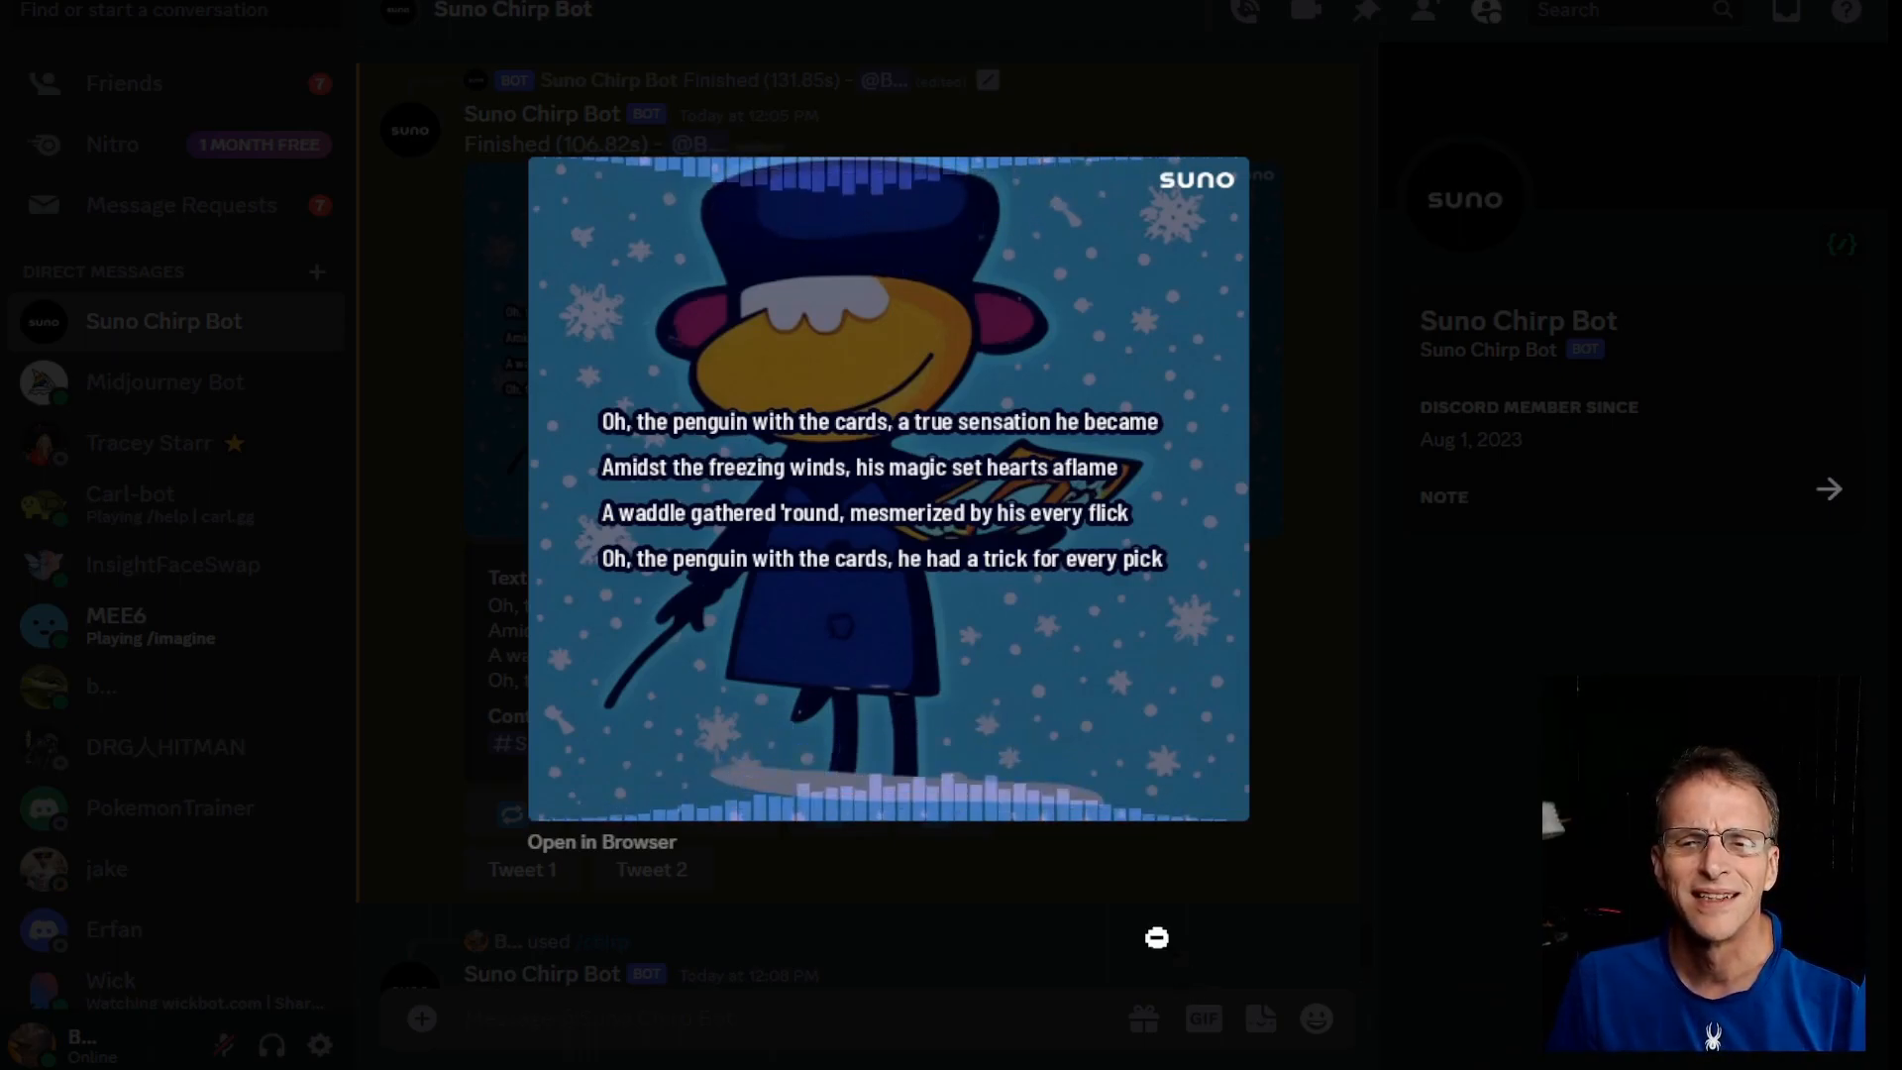
click(888, 497)
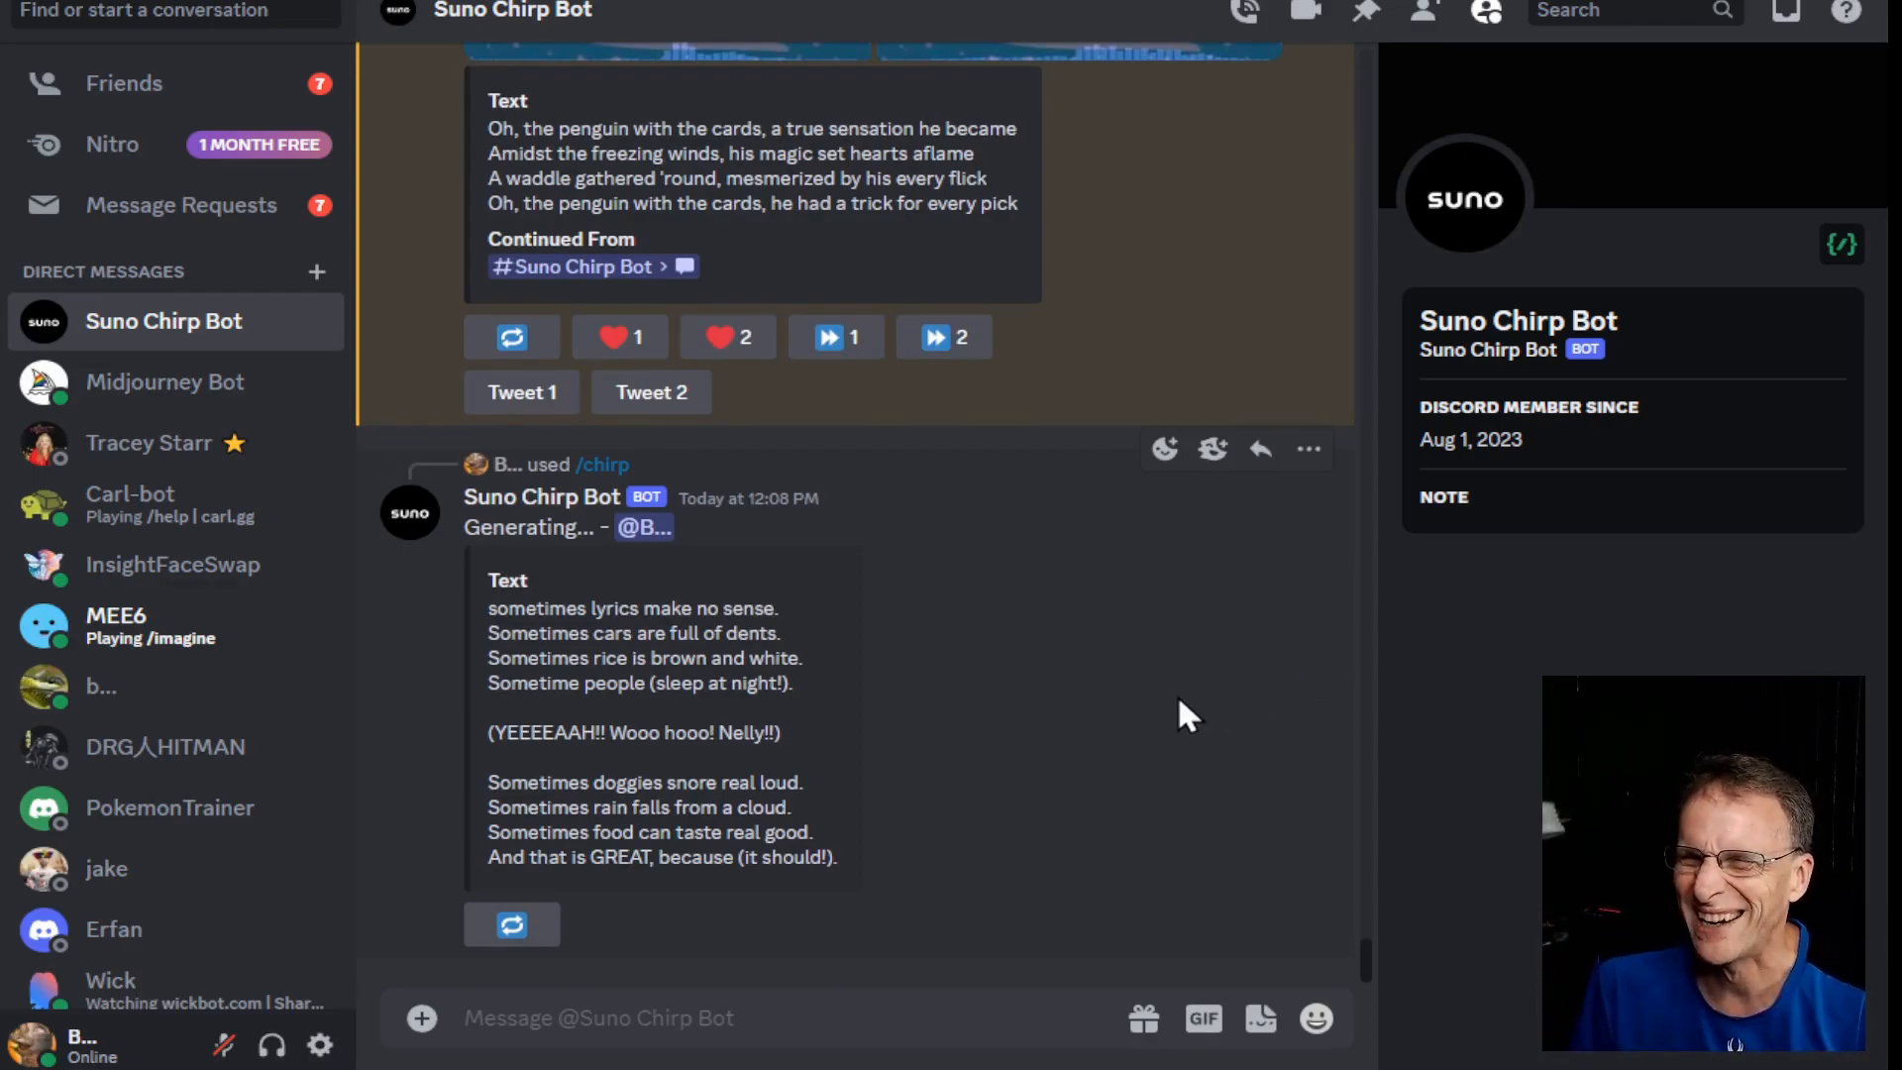
- Play the continuation clip ending 'And that is GREAT, because (it should!).'
scroll(down, 3)
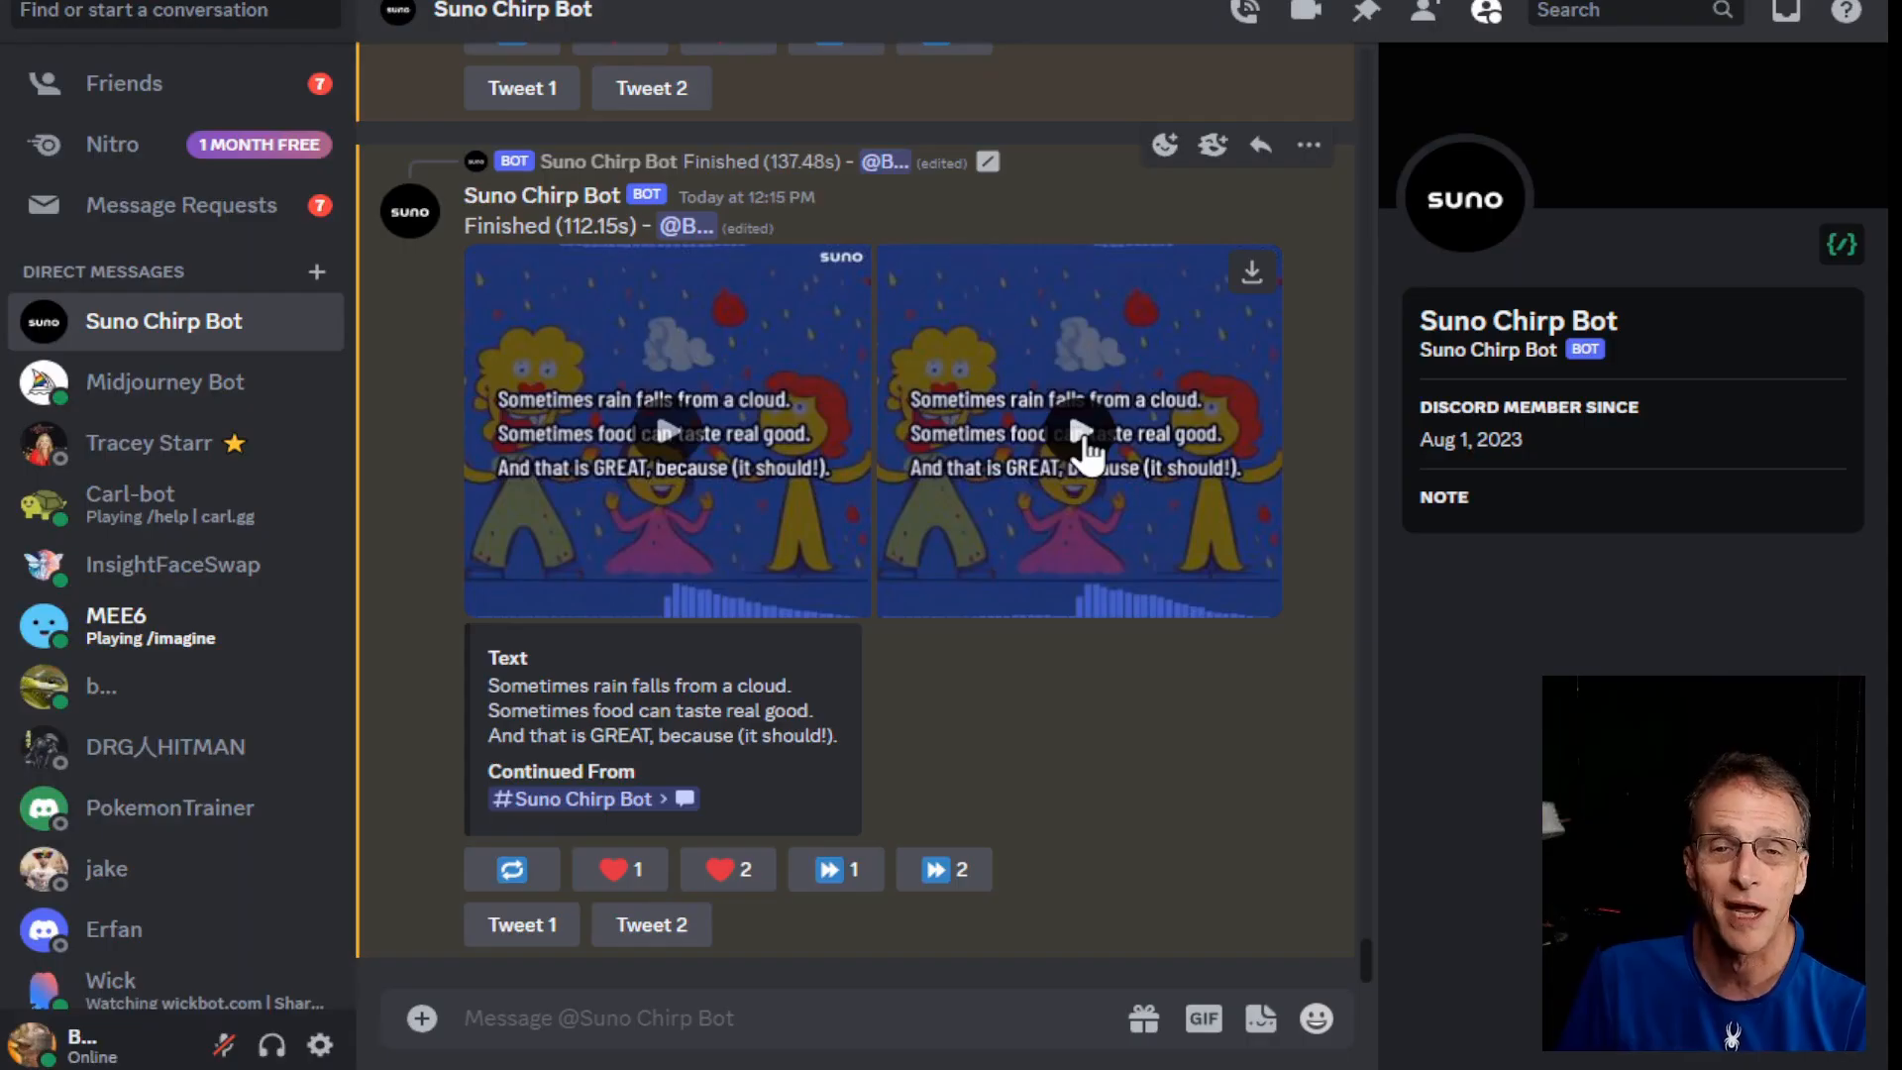
click(1076, 428)
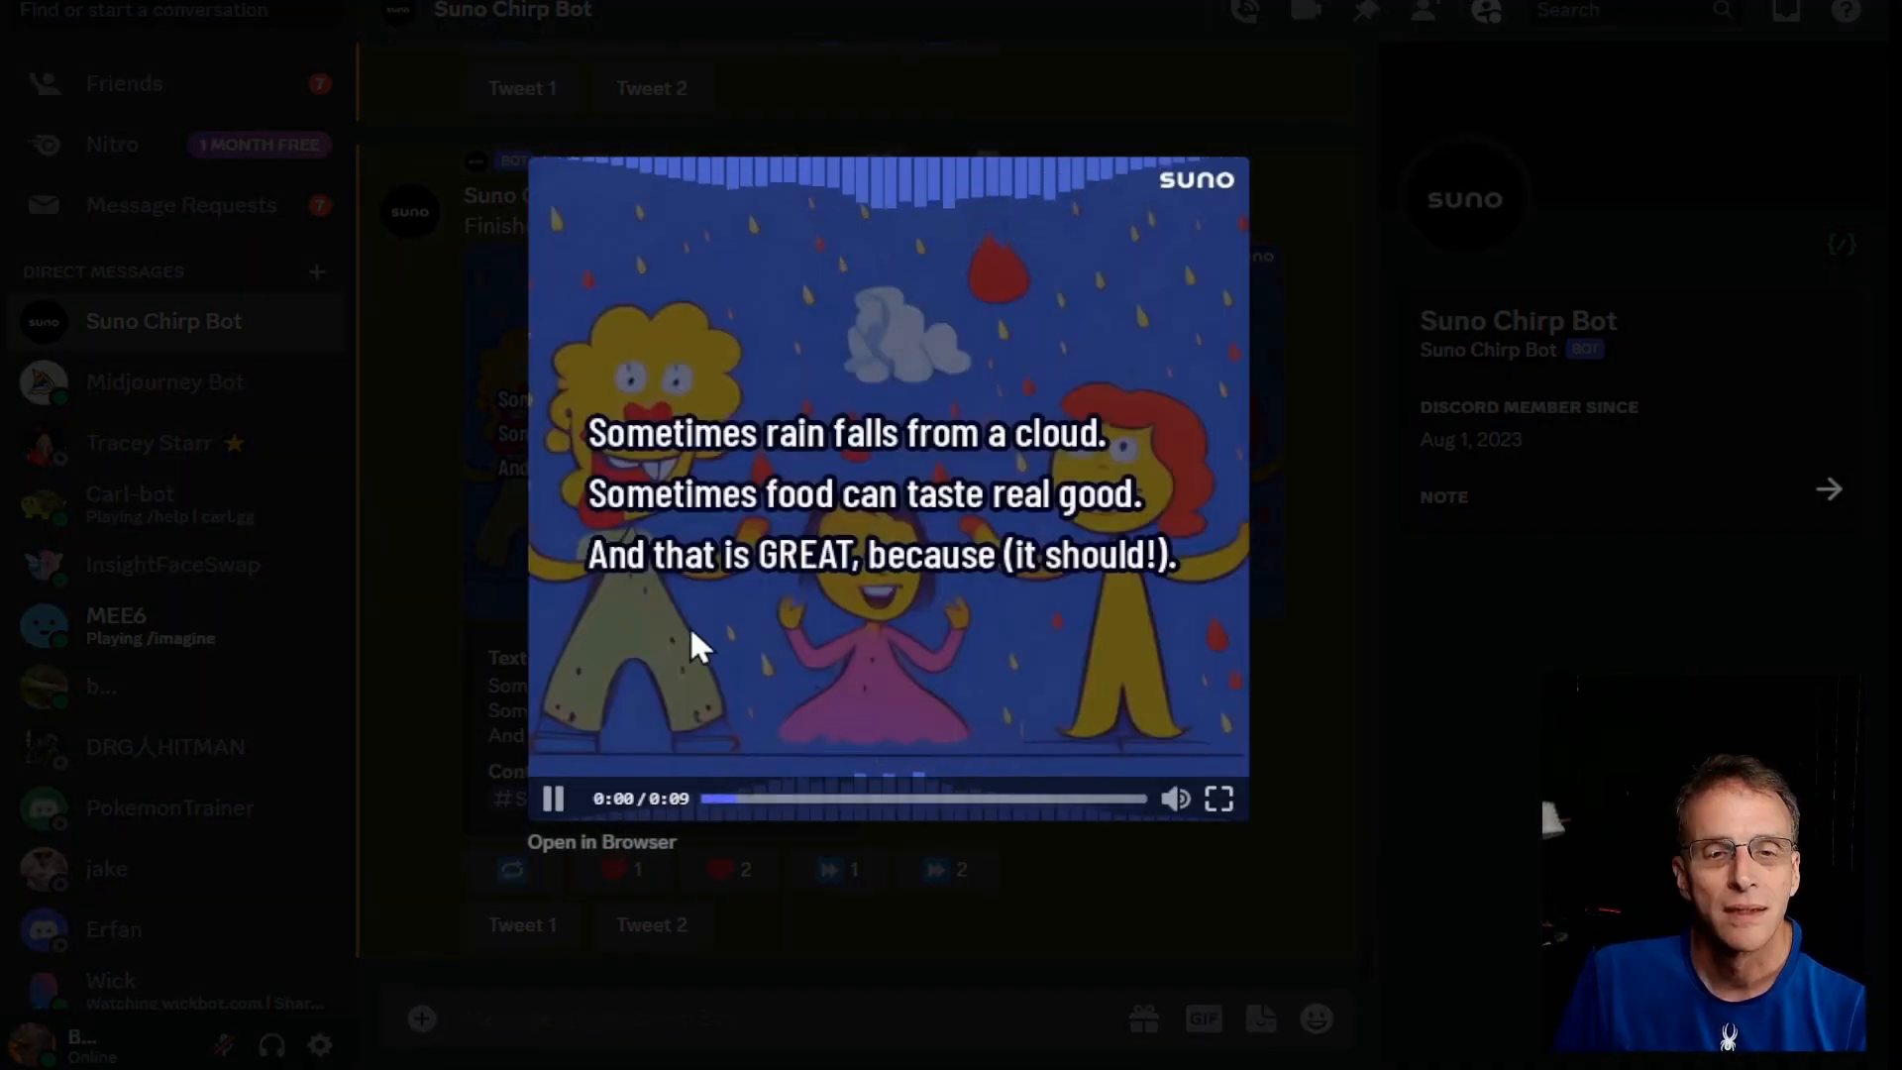